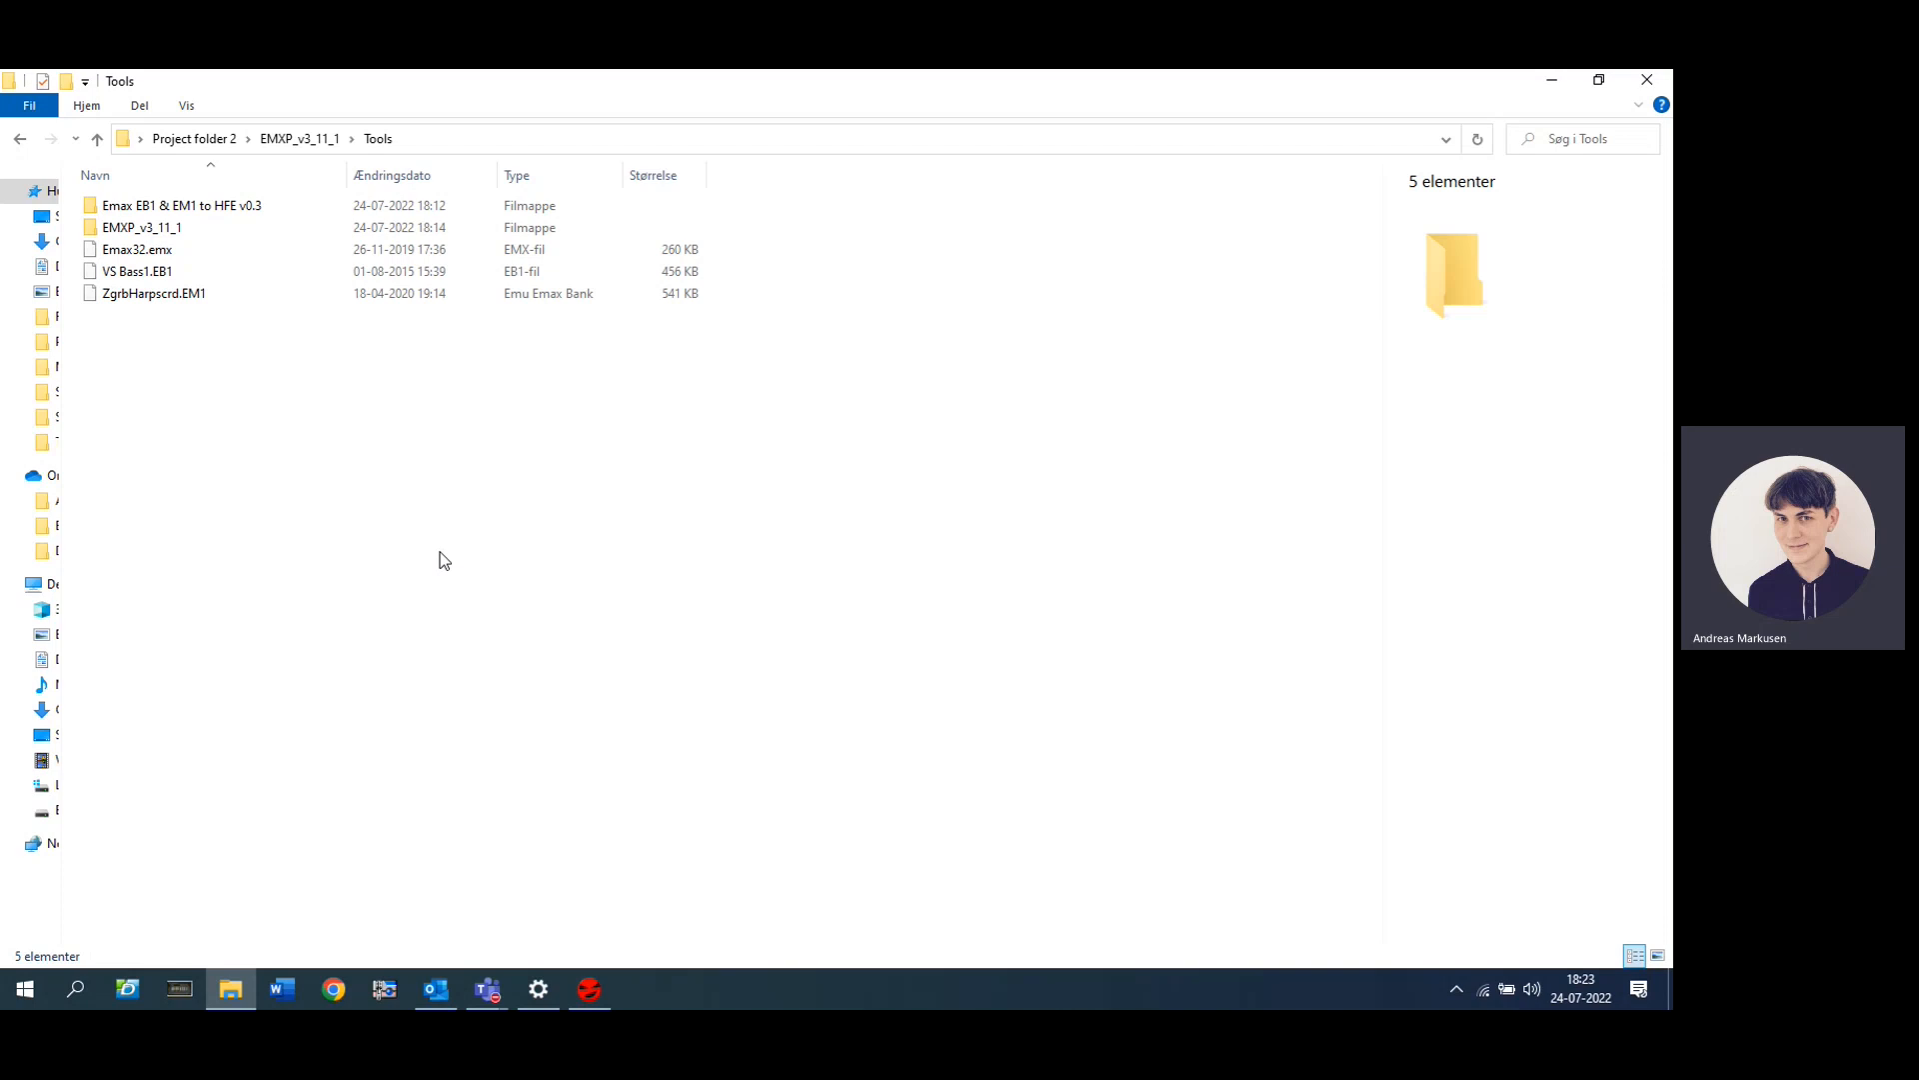
{"action": "mouse_move", "coordinate": [833, 385]}
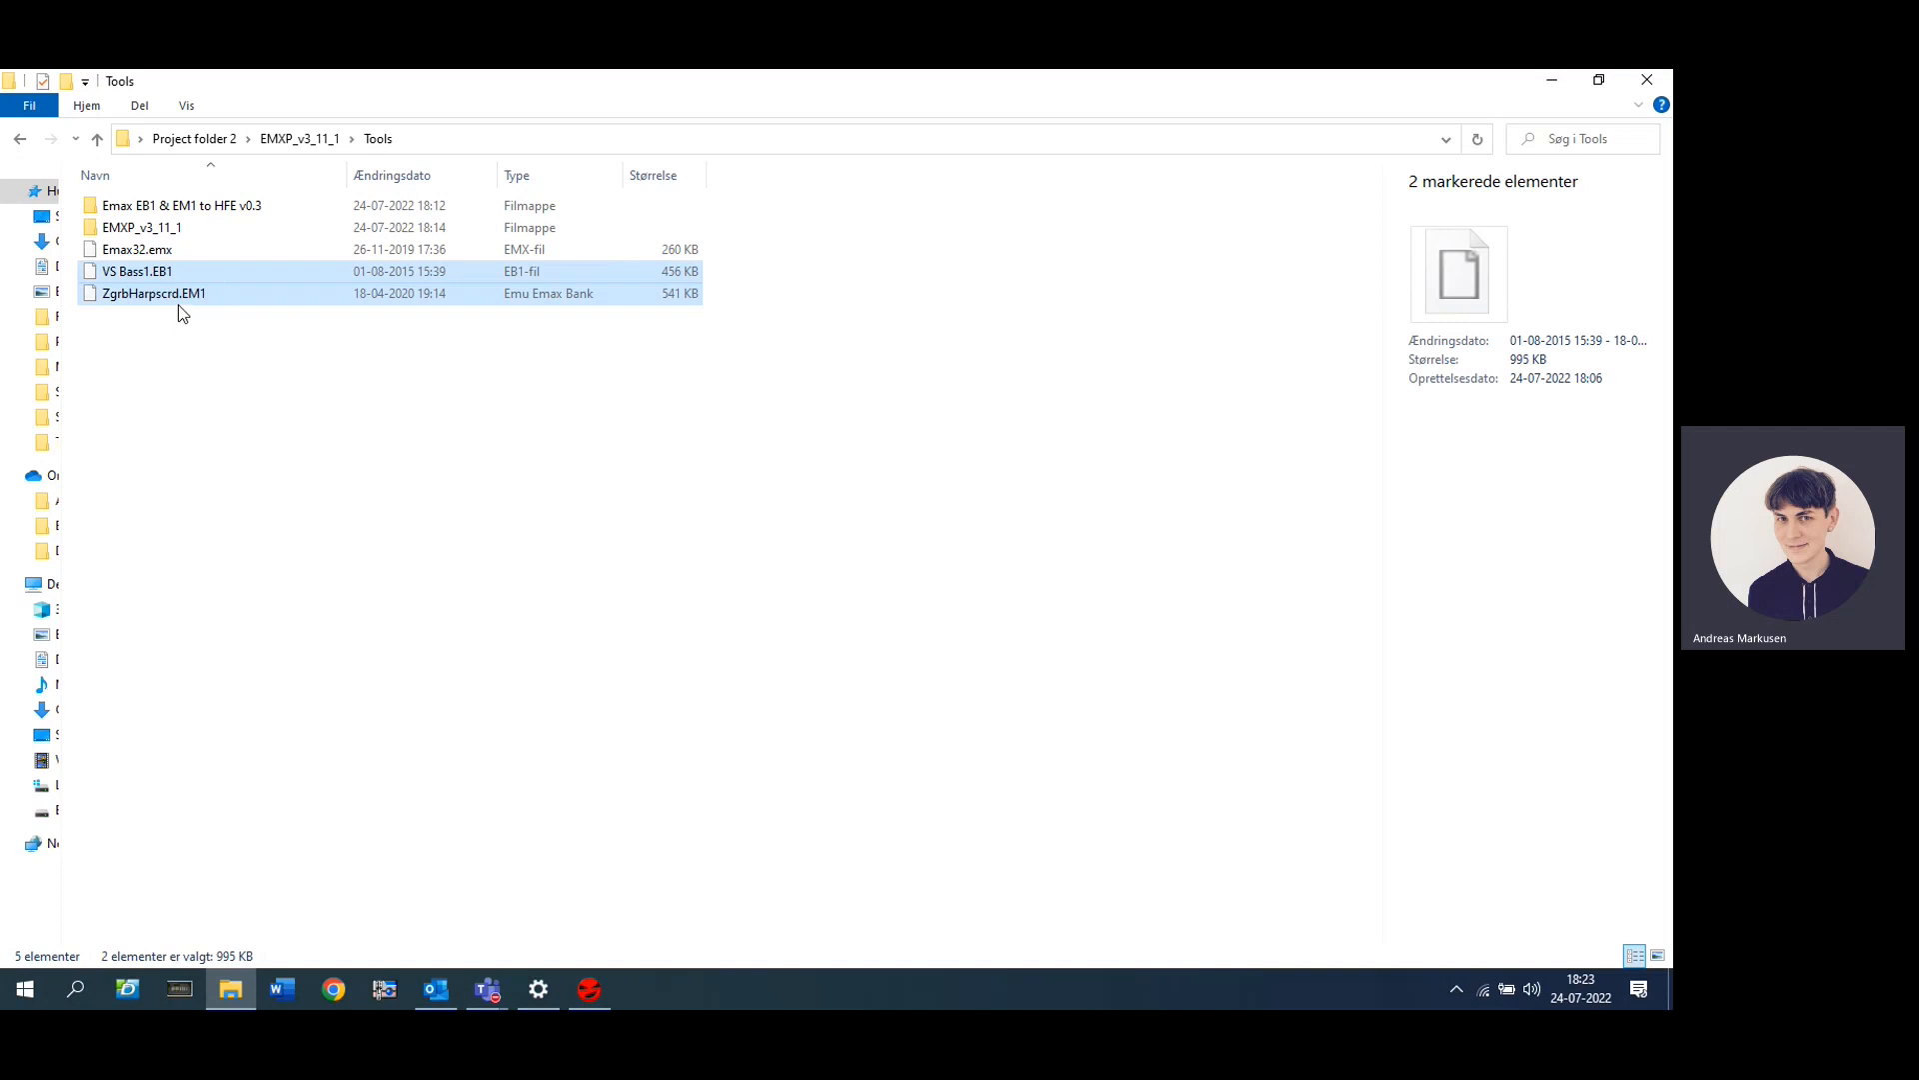
{"action": "mouse_move", "coordinate": [123, 324]}
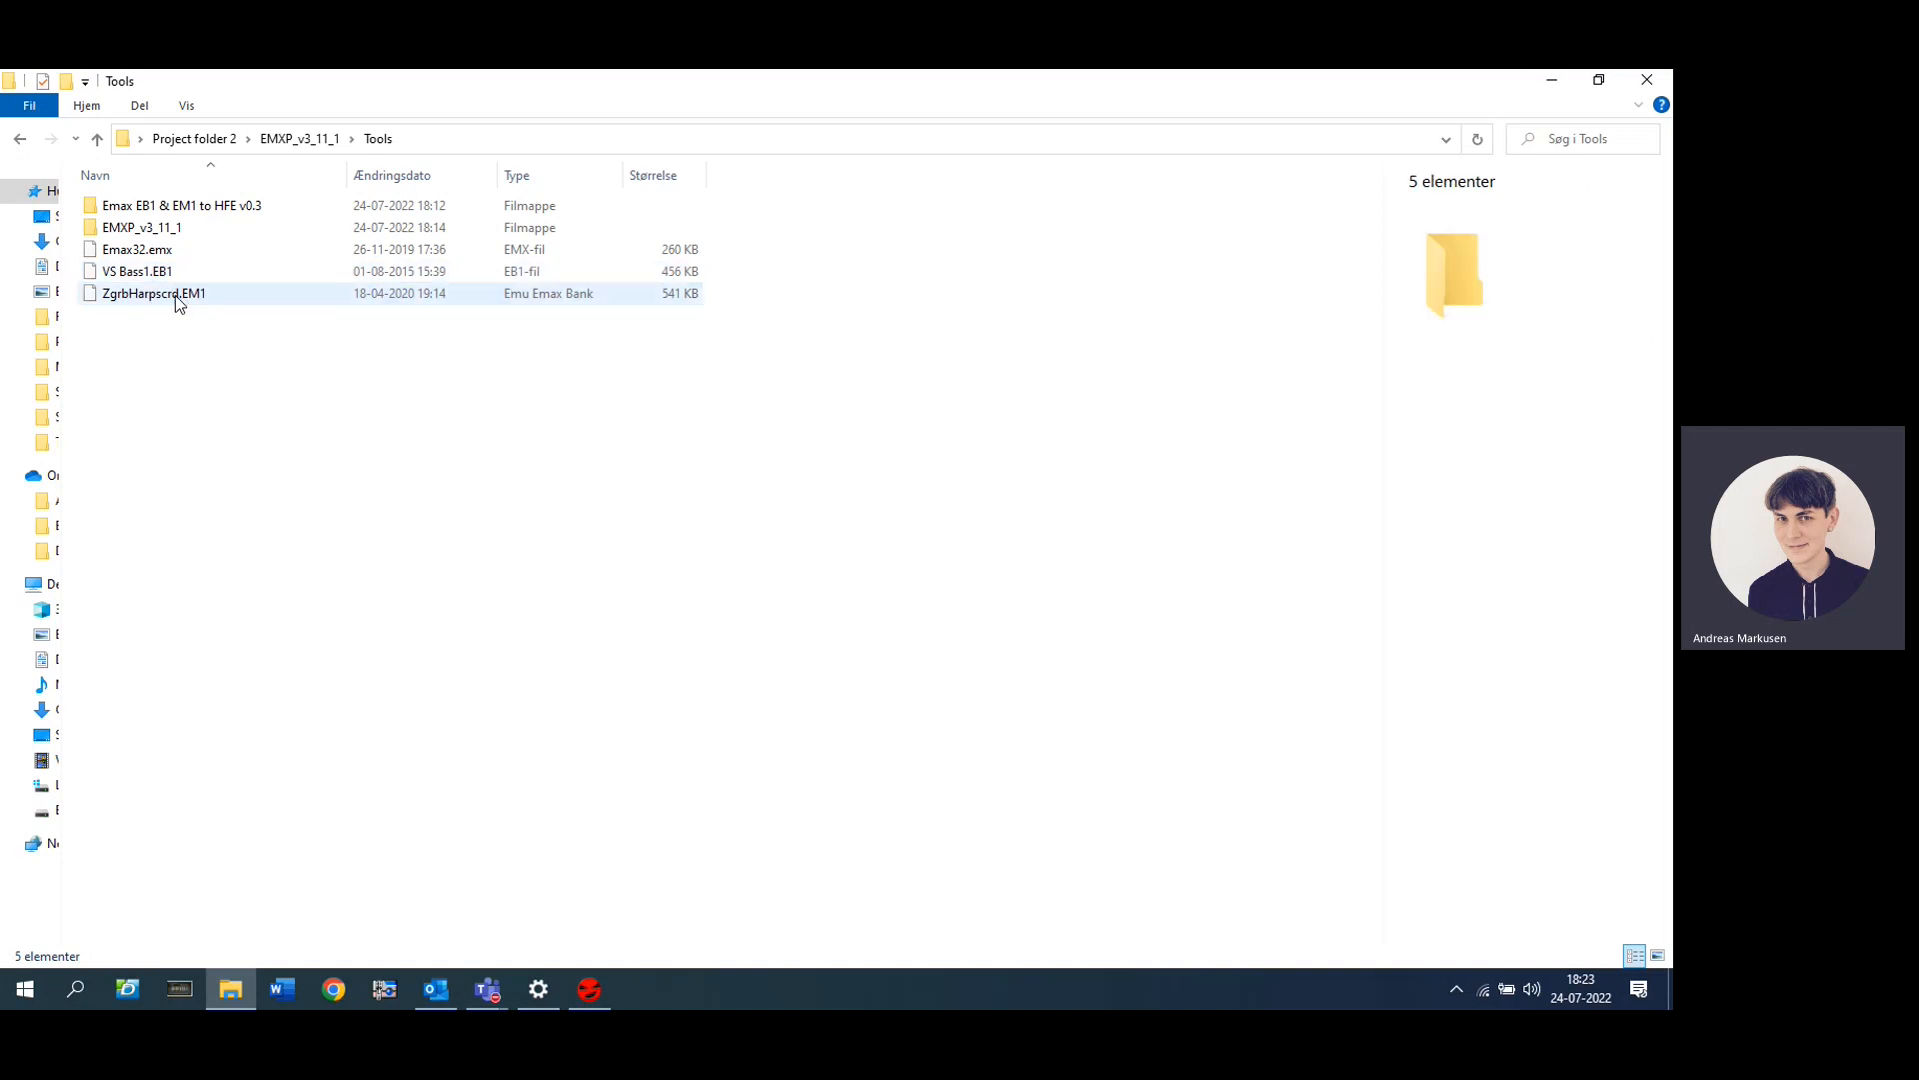
Step: Select Emax32.emx, VS Bass1.EB1 and ZgrbHarpscrd.EM1 in the Tools folder and copy them
{"action": "left_click", "coordinate": [135, 249]}
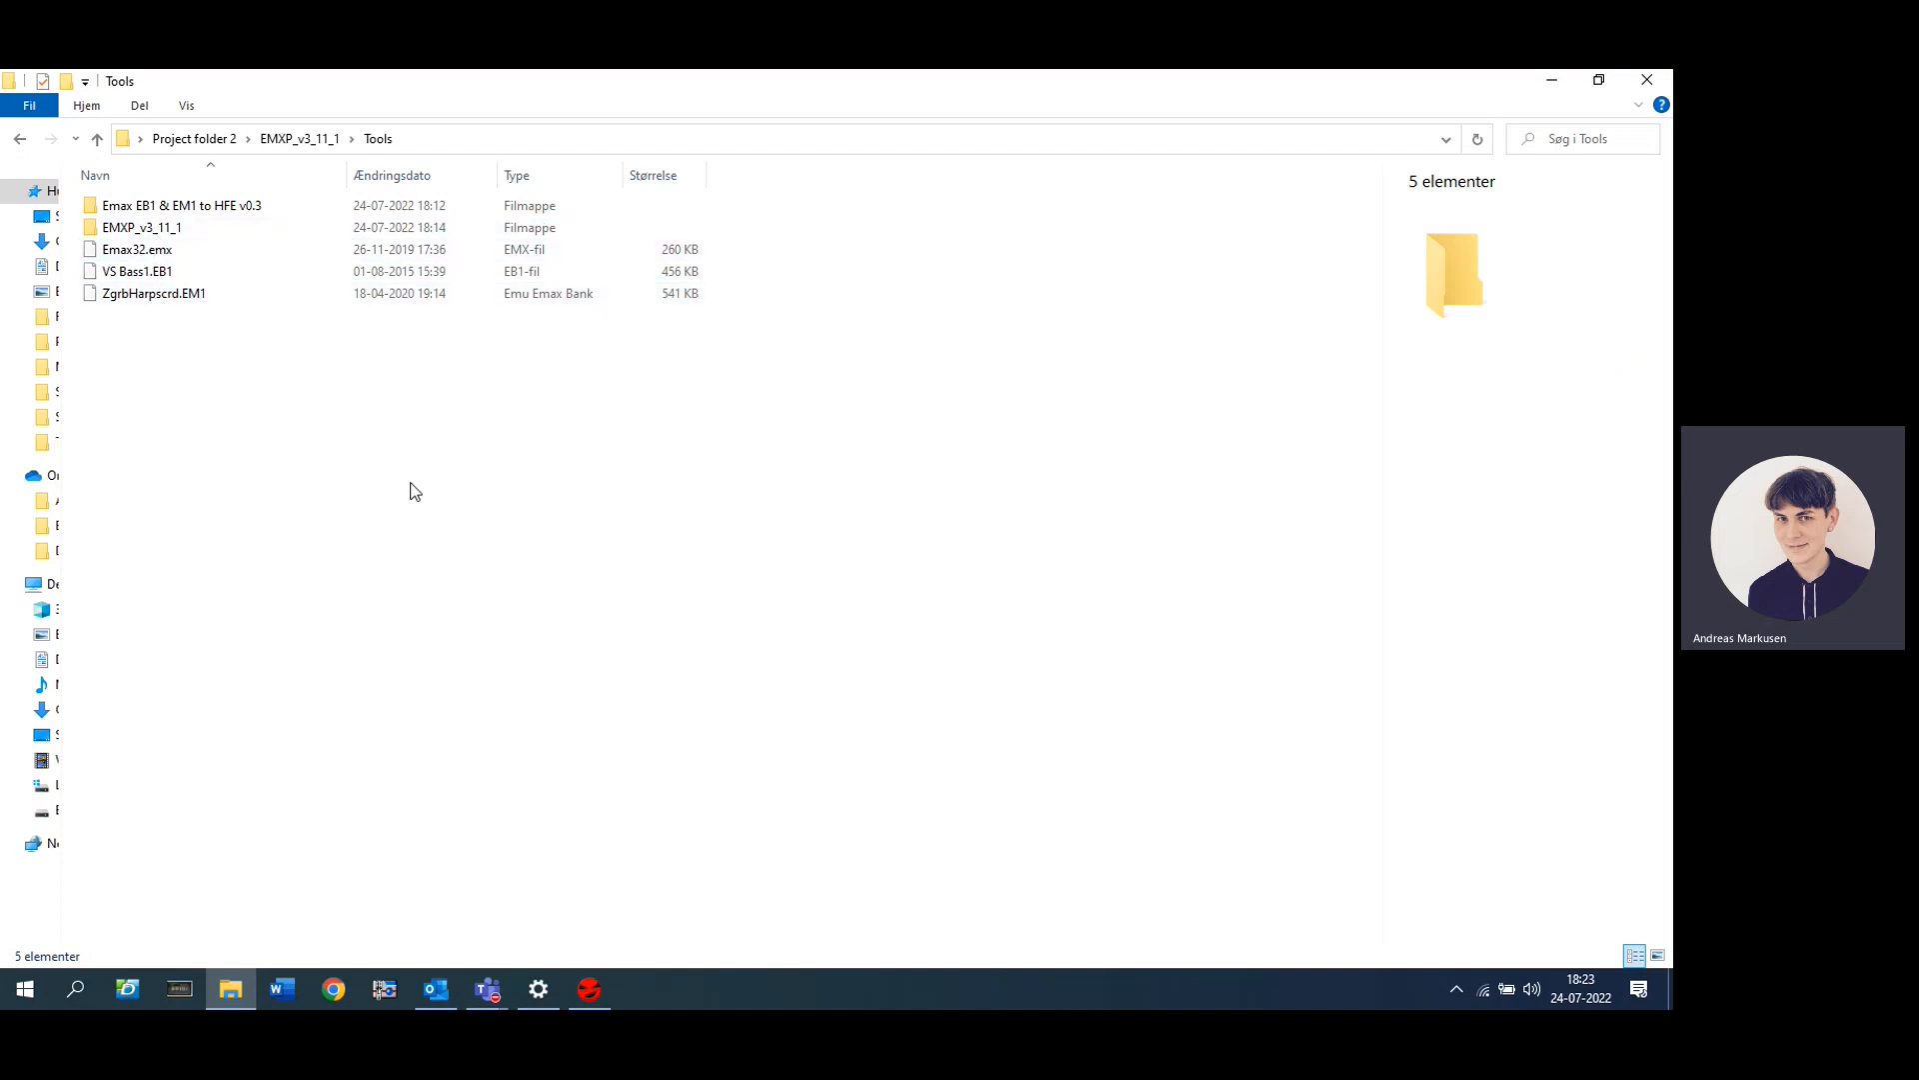
{"action": "mouse_move", "coordinate": [351, 463]}
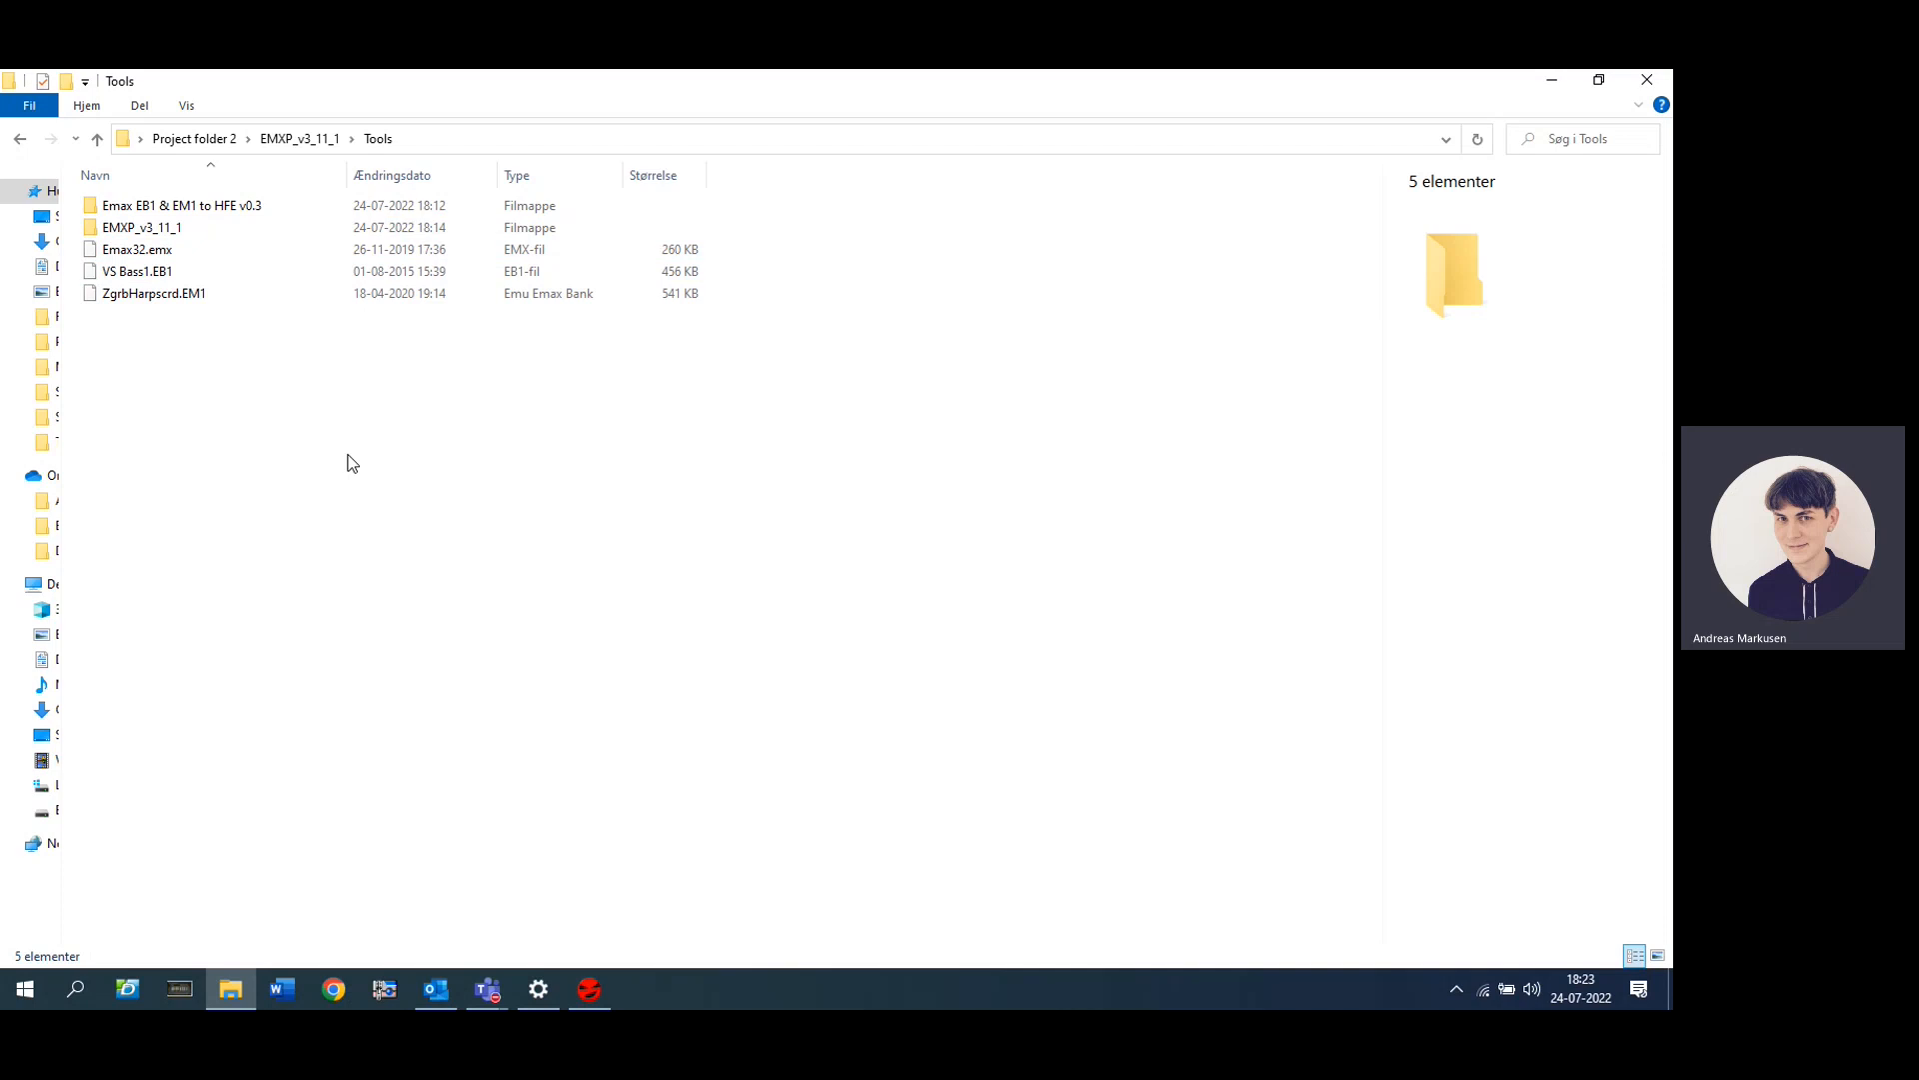
{"action": "mouse_move", "coordinate": [222, 324]}
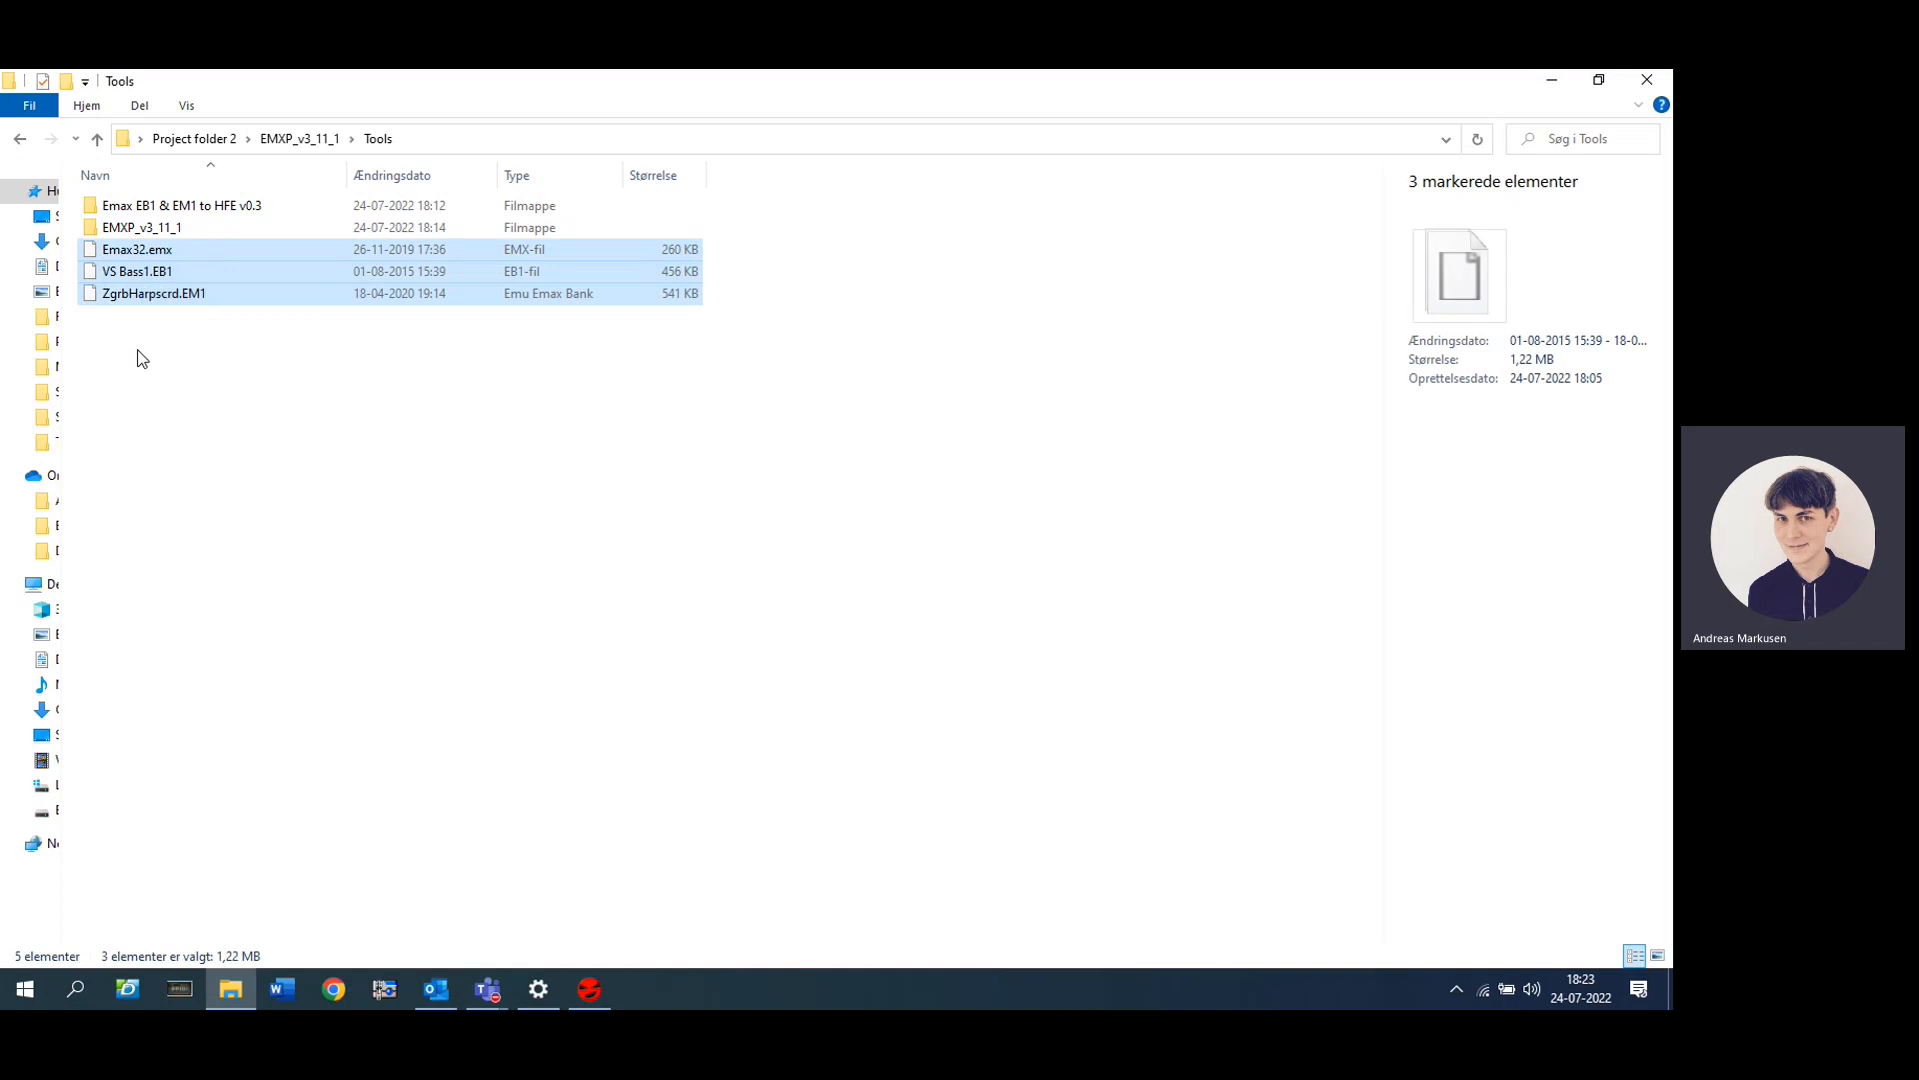
{"action": "mouse_move", "coordinate": [189, 340]}
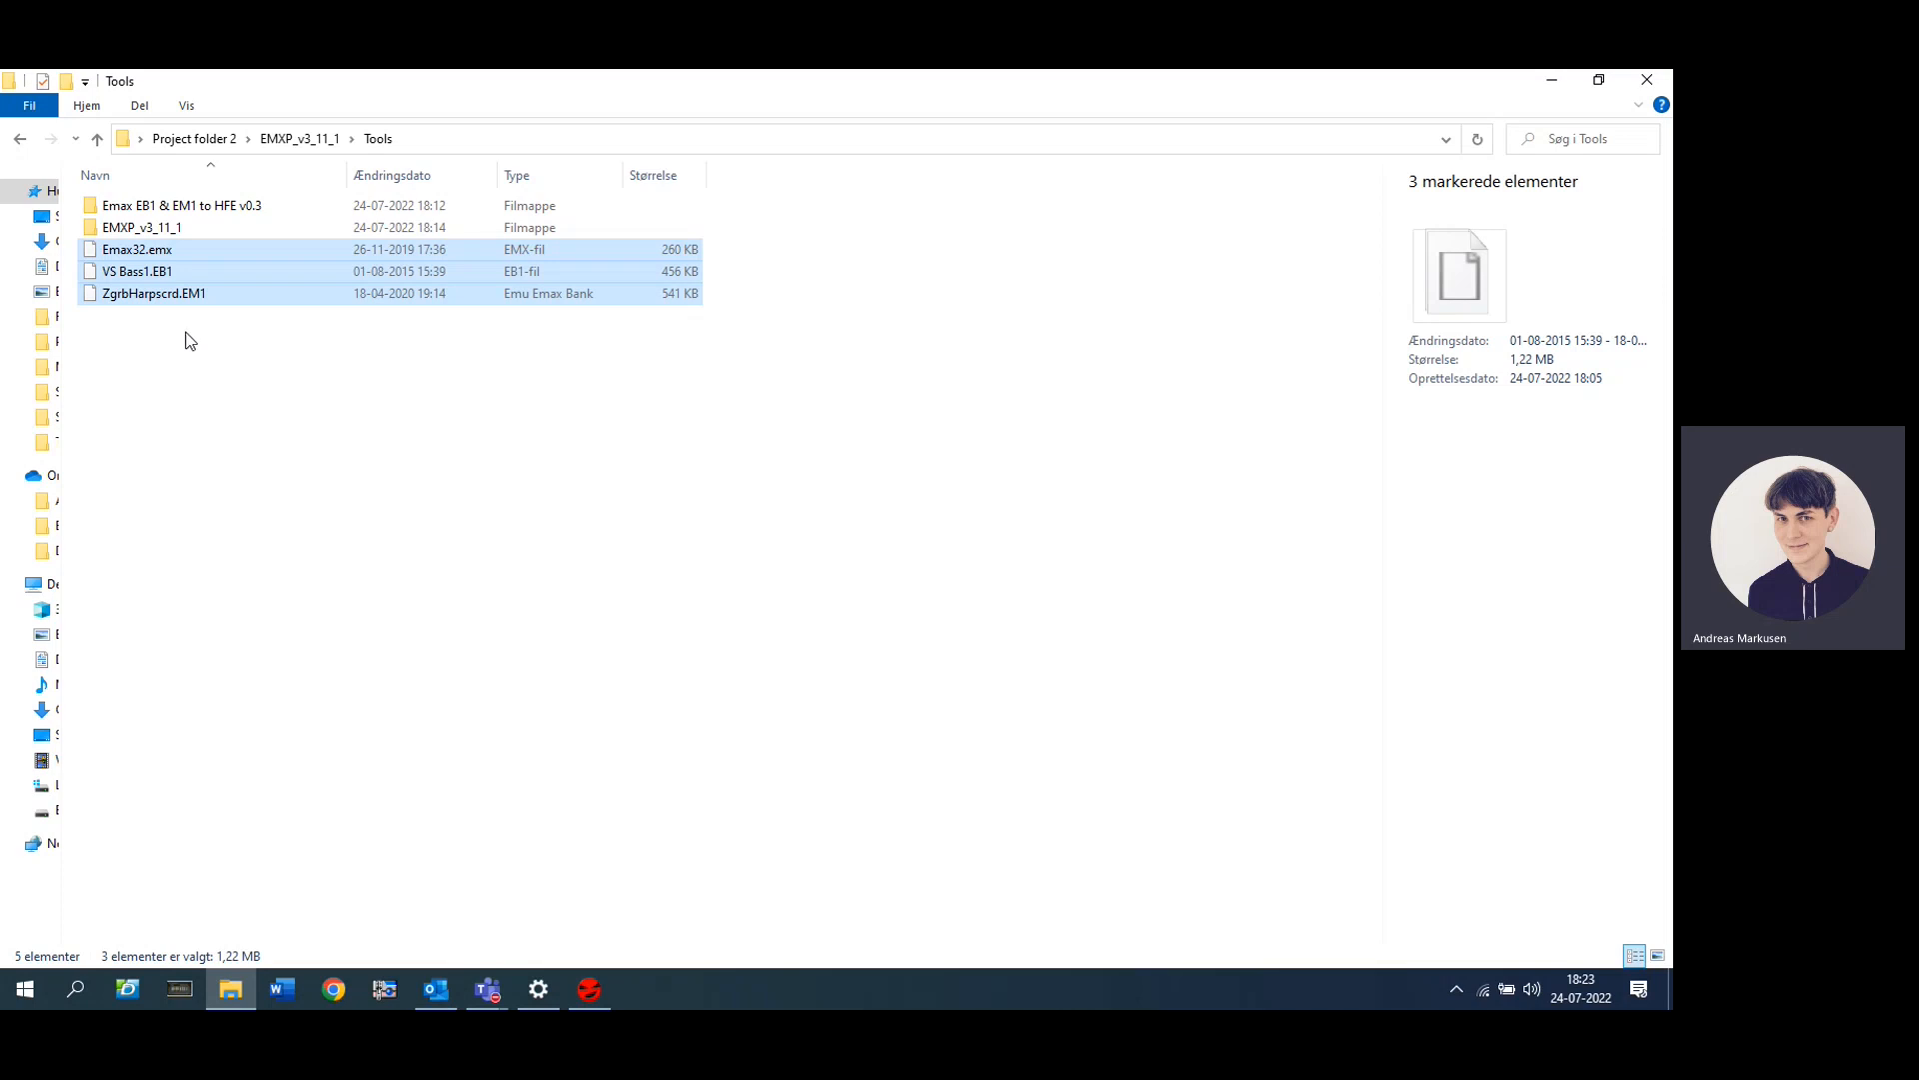
Step: Paste the copied Emax files into the Emax EB1 & EM1 to HFE v0.3 folder
{"action": "left_click", "coordinate": [183, 205]}
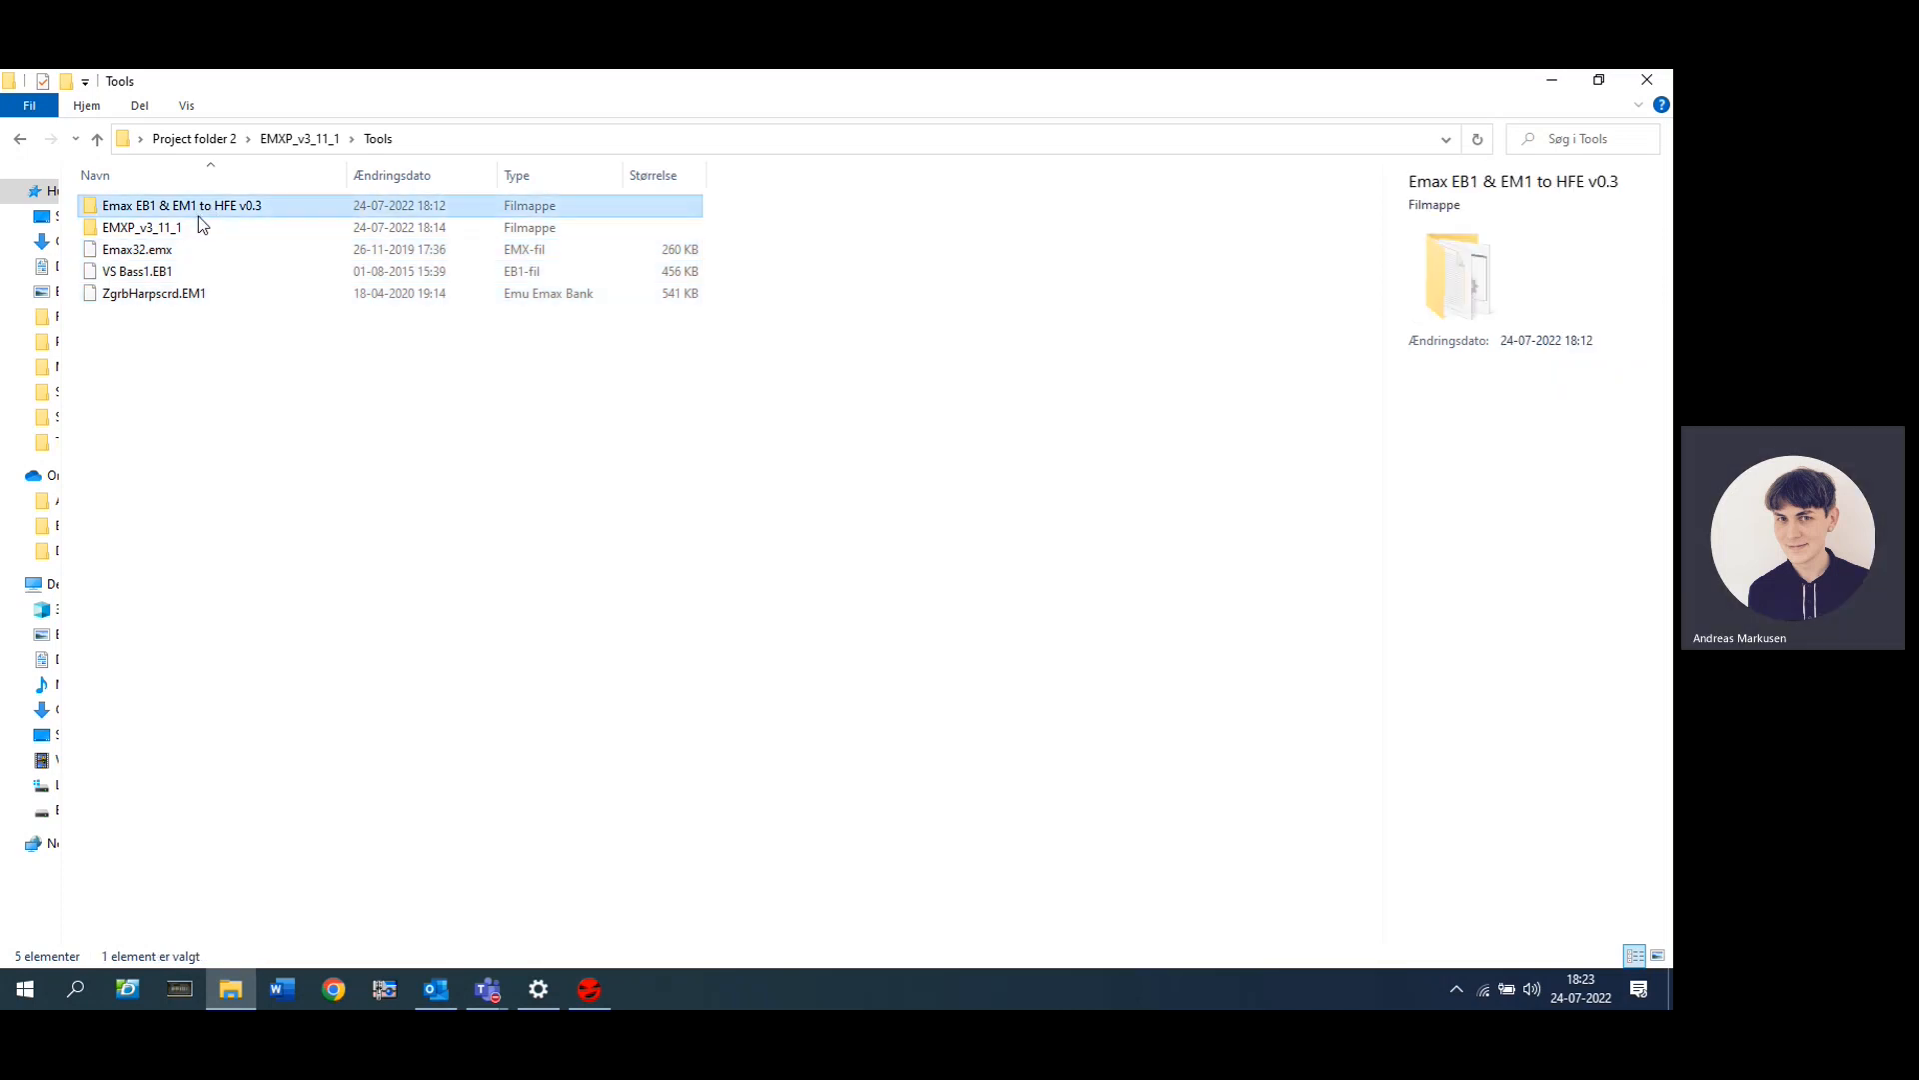
{"action": "mouse_move", "coordinate": [177, 231]}
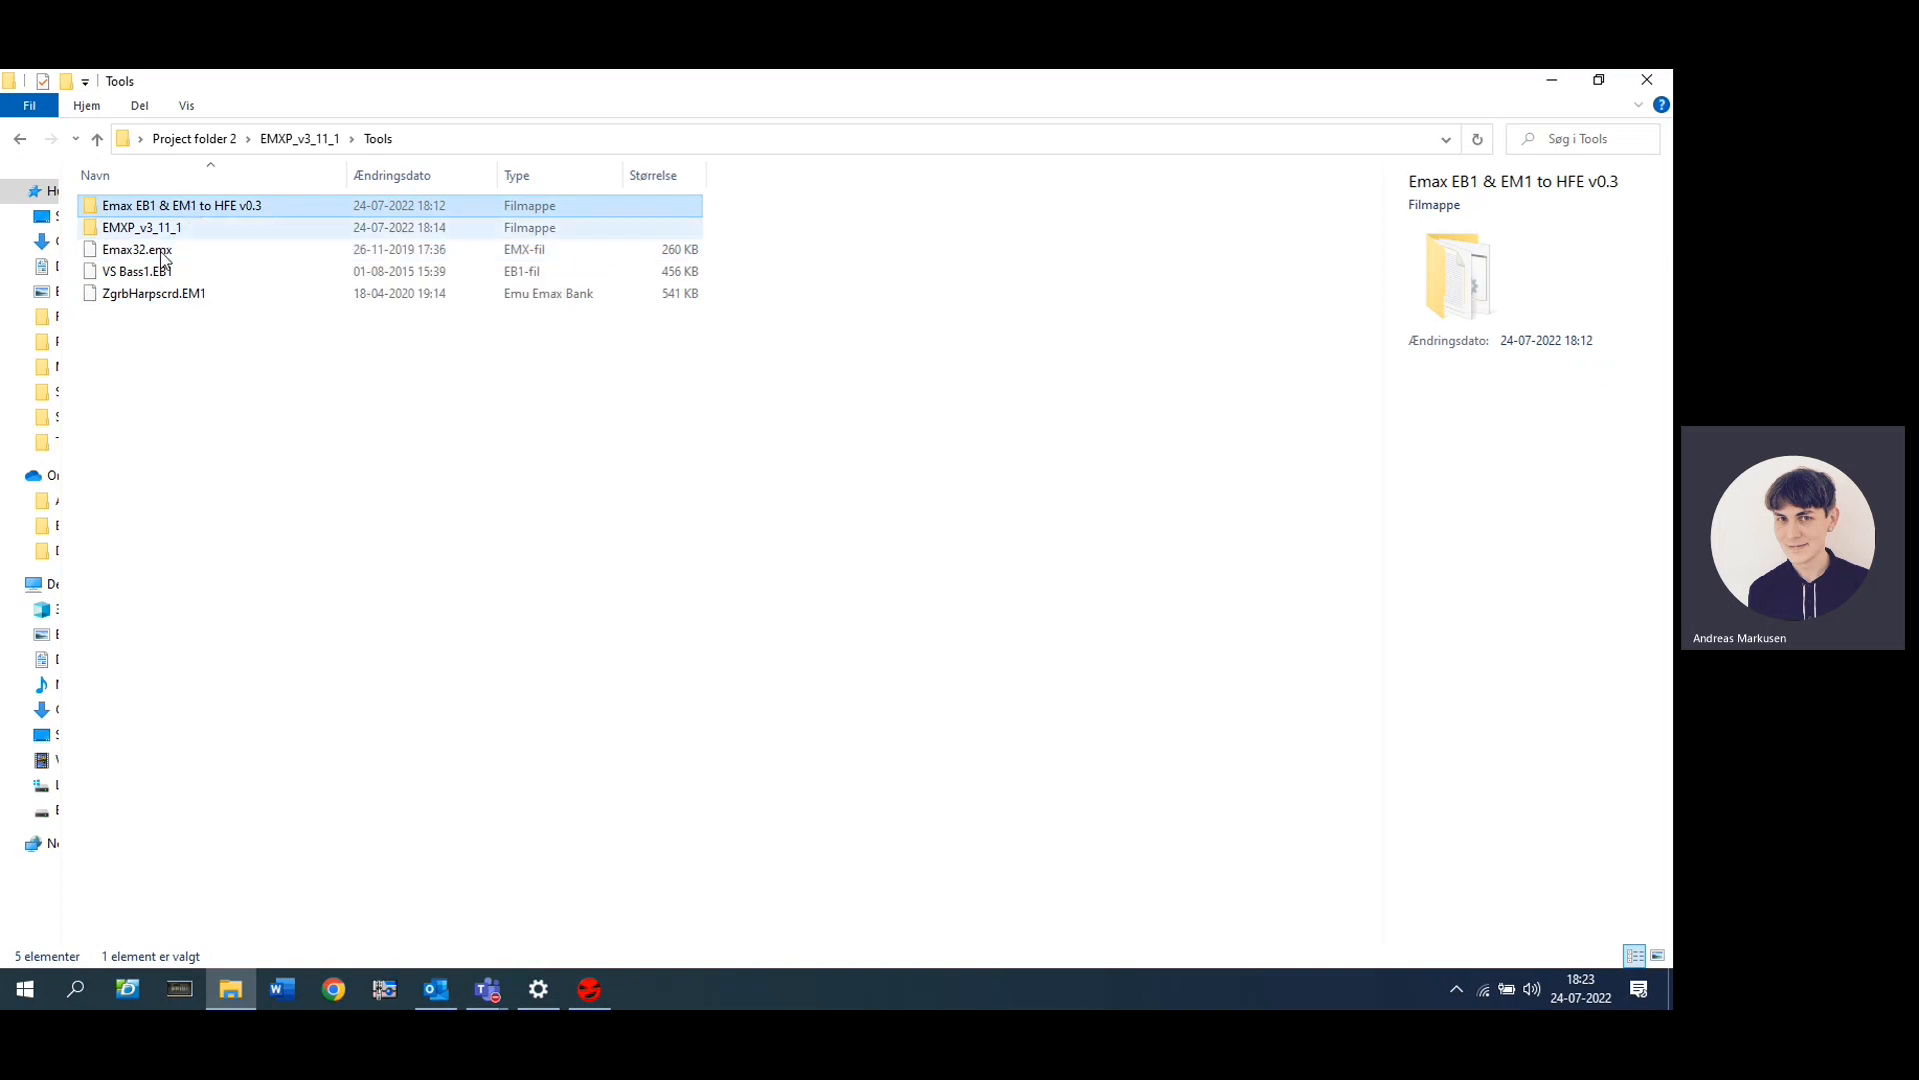
{"action": "right_click", "coordinate": [140, 255]}
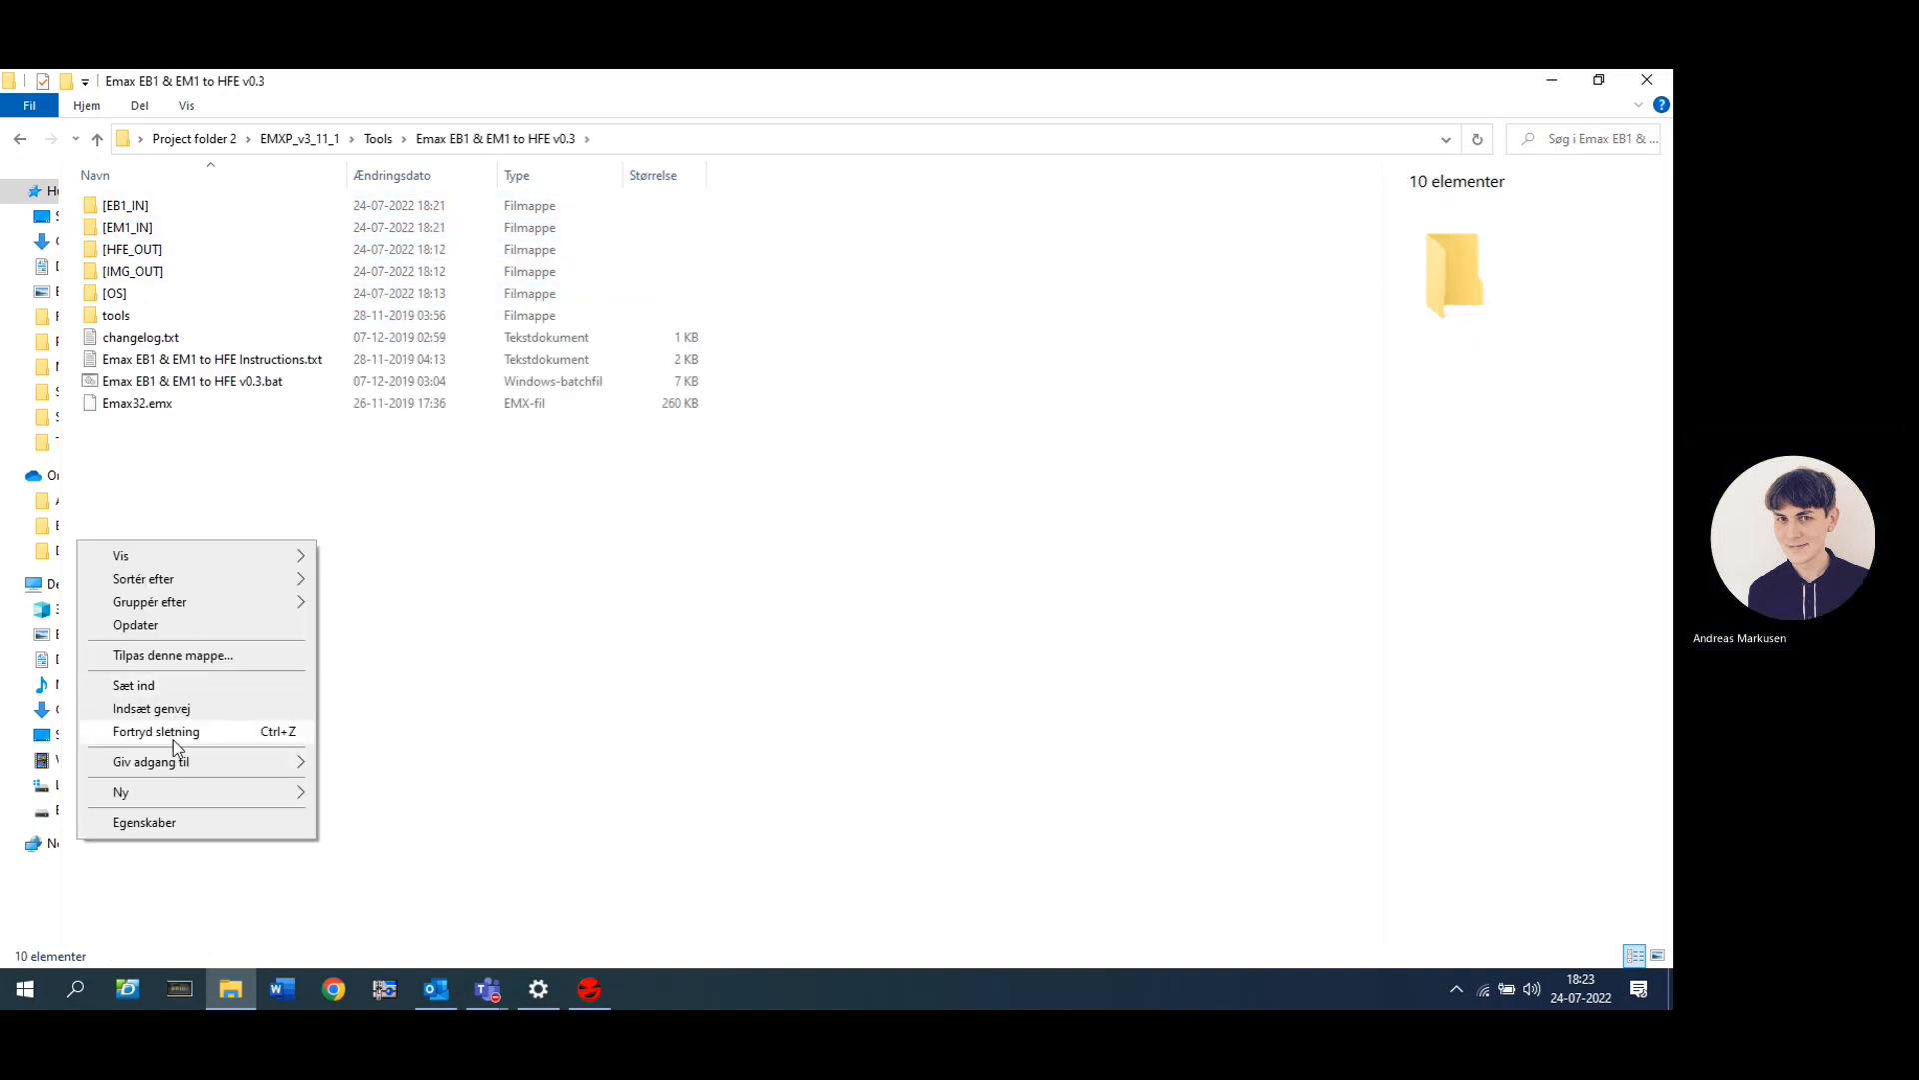
{"action": "left_click", "coordinate": [133, 685]}
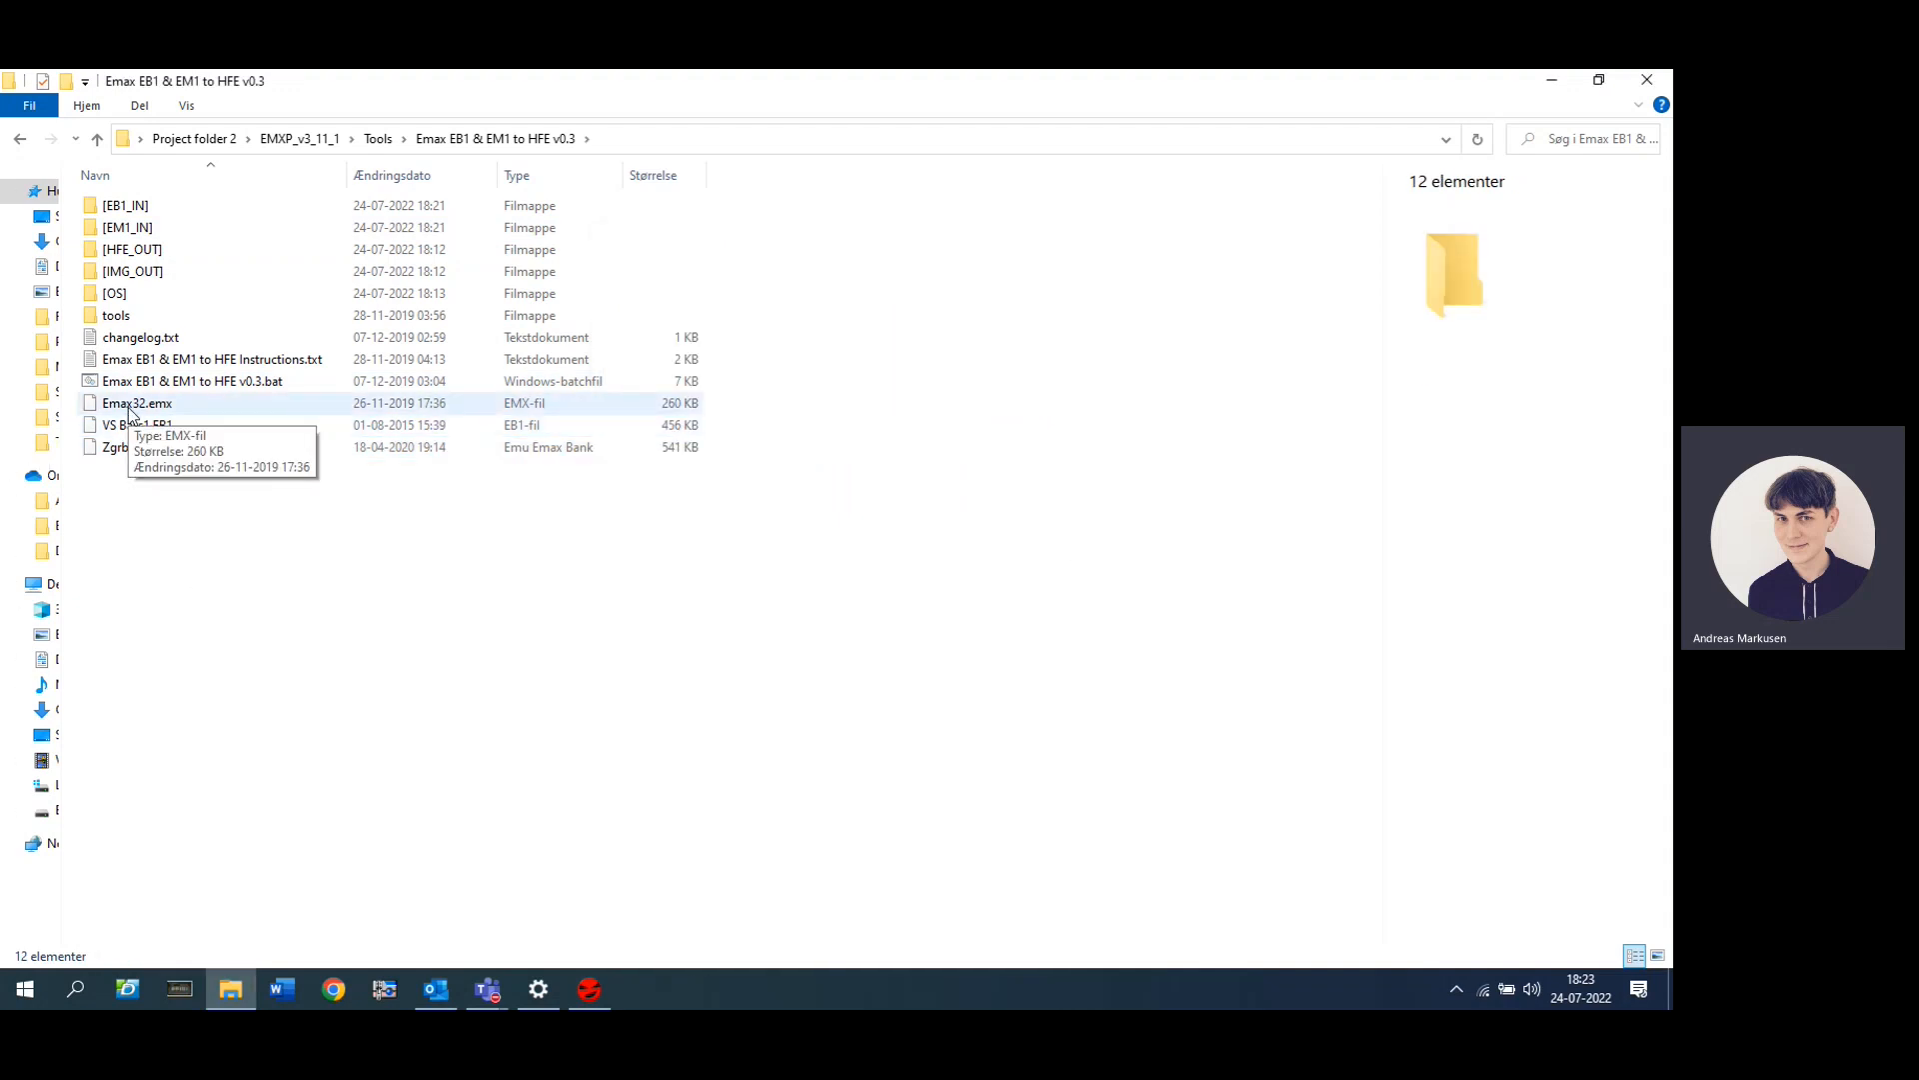
Step: Check the [OS] folder, move VS Bass1.EB1 into [EB1_IN], and select ZgrbHarpscrd.EM1
{"action": "double_click", "coordinate": [114, 293]}
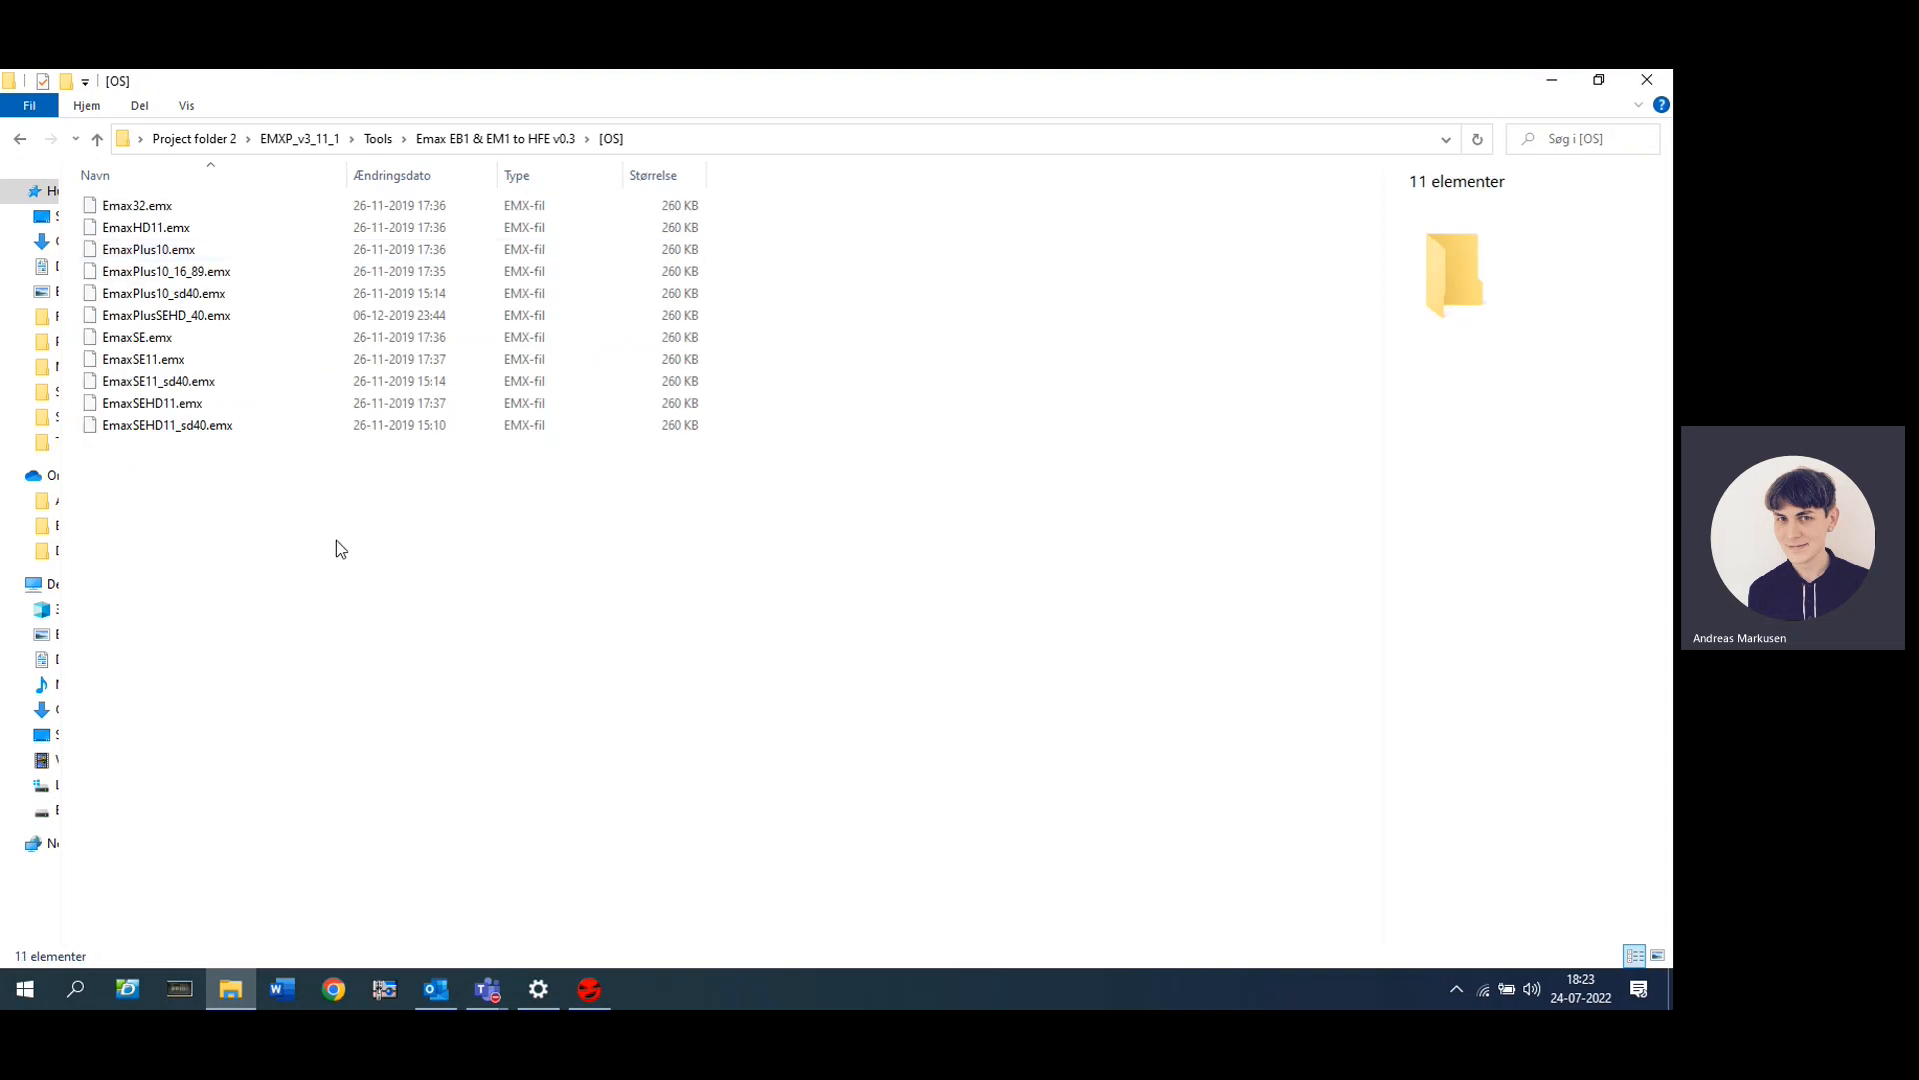
{"action": "key", "text": "ctrl+a"}
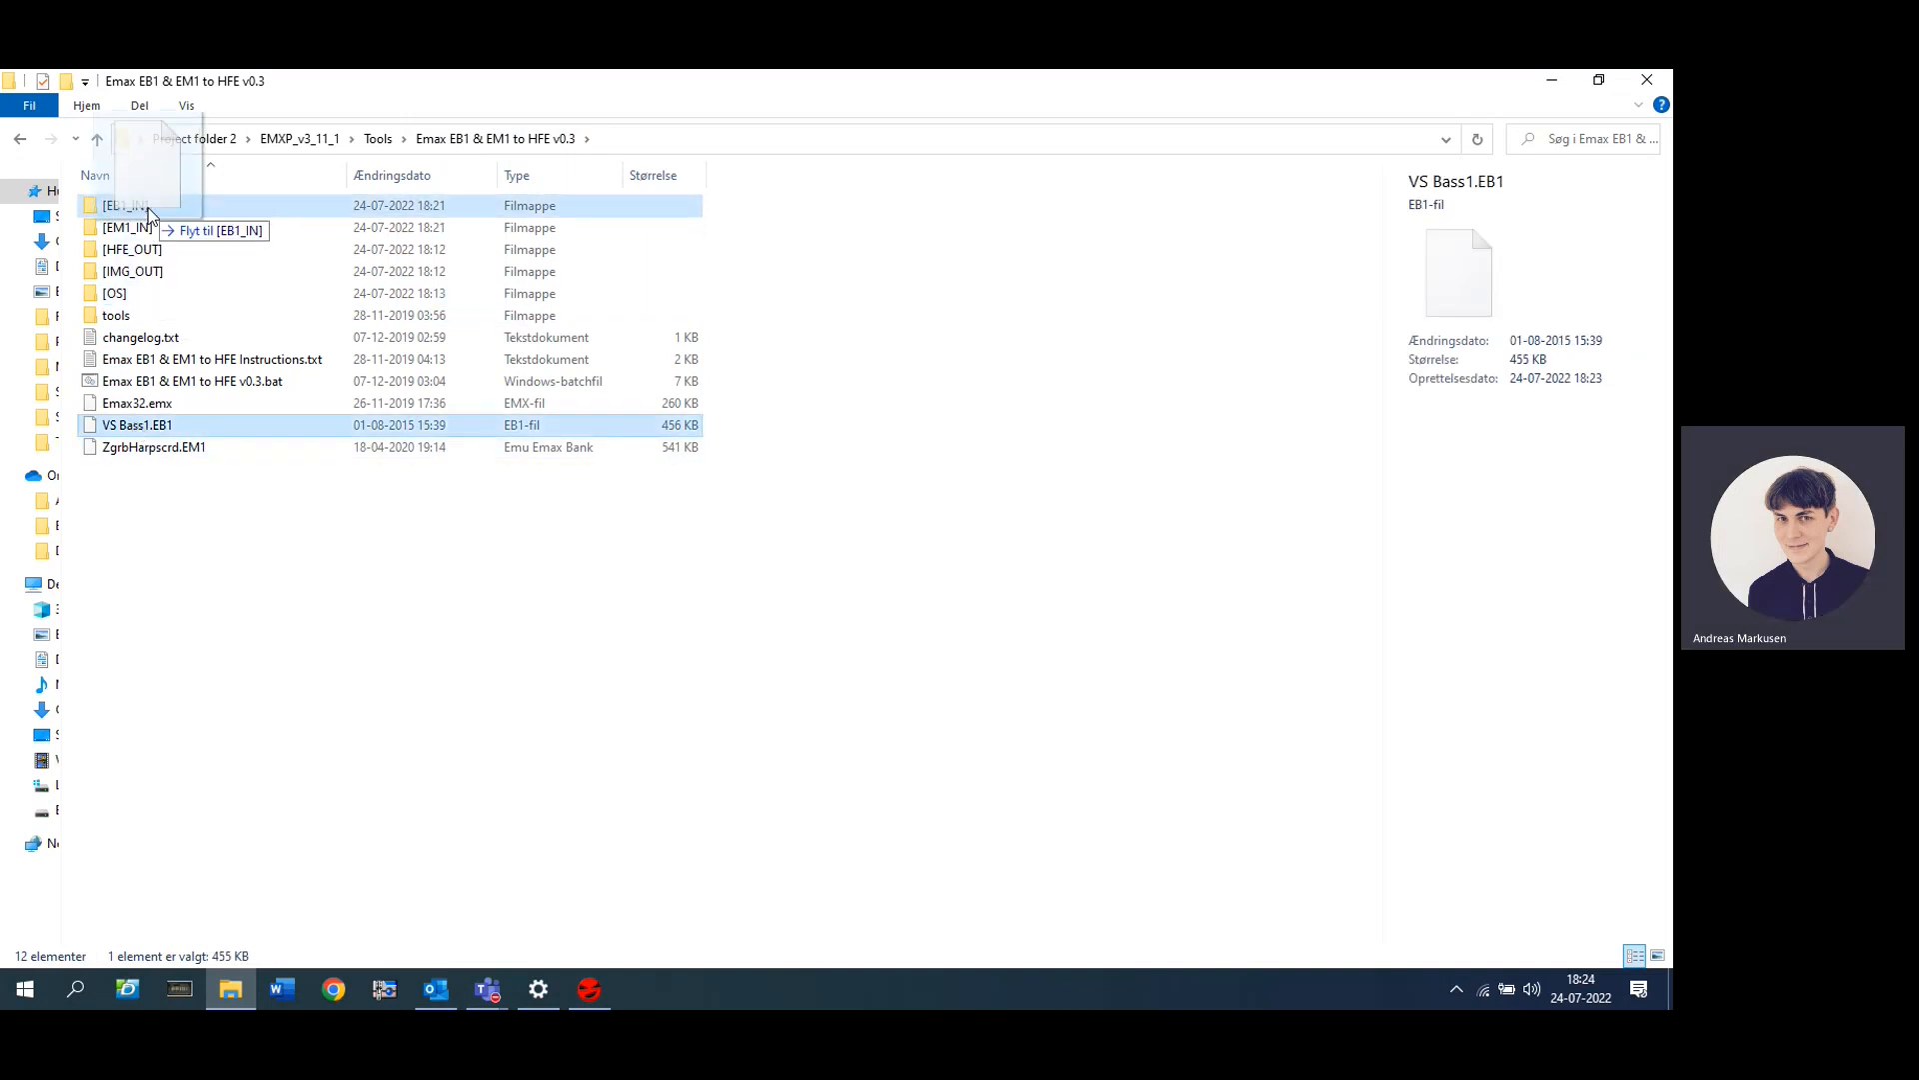
{"action": "left_click_drag", "start_coordinate": [136, 425], "coordinate": [125, 203]}
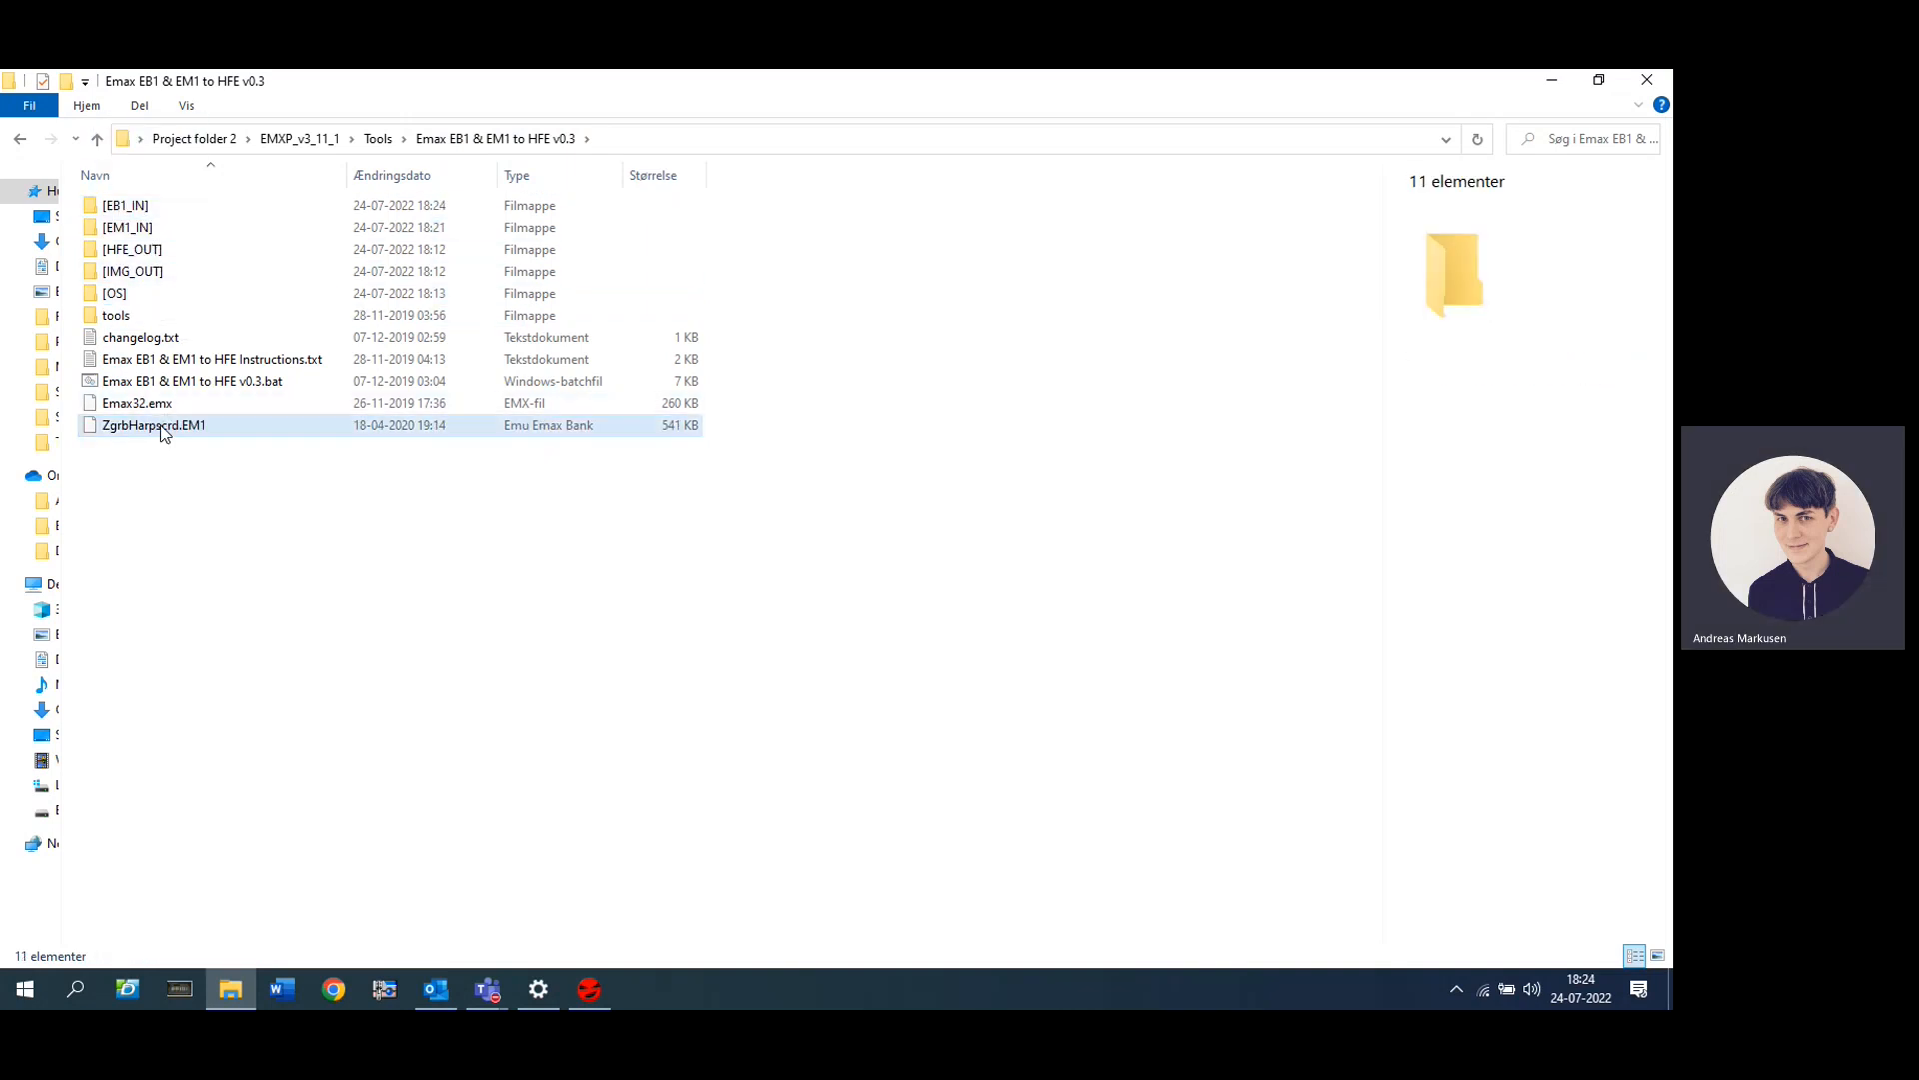
{"action": "left_click", "coordinate": [154, 425]}
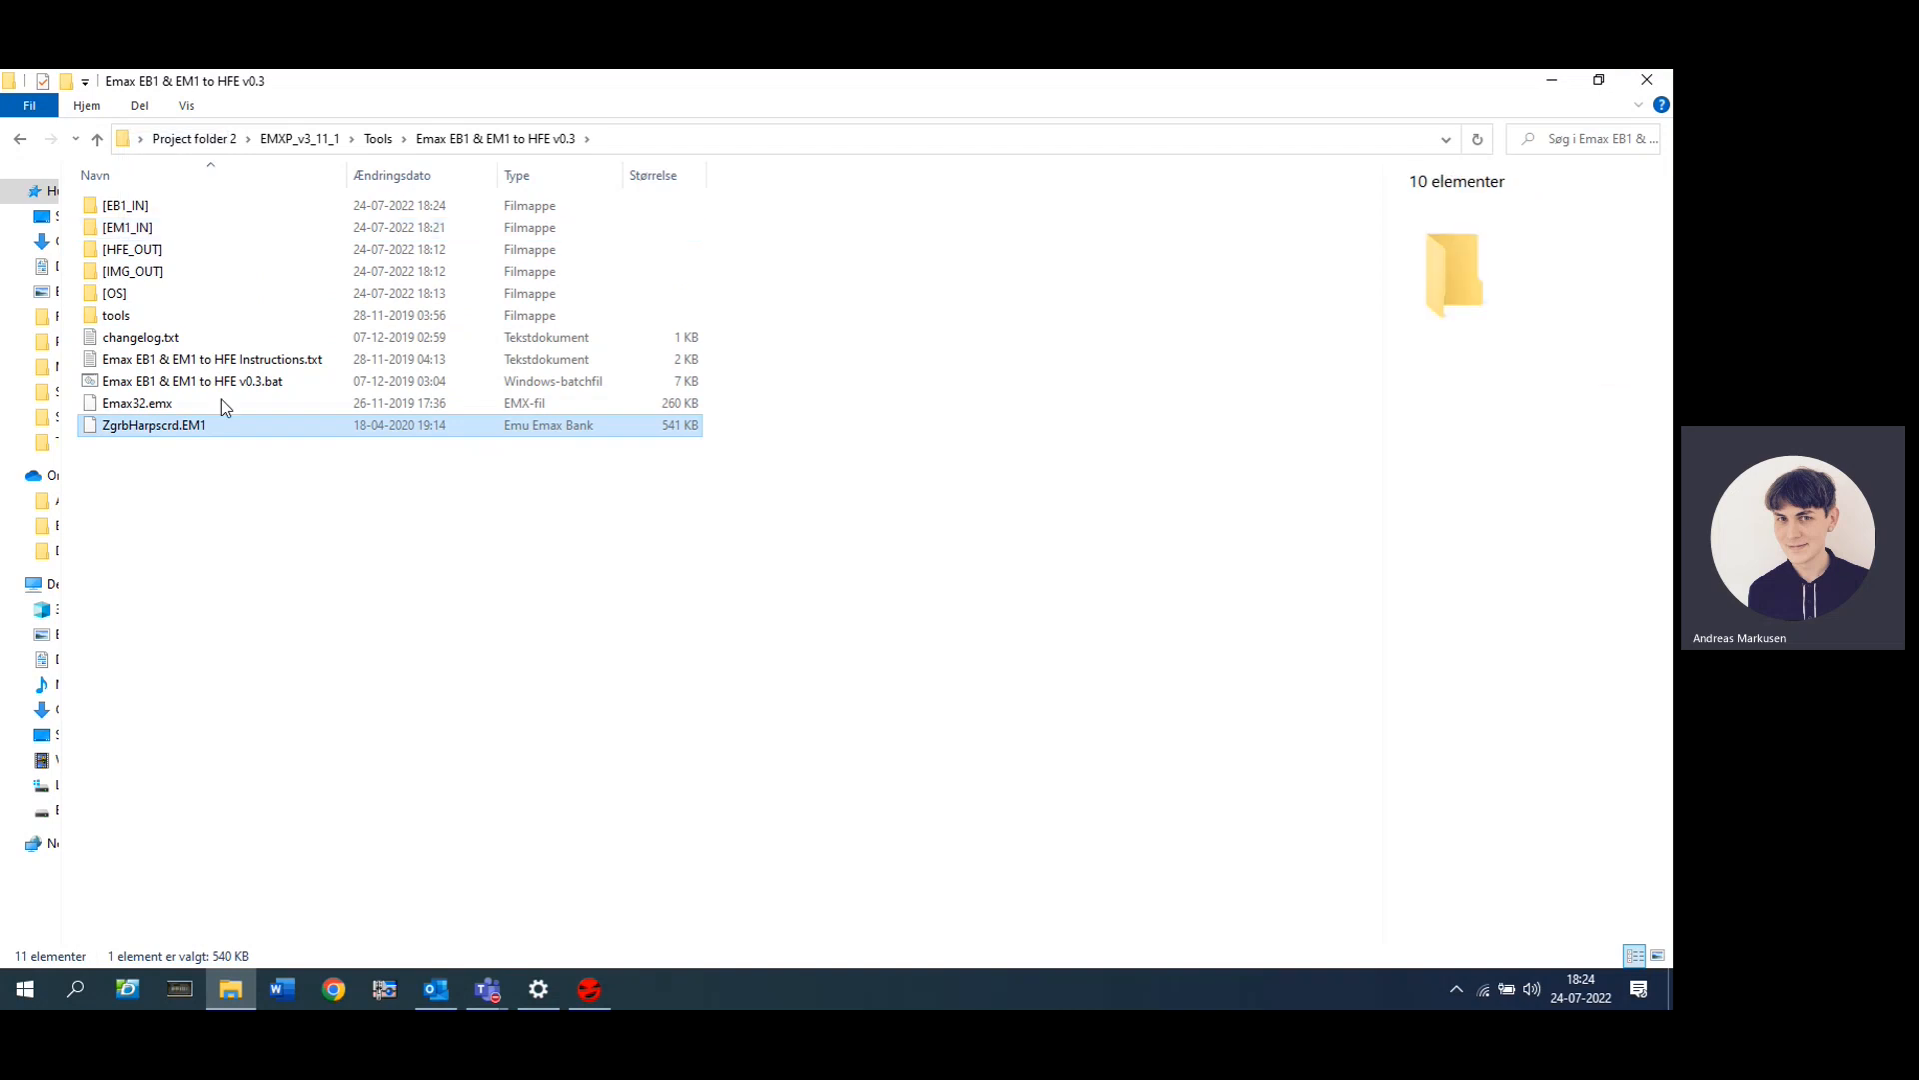
Step: Run the EB1 & EM1 to HFE batch script, choosing option 0 for Emax OS v3.2
{"action": "double_click", "coordinate": [190, 380]}
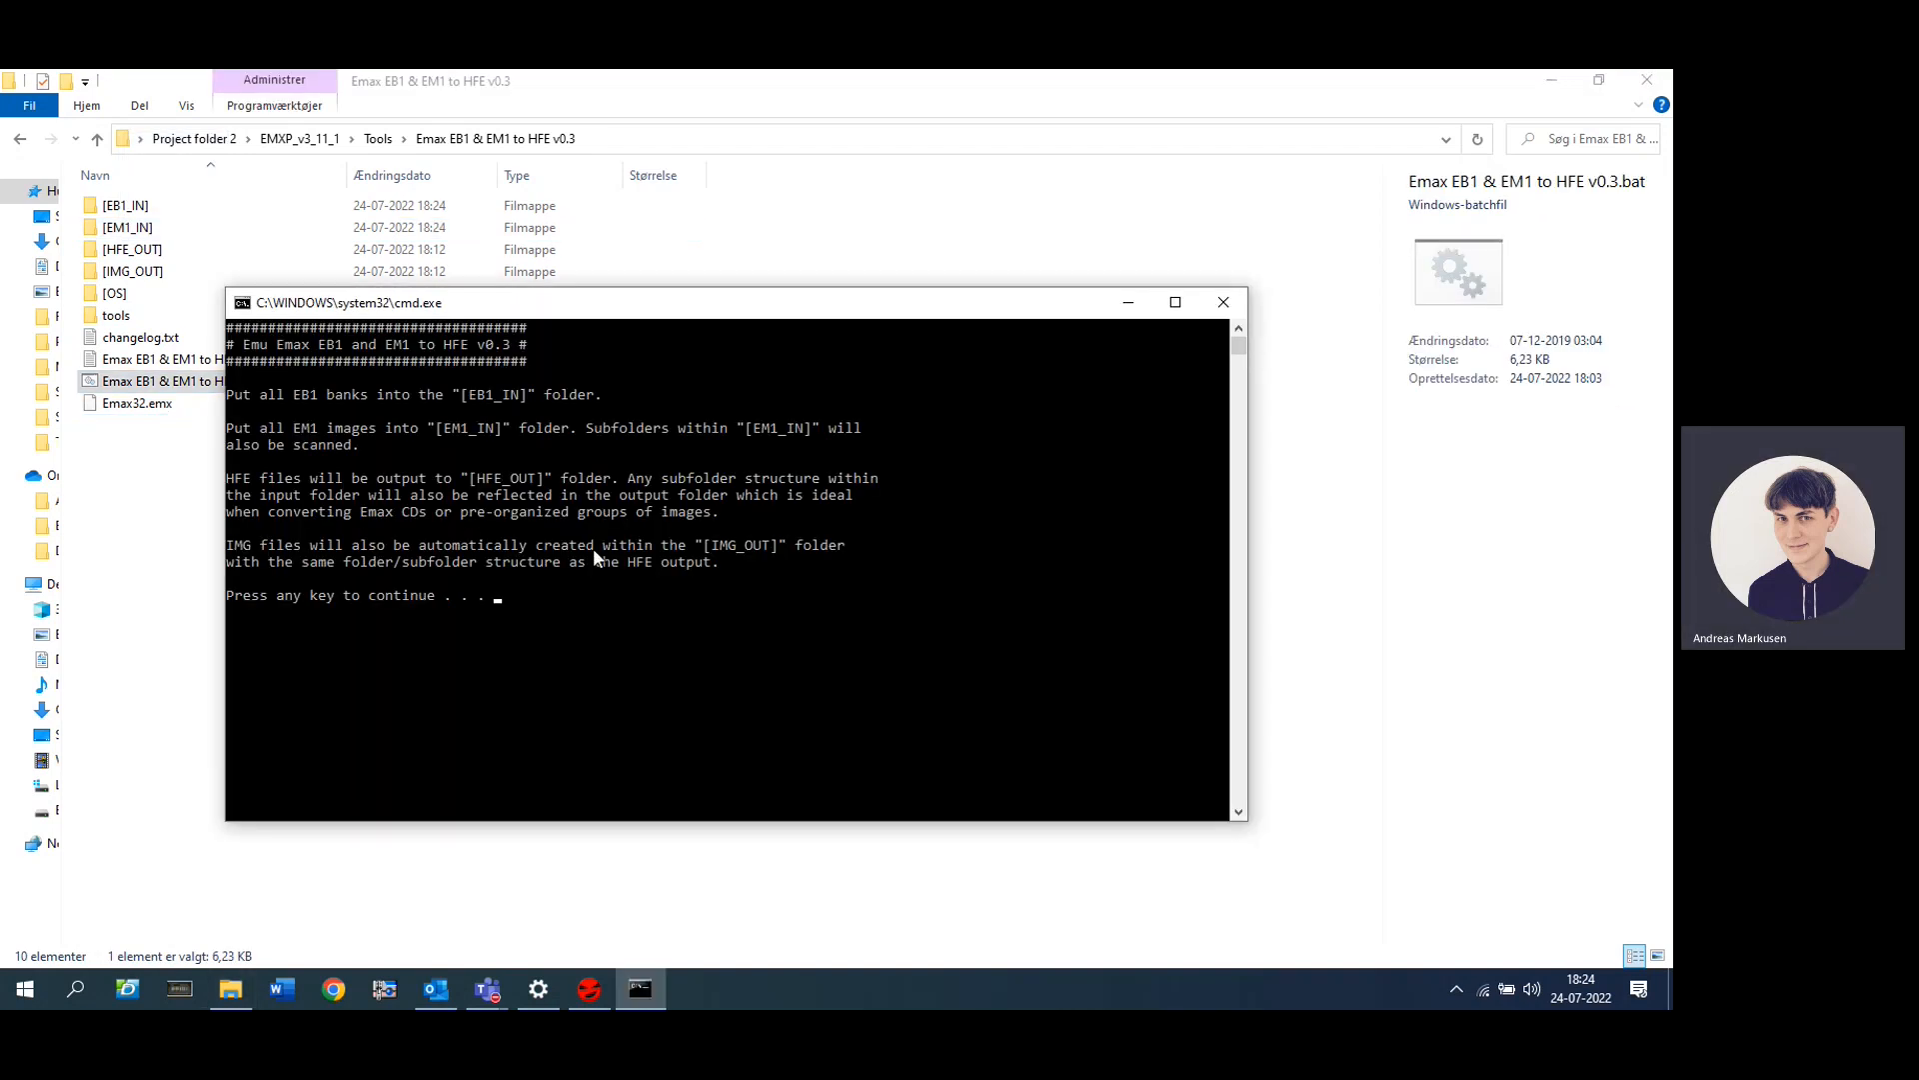
{"action": "key", "text": "enter"}
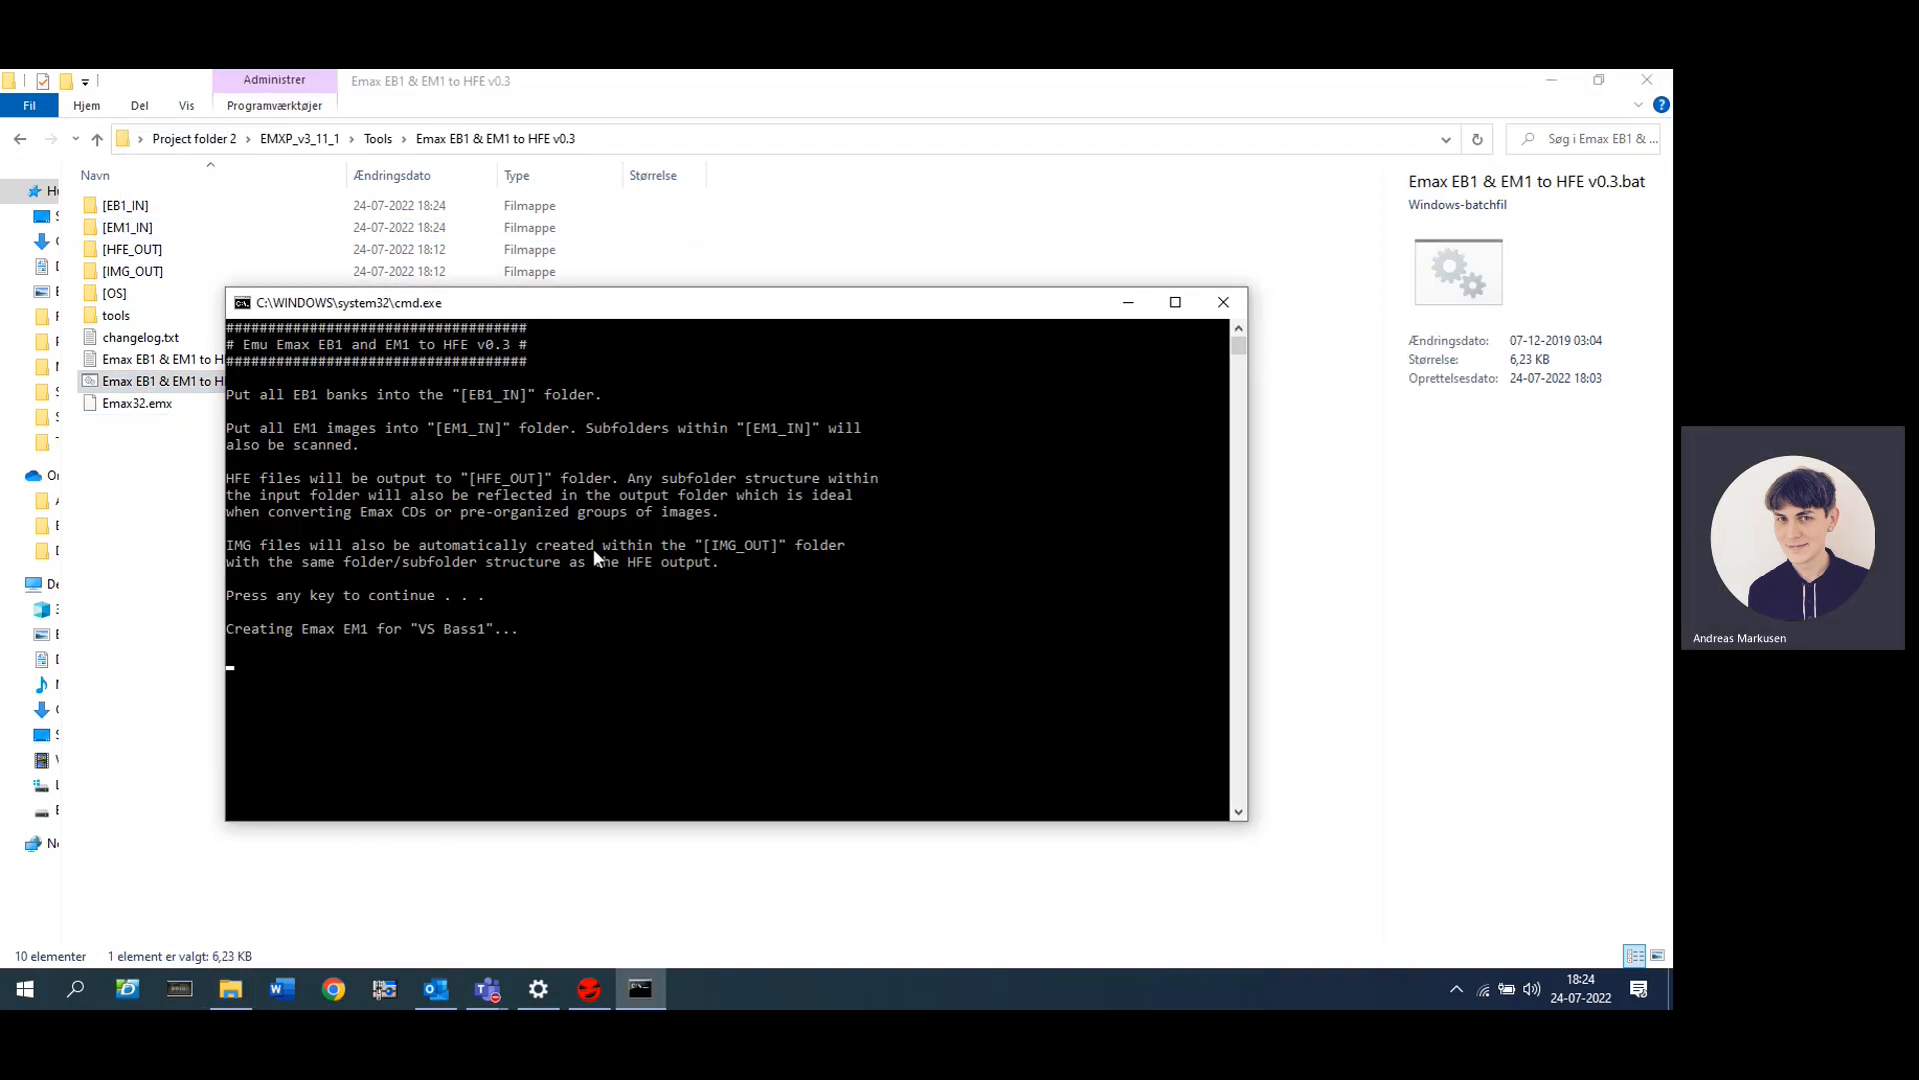
{"action": "key", "text": "enter"}
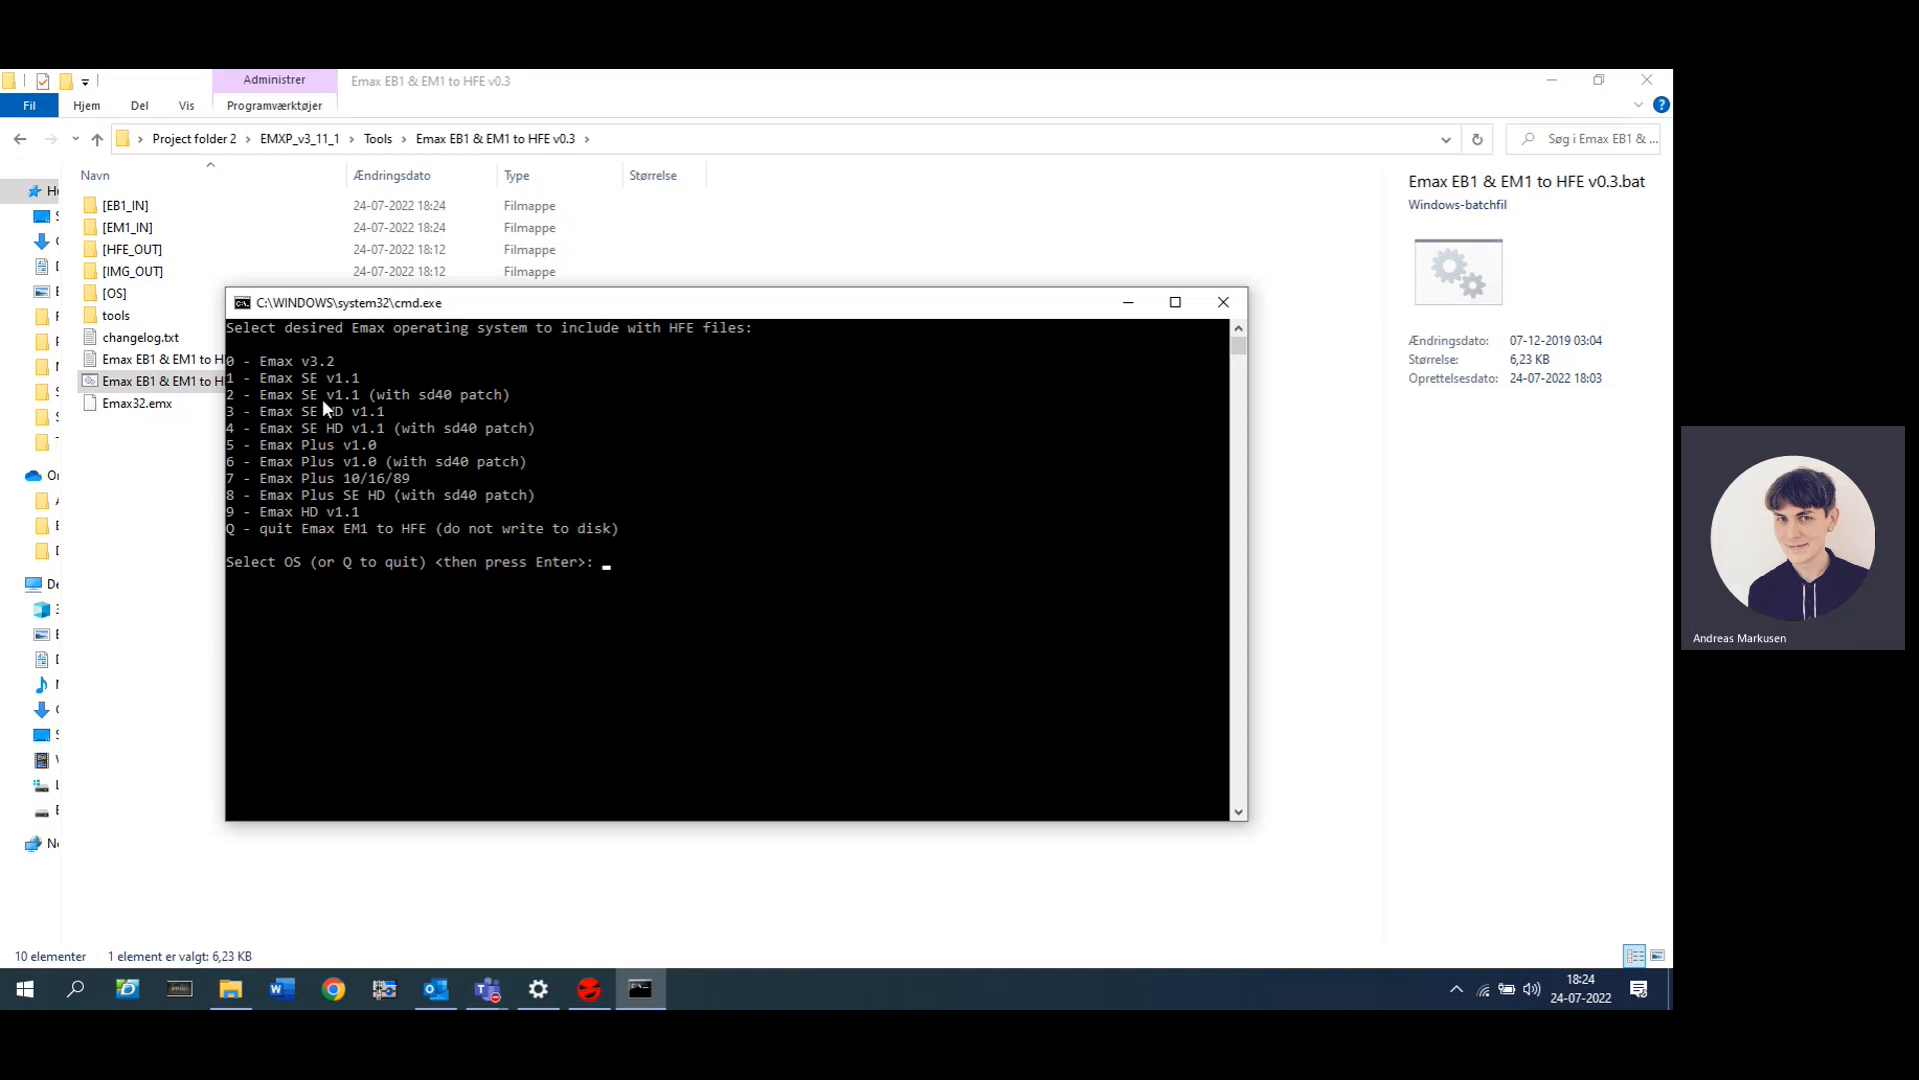
{"action": "mouse_move", "coordinate": [255, 394]}
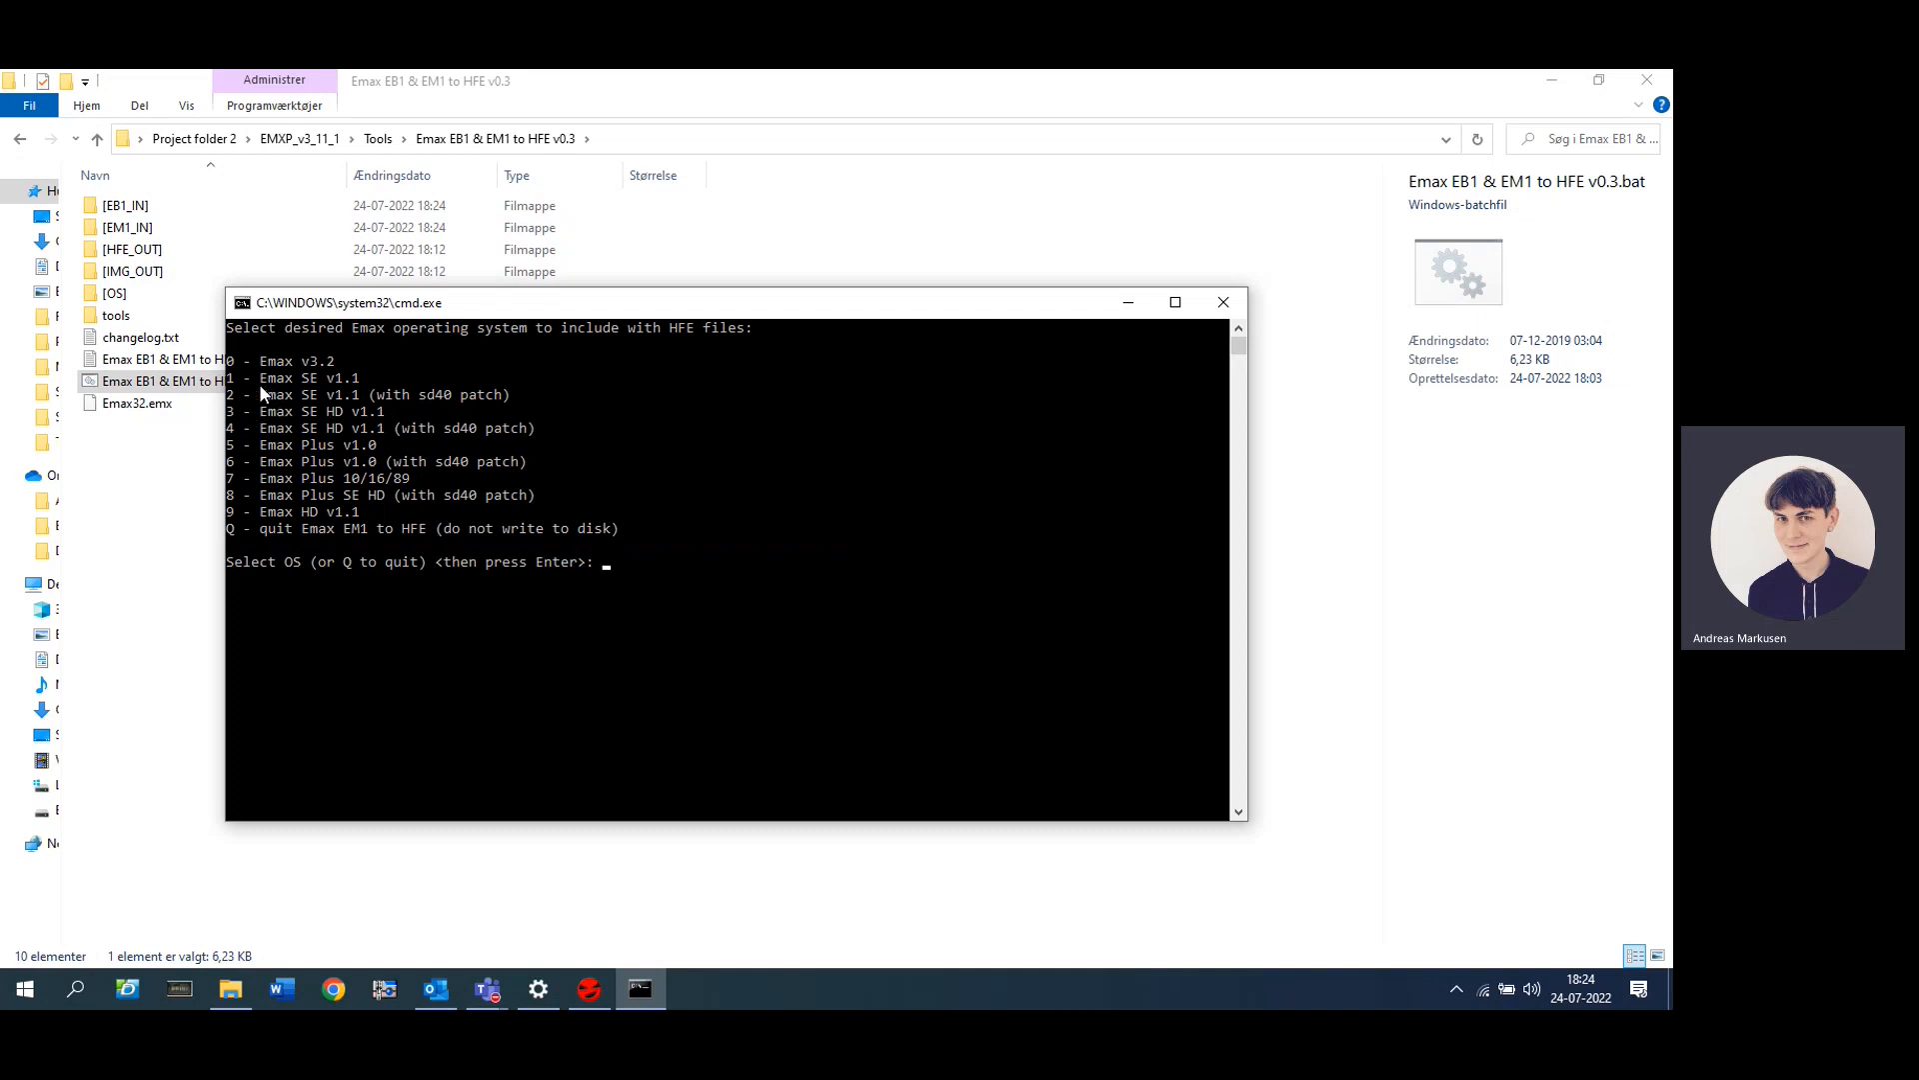
{"action": "mouse_move", "coordinate": [280, 397]}
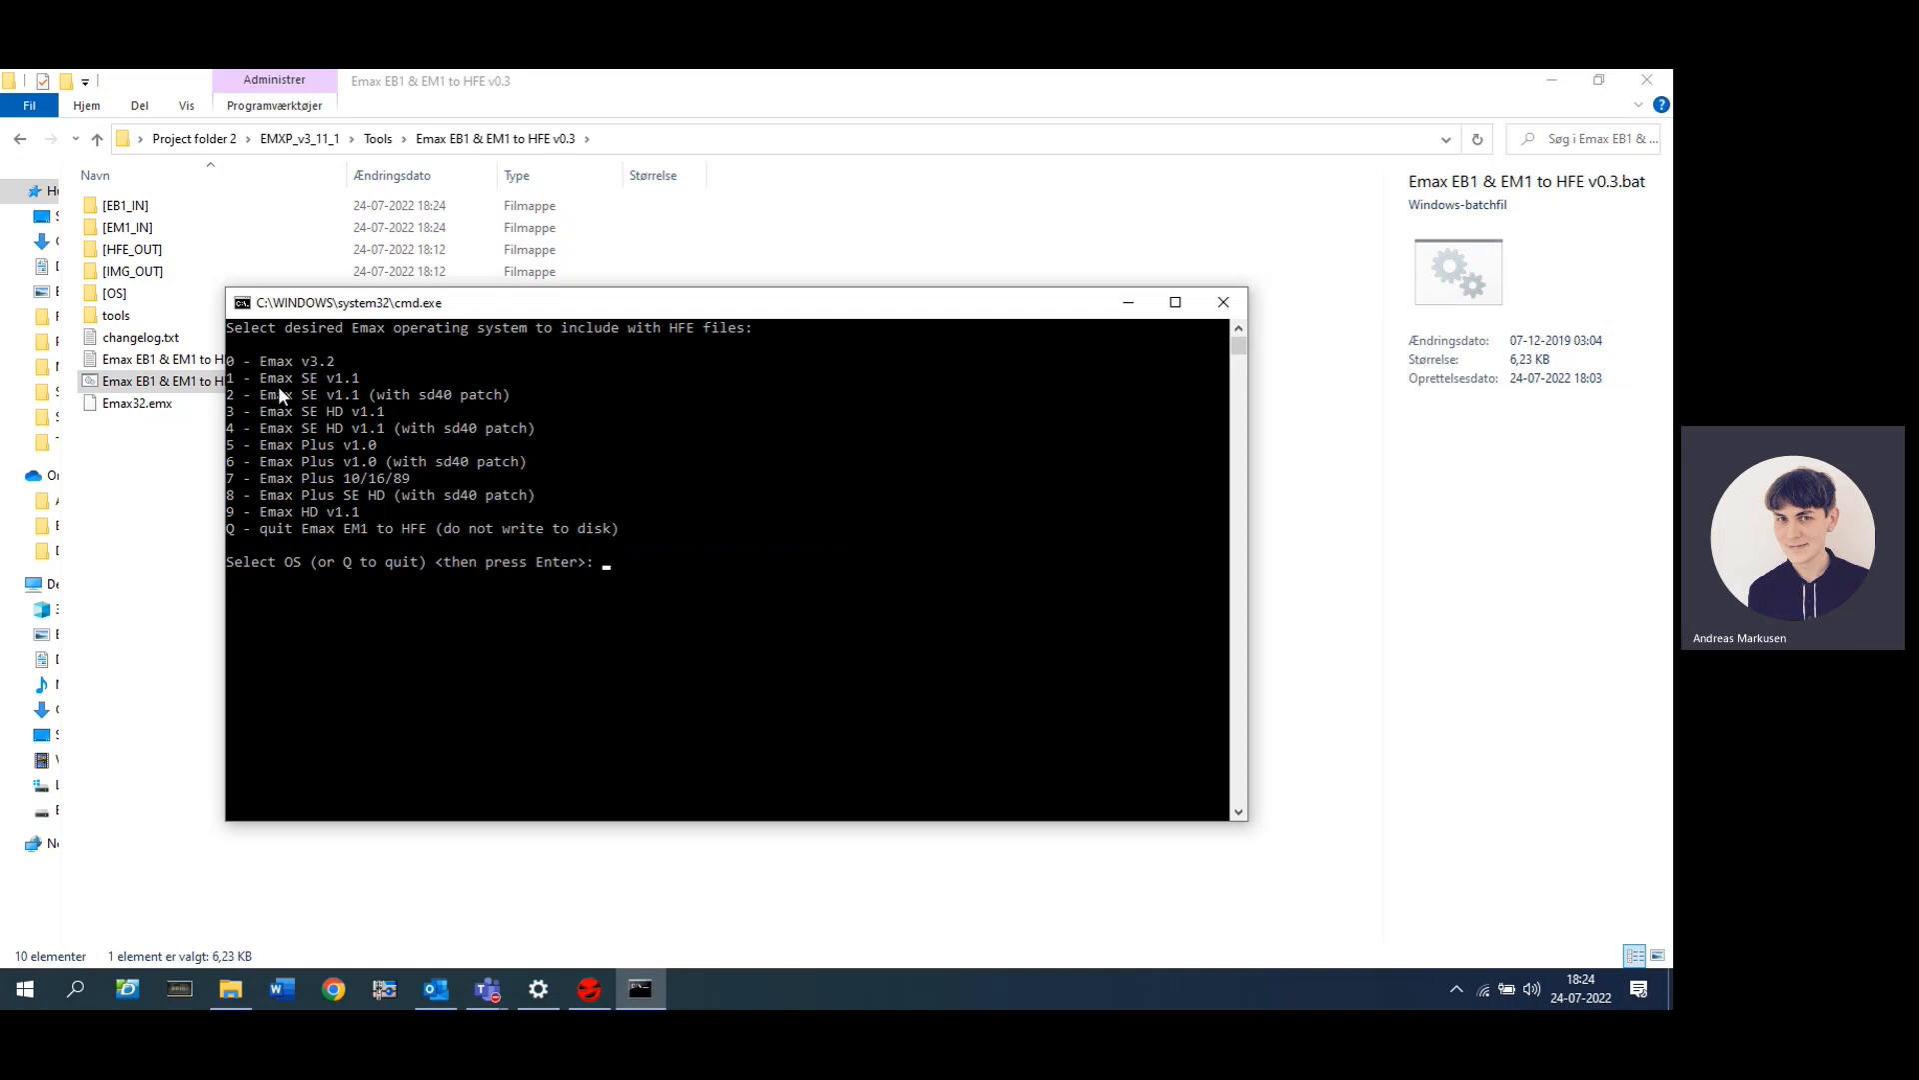
{"action": "mouse_move", "coordinate": [549, 489]}
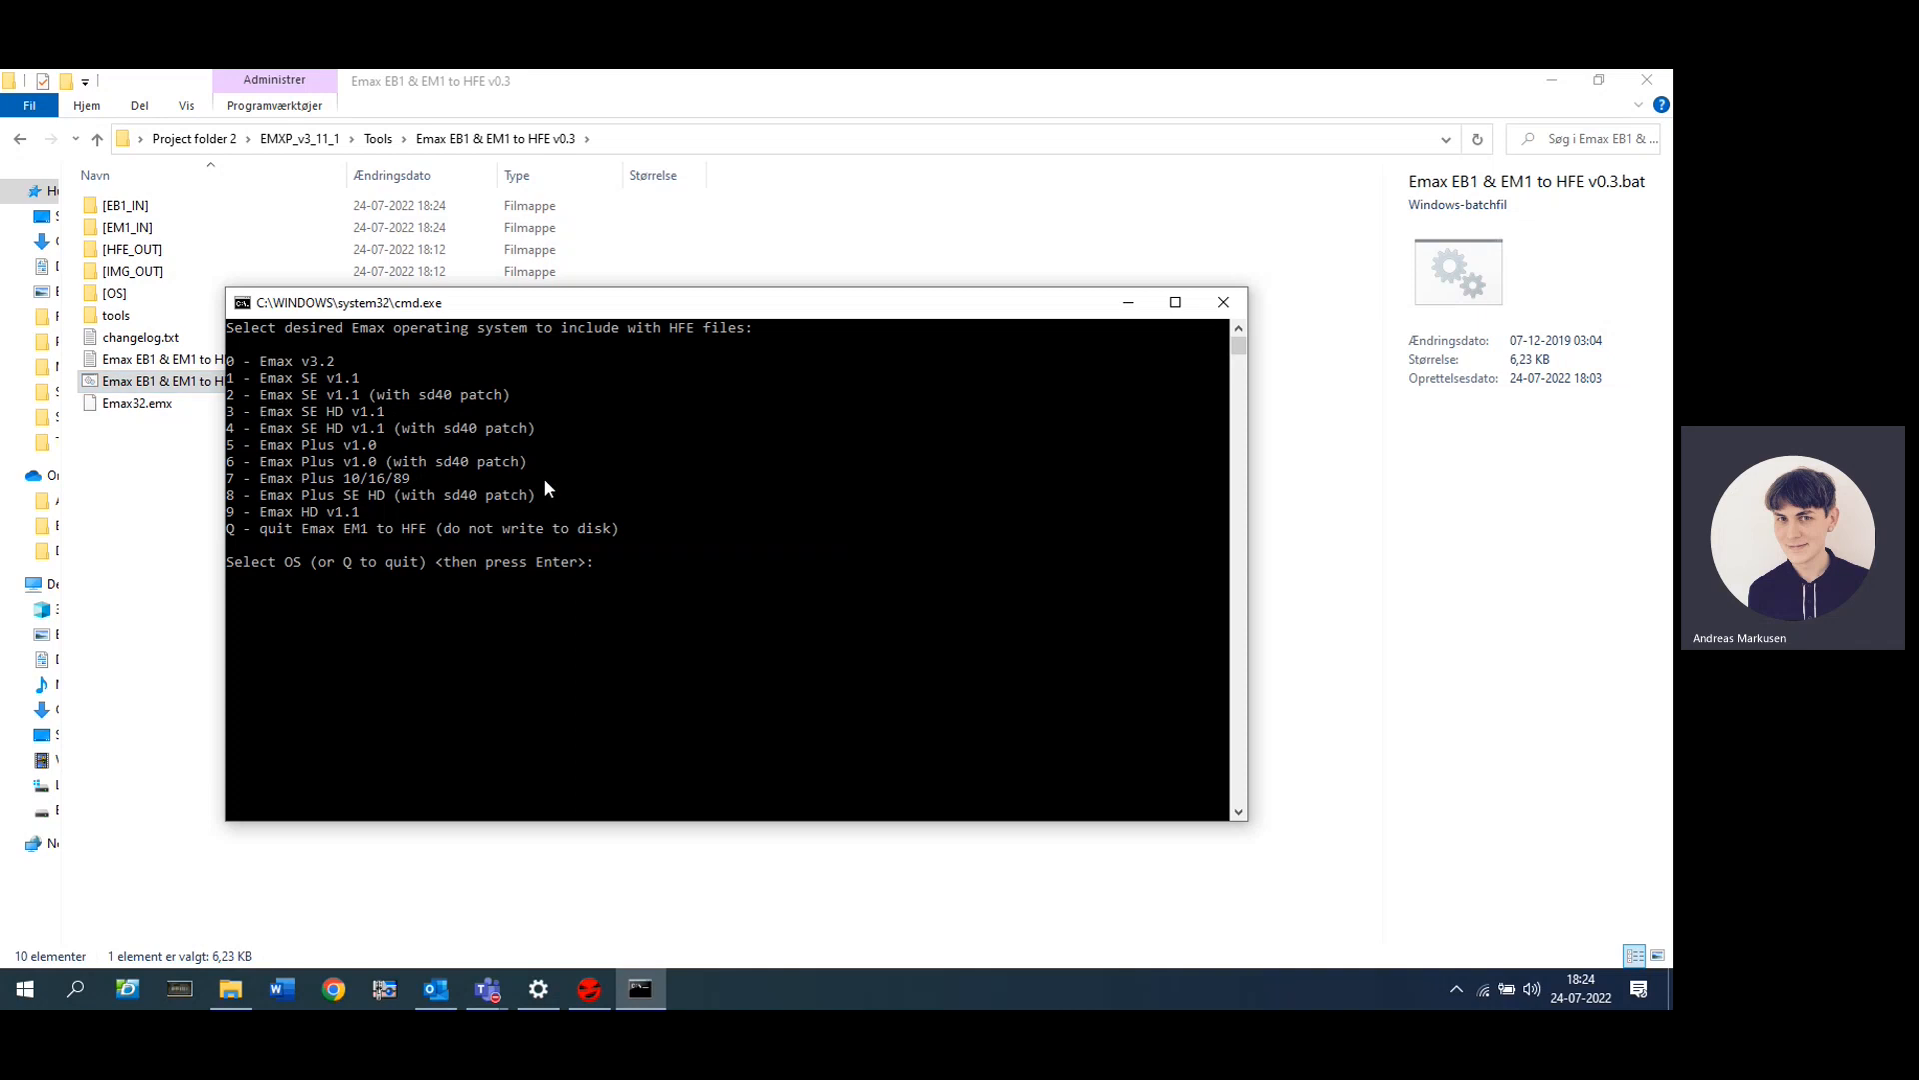
{"action": "type", "text": "0"}
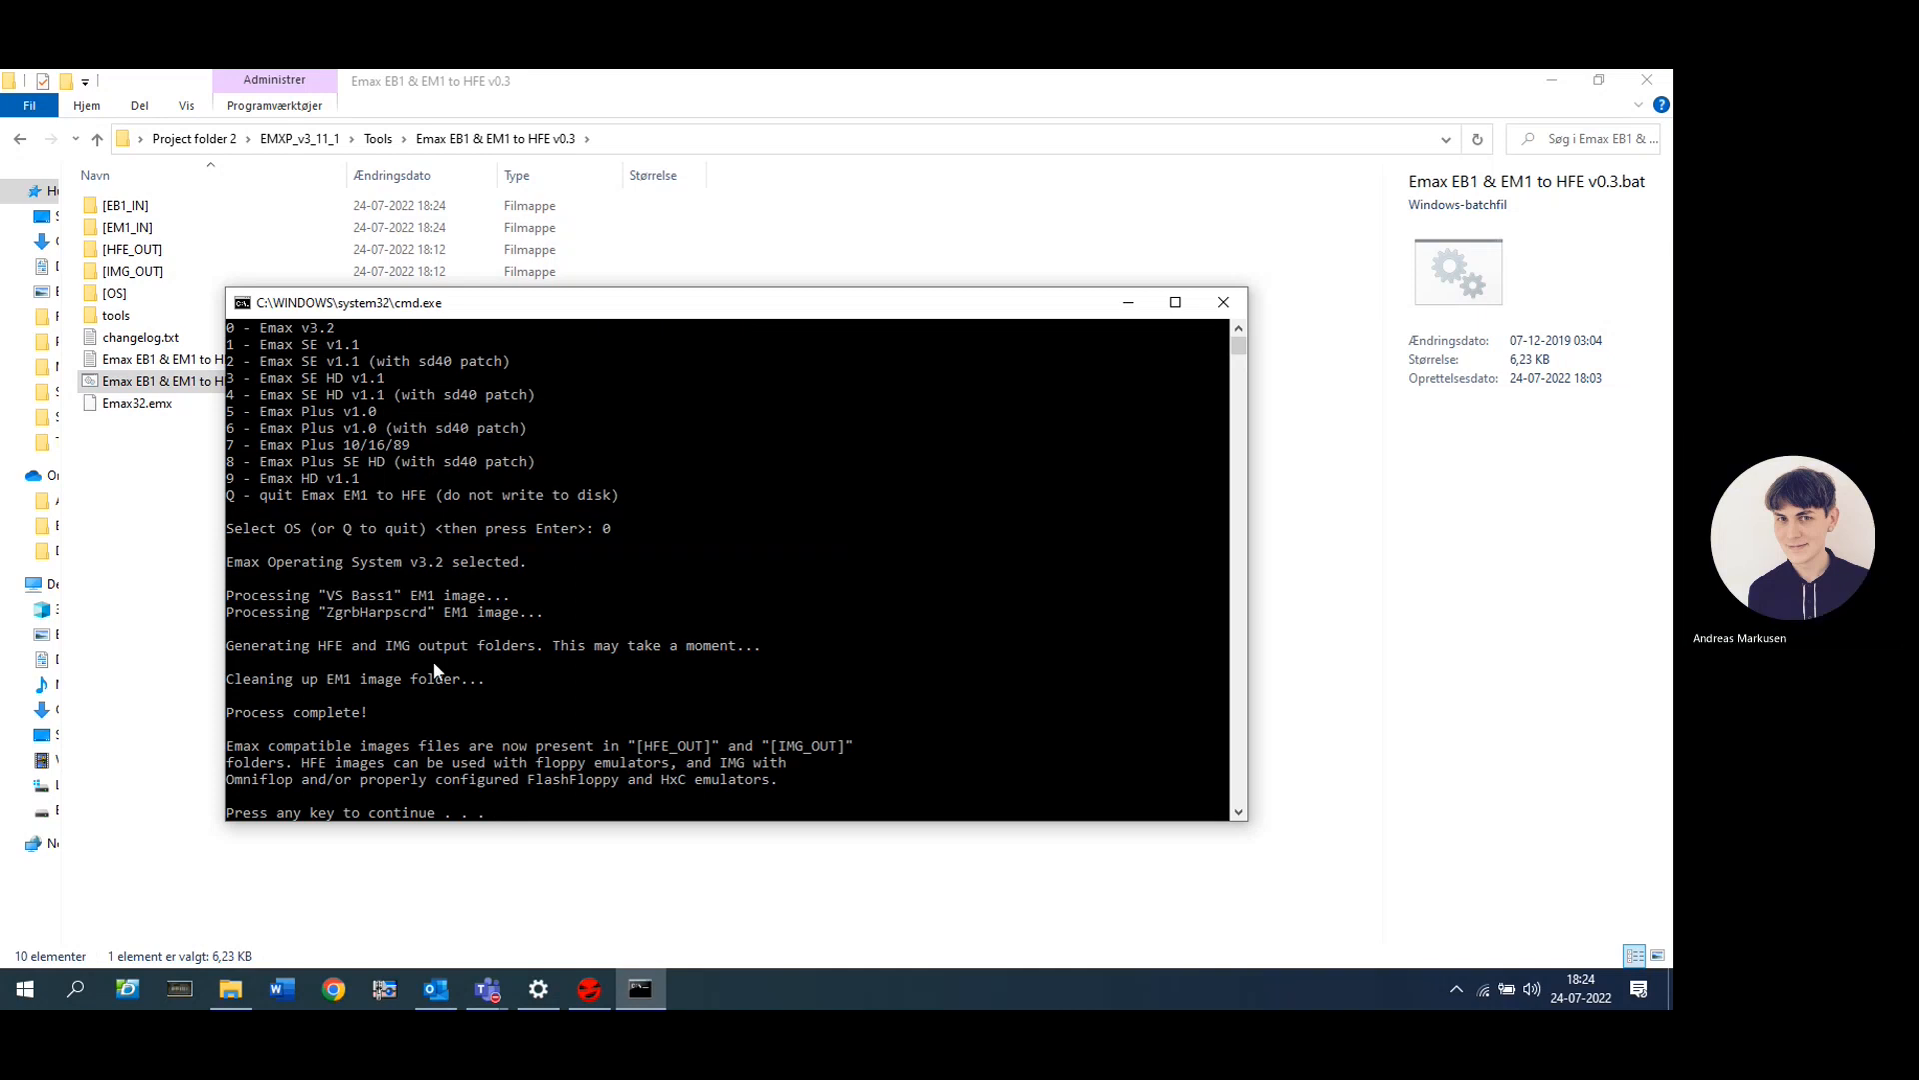
{"action": "key", "text": "enter"}
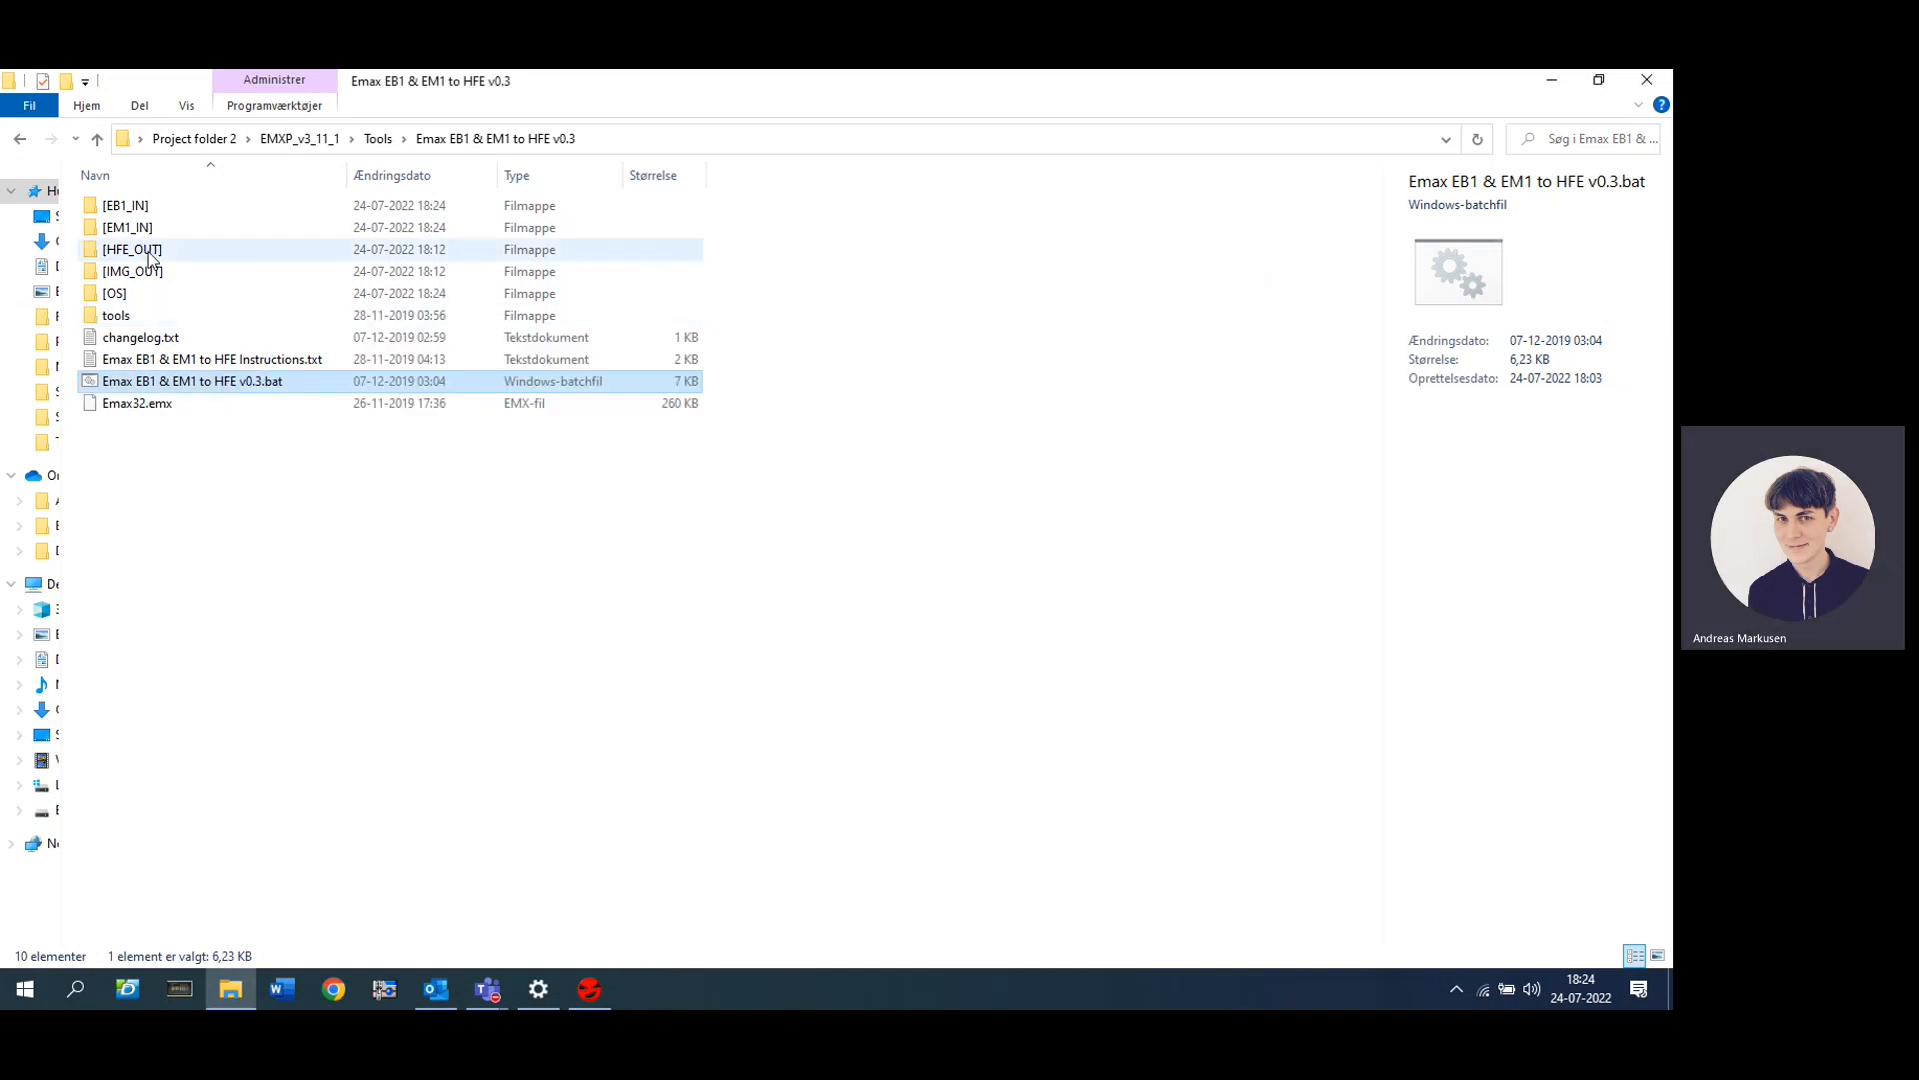
Step: Open [HFE_OUT] and inspect VS Bass1.hfe and ZgrbHarpscrd.hfe, each about 1.9 MB
{"action": "double_click", "coordinate": [130, 249]}
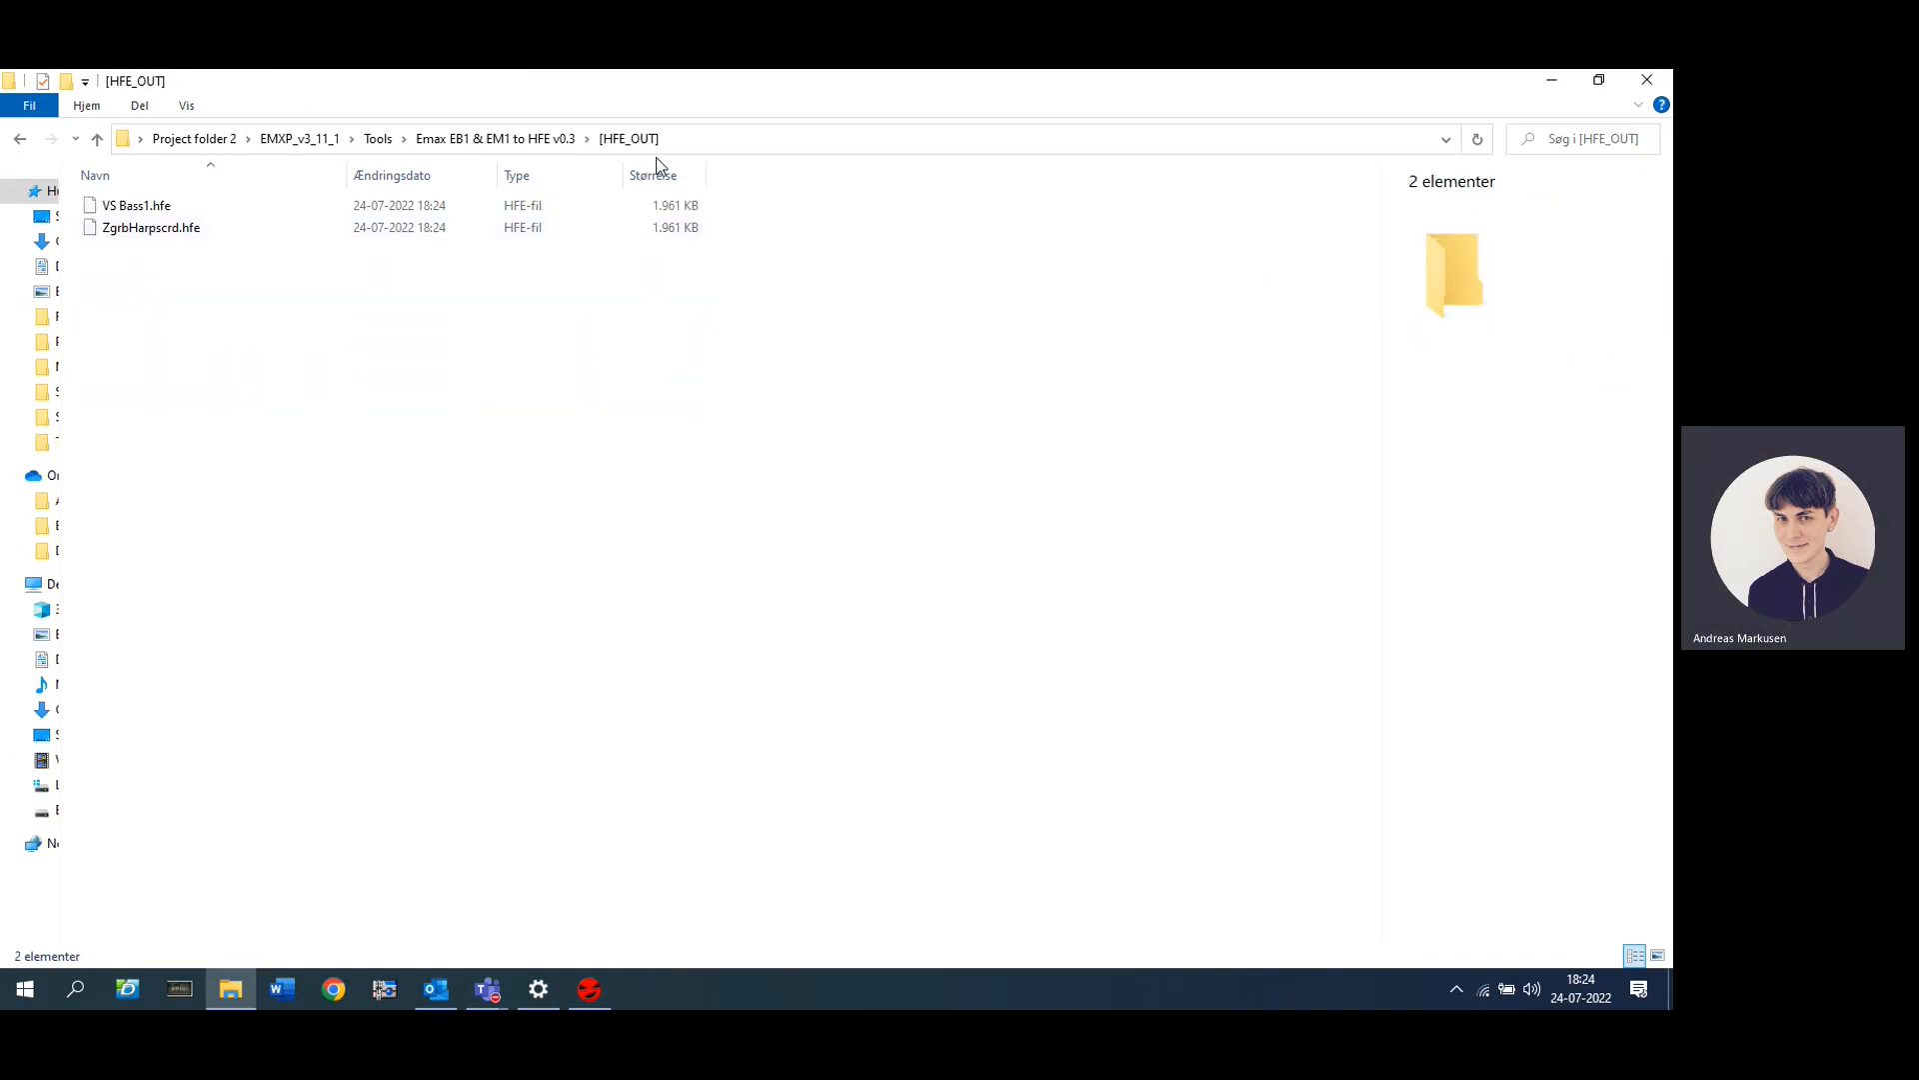
{"action": "mouse_move", "coordinate": [170, 328]}
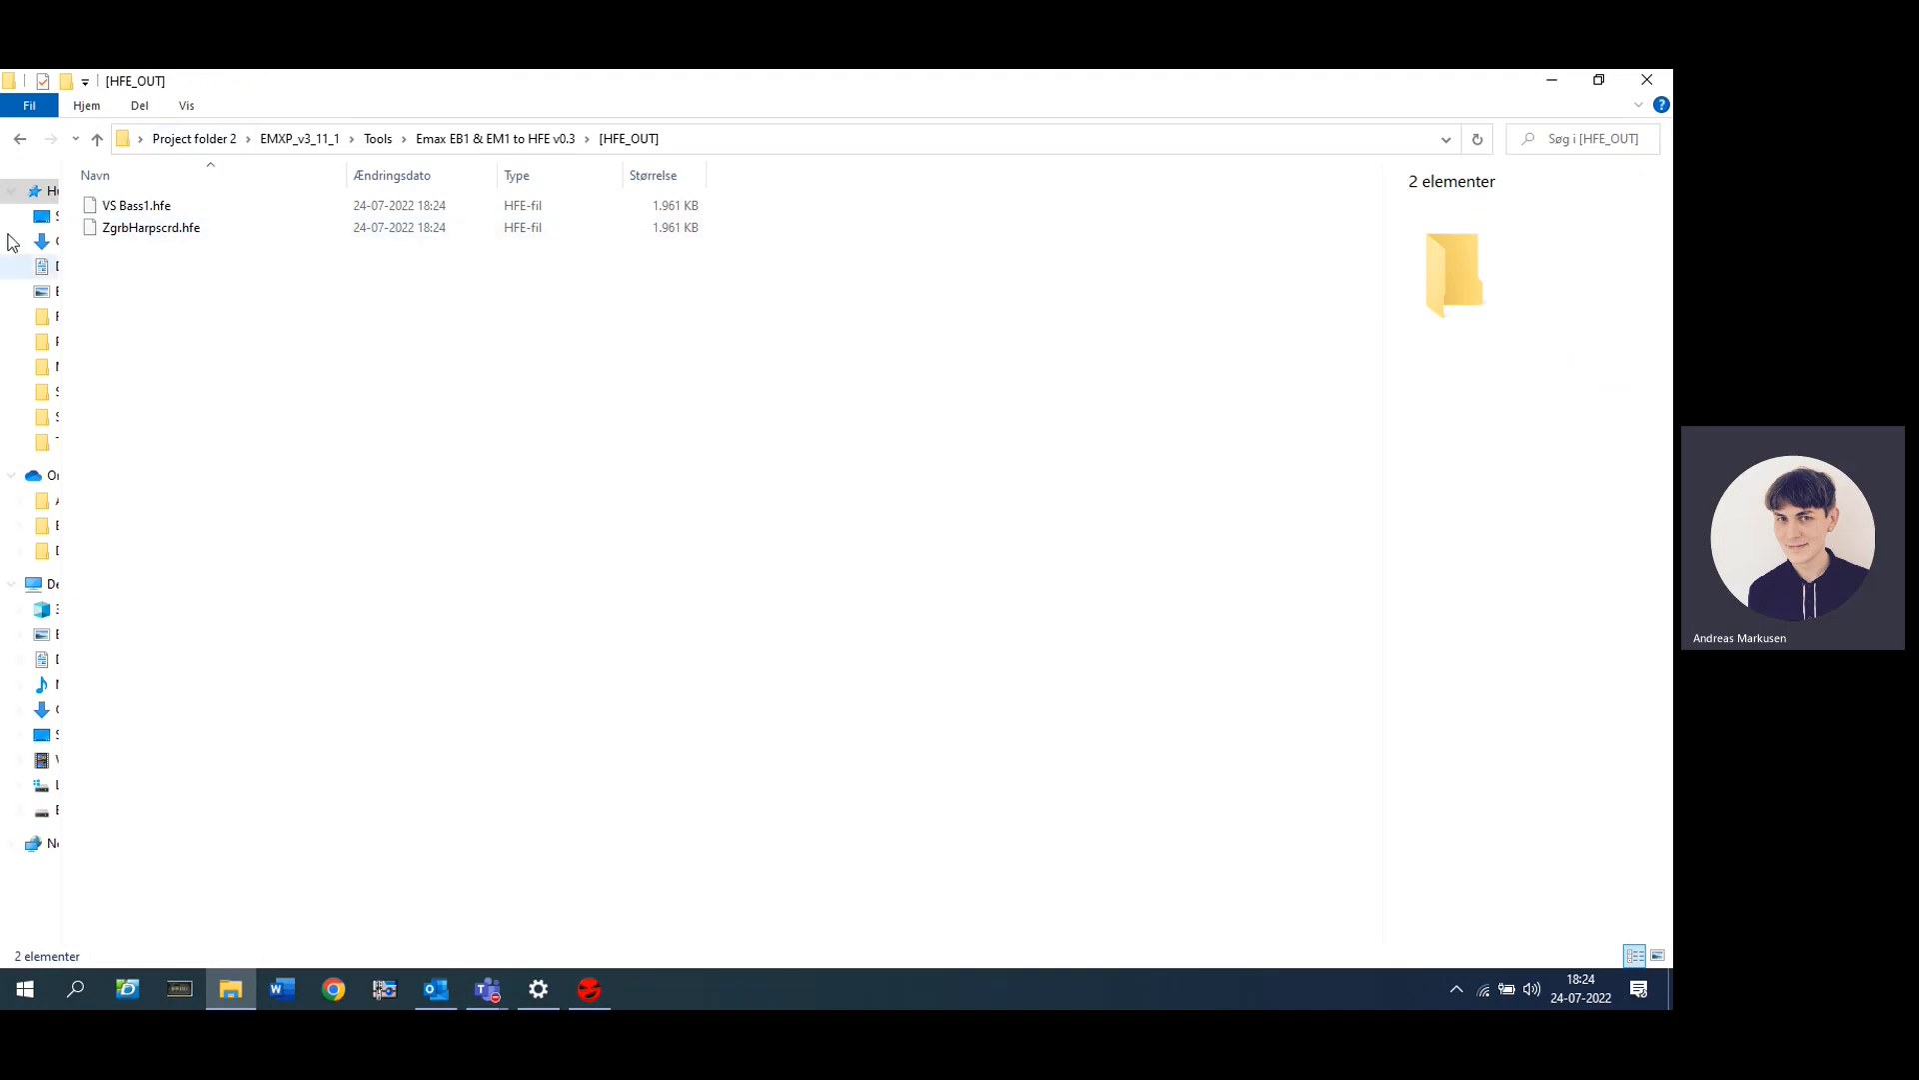
{"action": "left_click", "coordinate": [150, 227]}
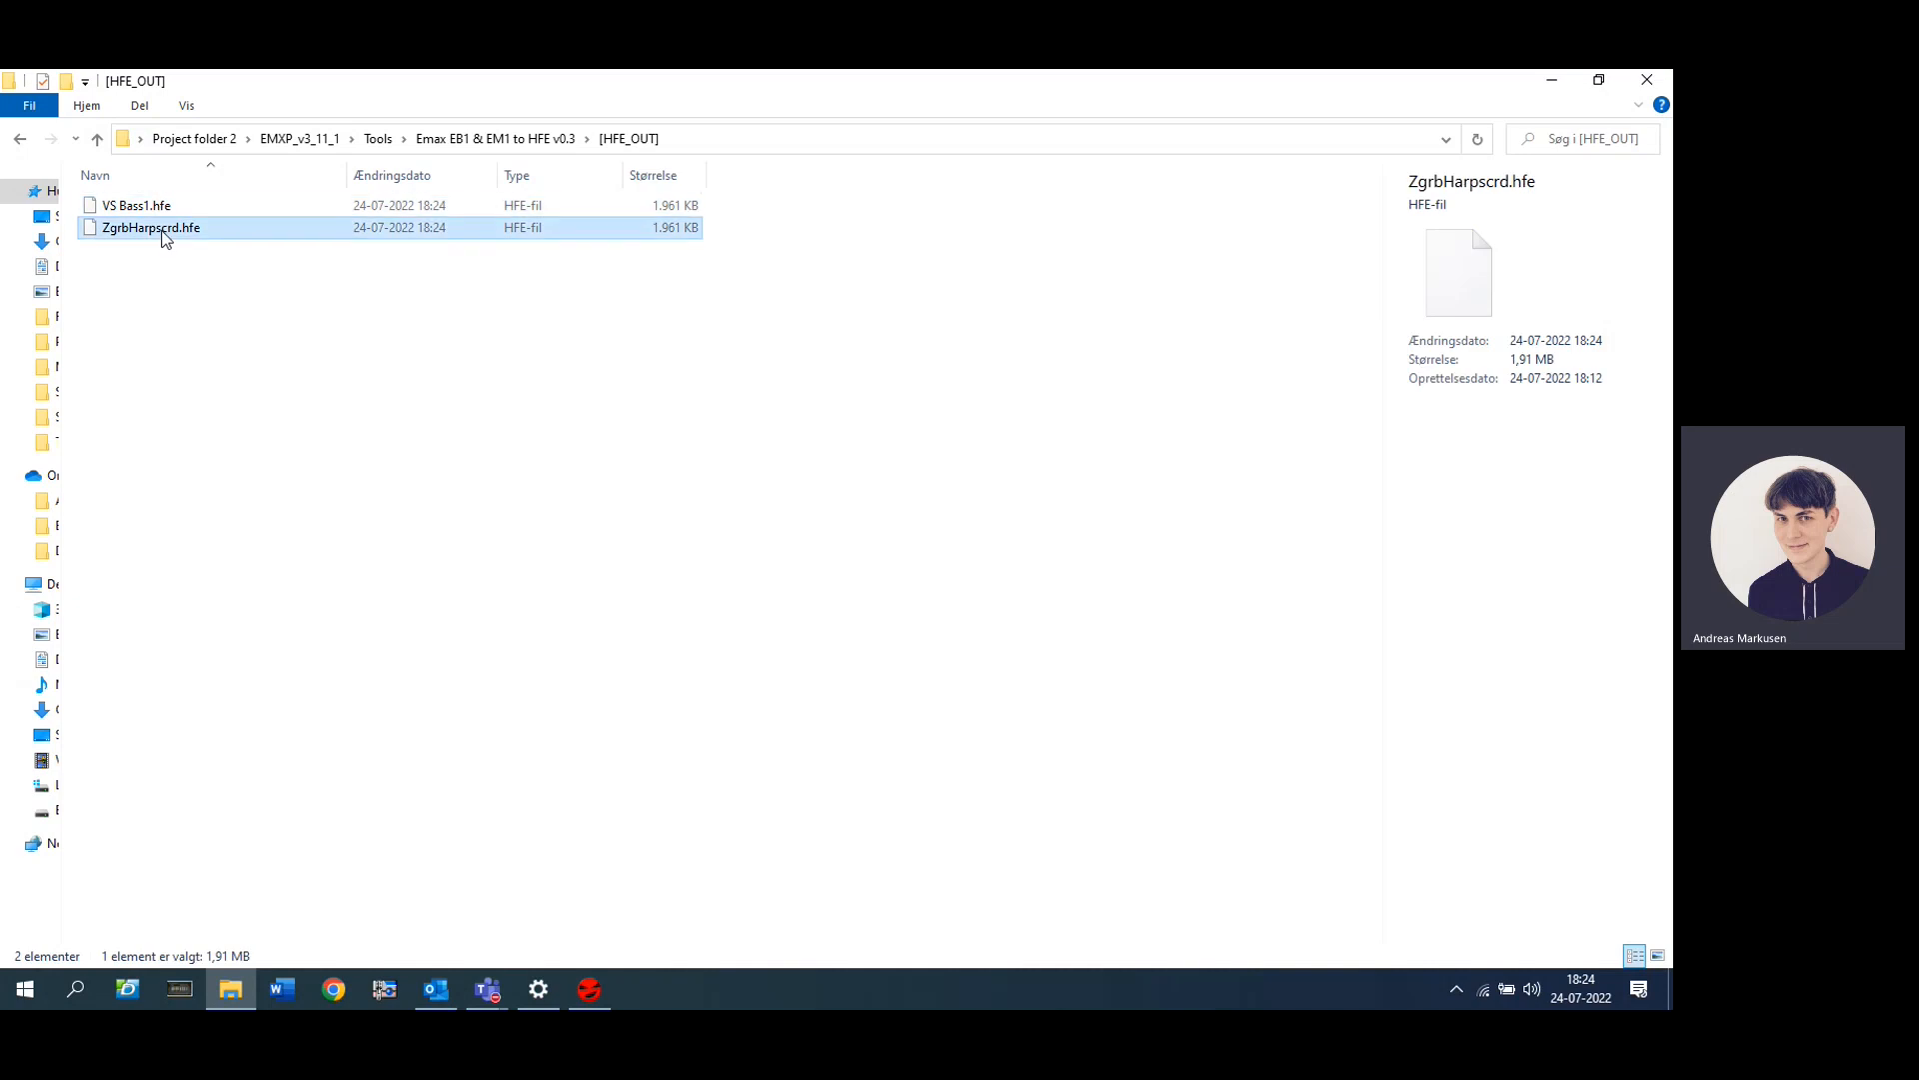
{"action": "left_click", "coordinate": [130, 205]}
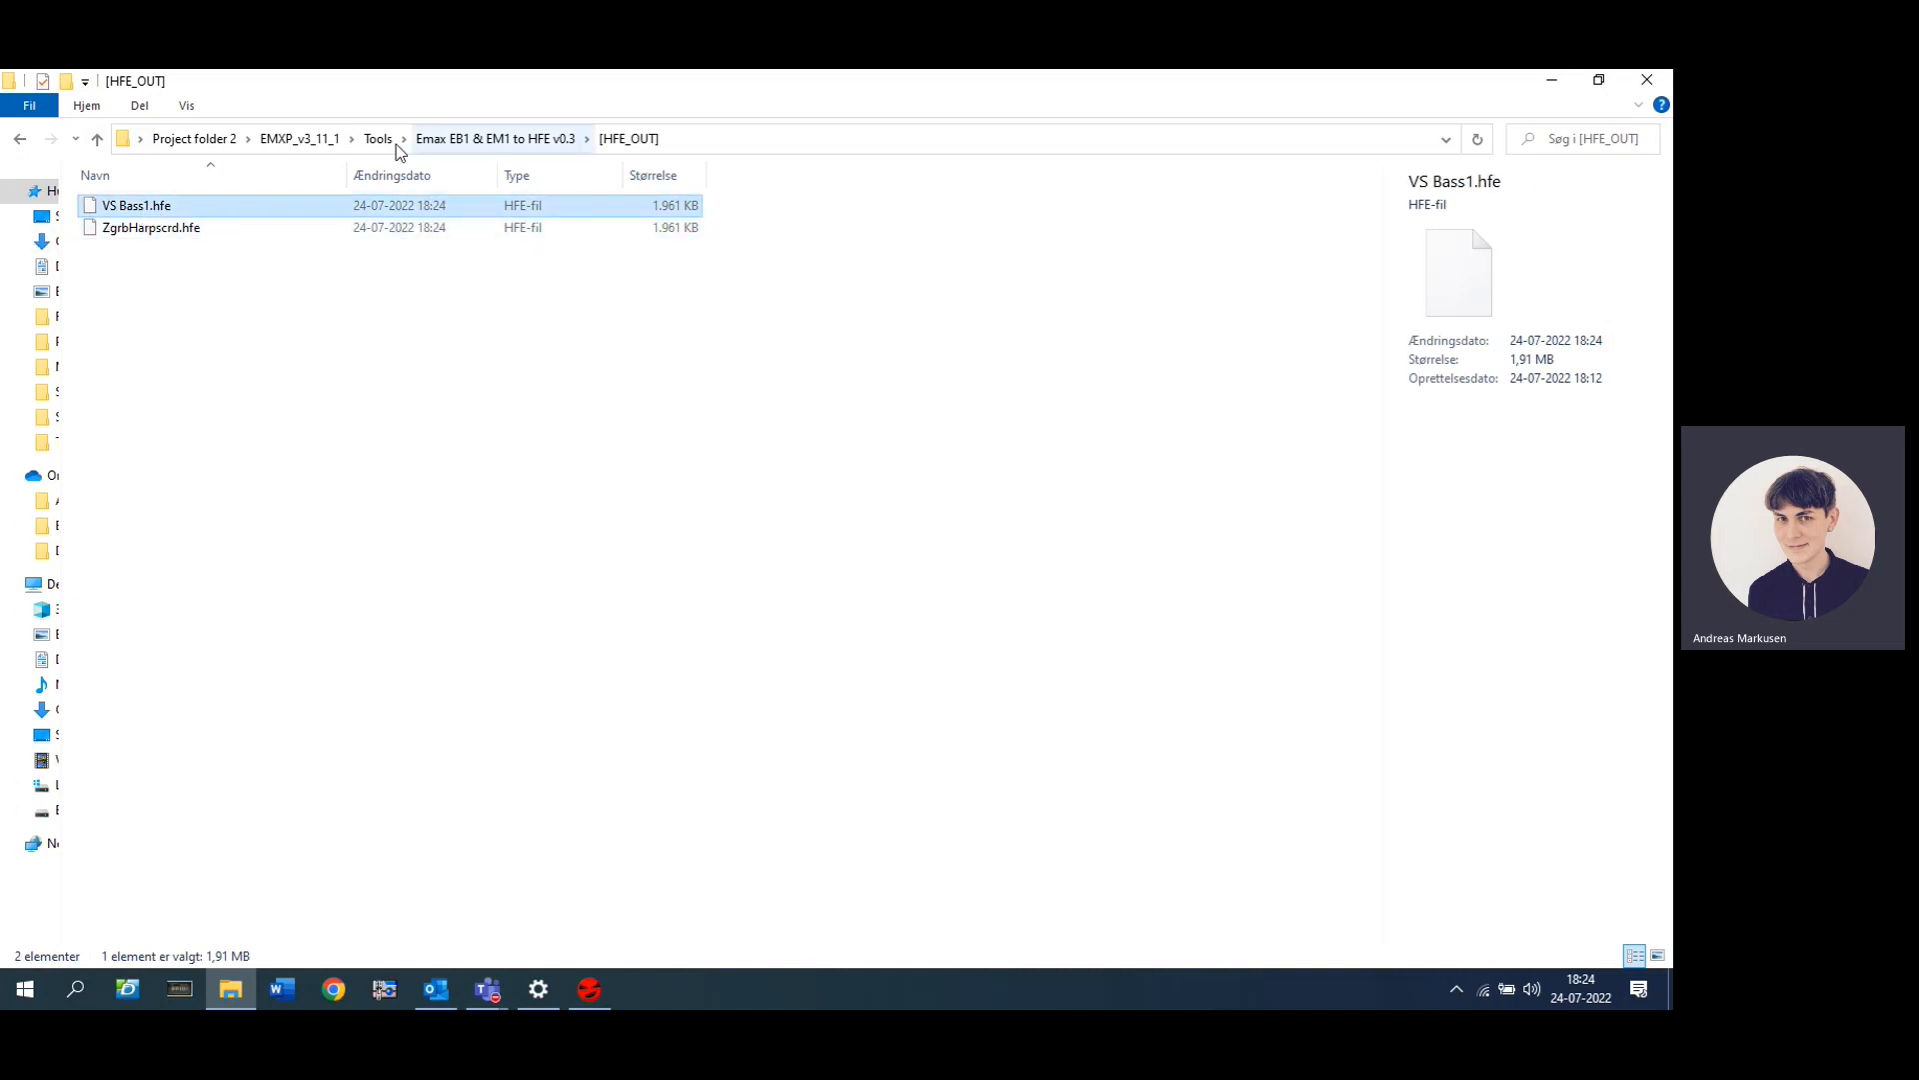
{"action": "mouse_move", "coordinate": [377, 139]}
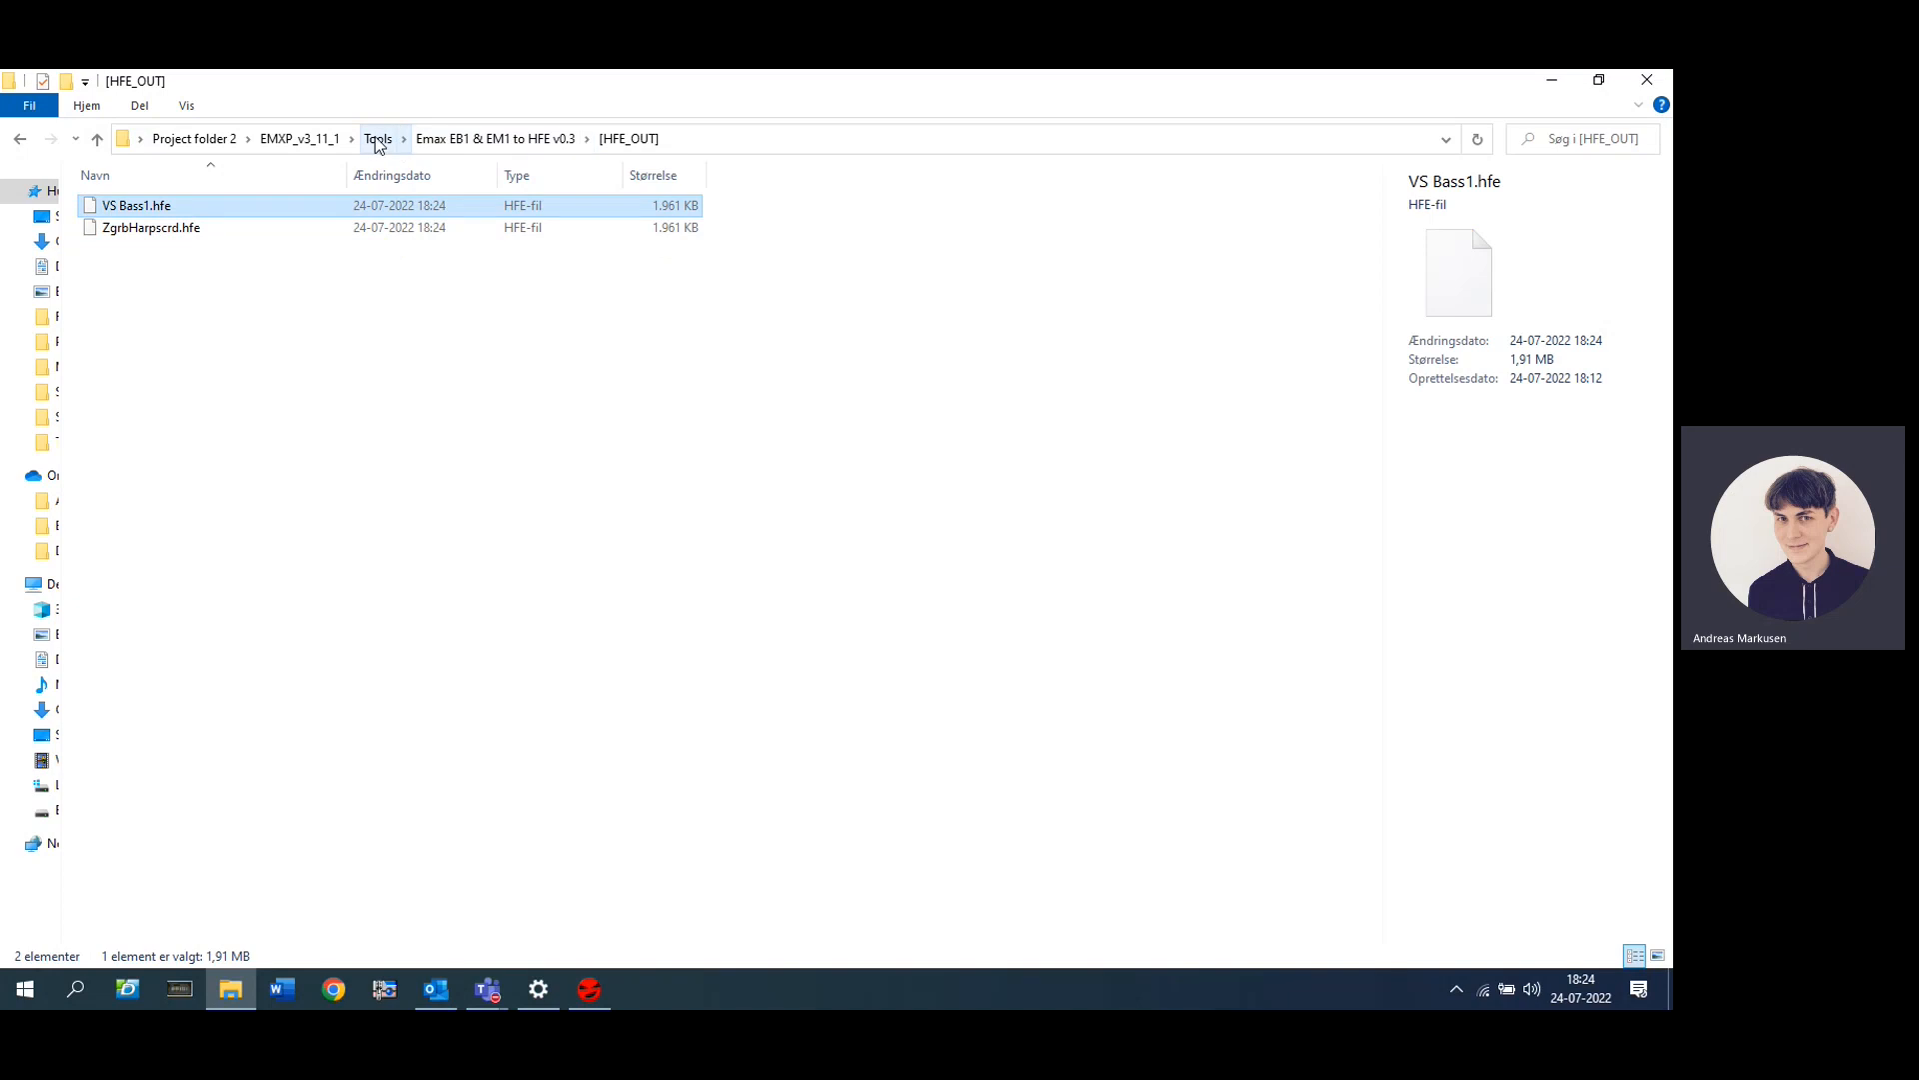
Step: Paste the Emax files from Tools into the EMXP_v3_11_1 folder
{"action": "left_click", "coordinate": [378, 138]}
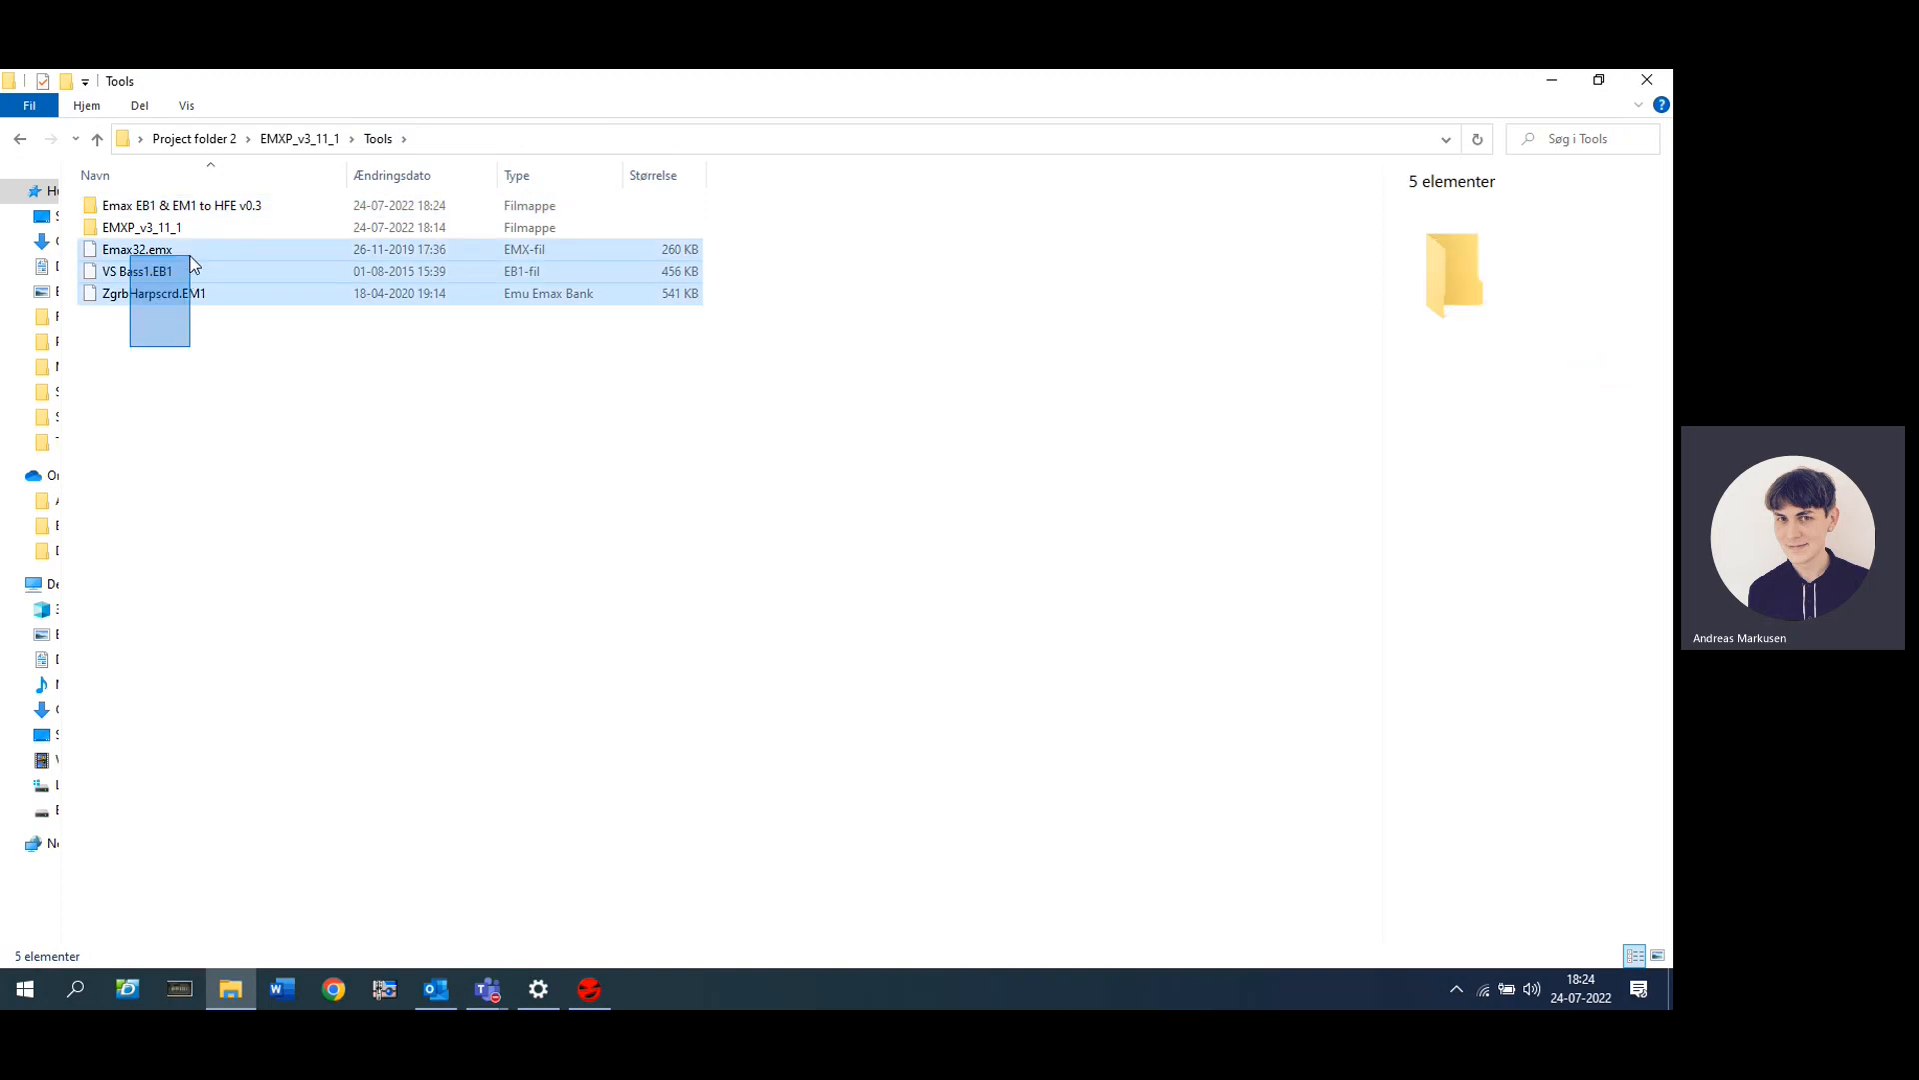
{"action": "right_click", "coordinate": [159, 269]}
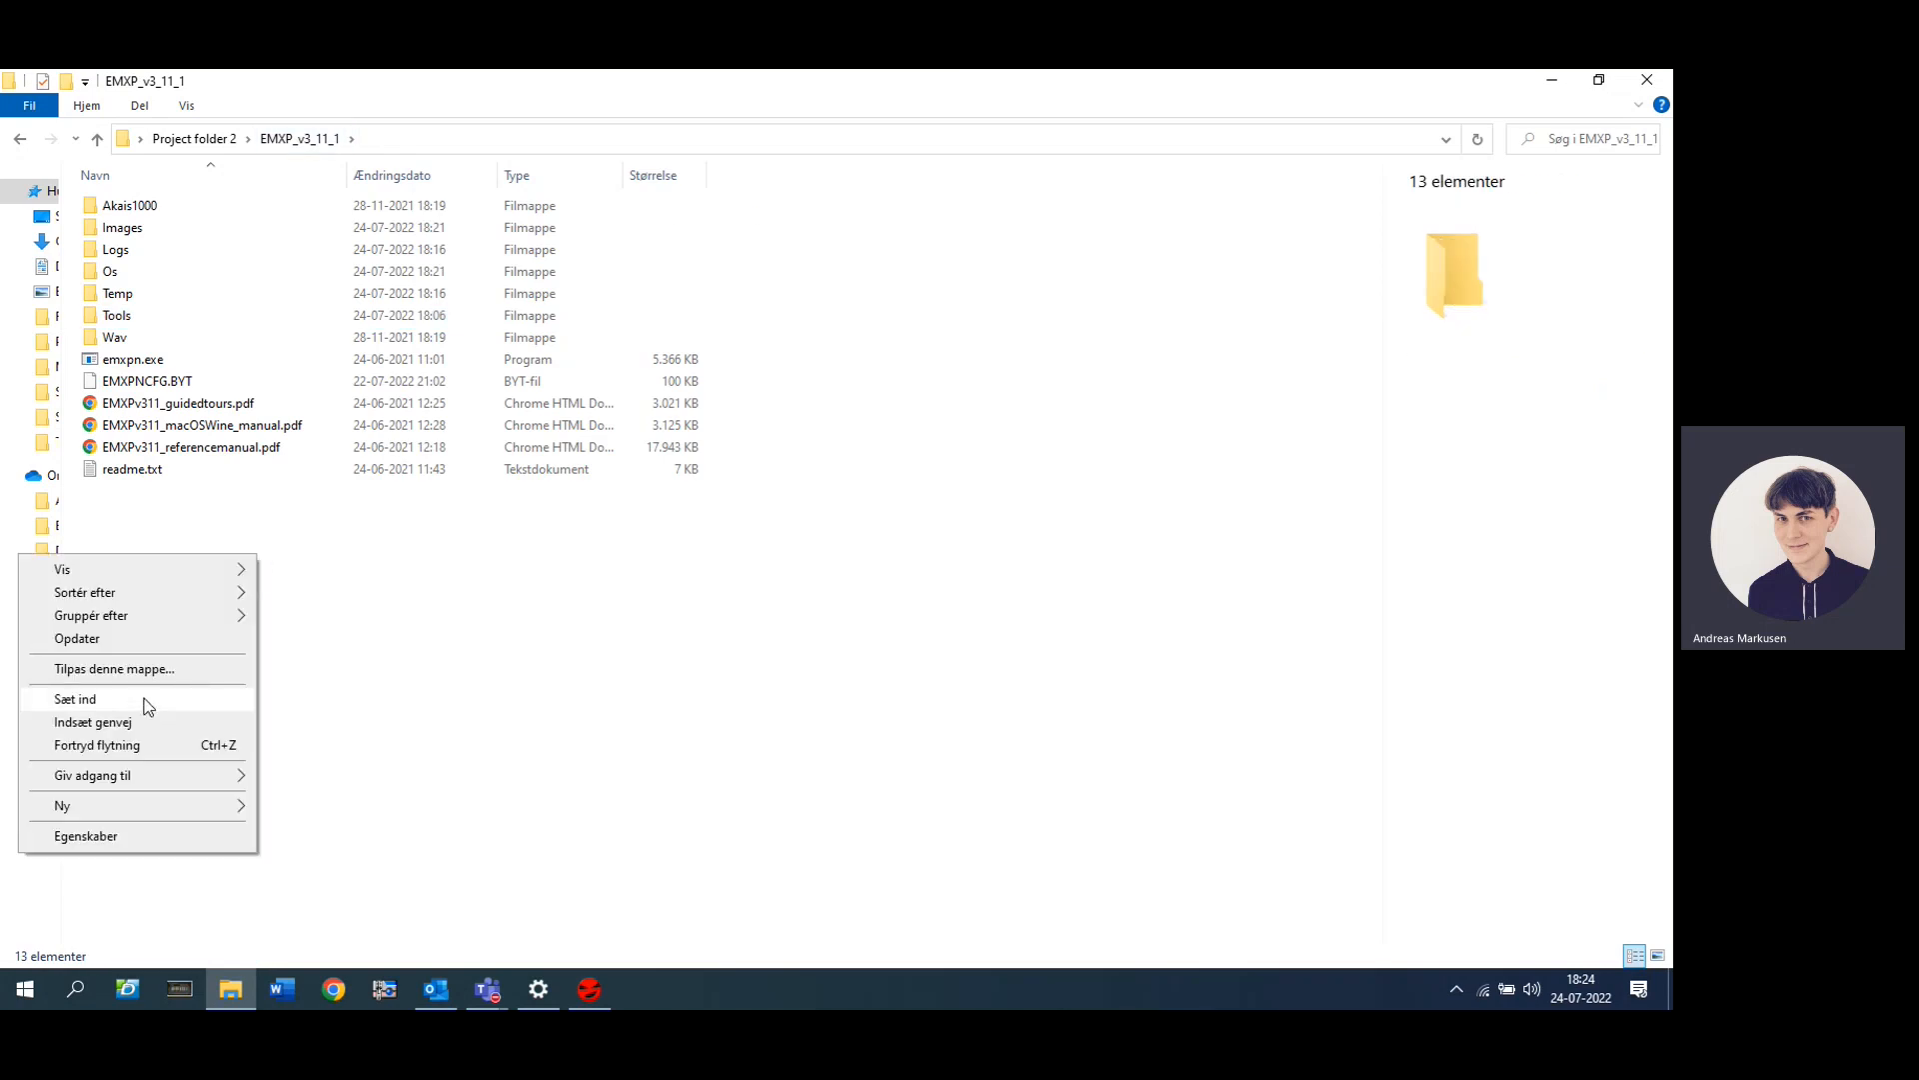
{"action": "left_click", "coordinate": [74, 699]}
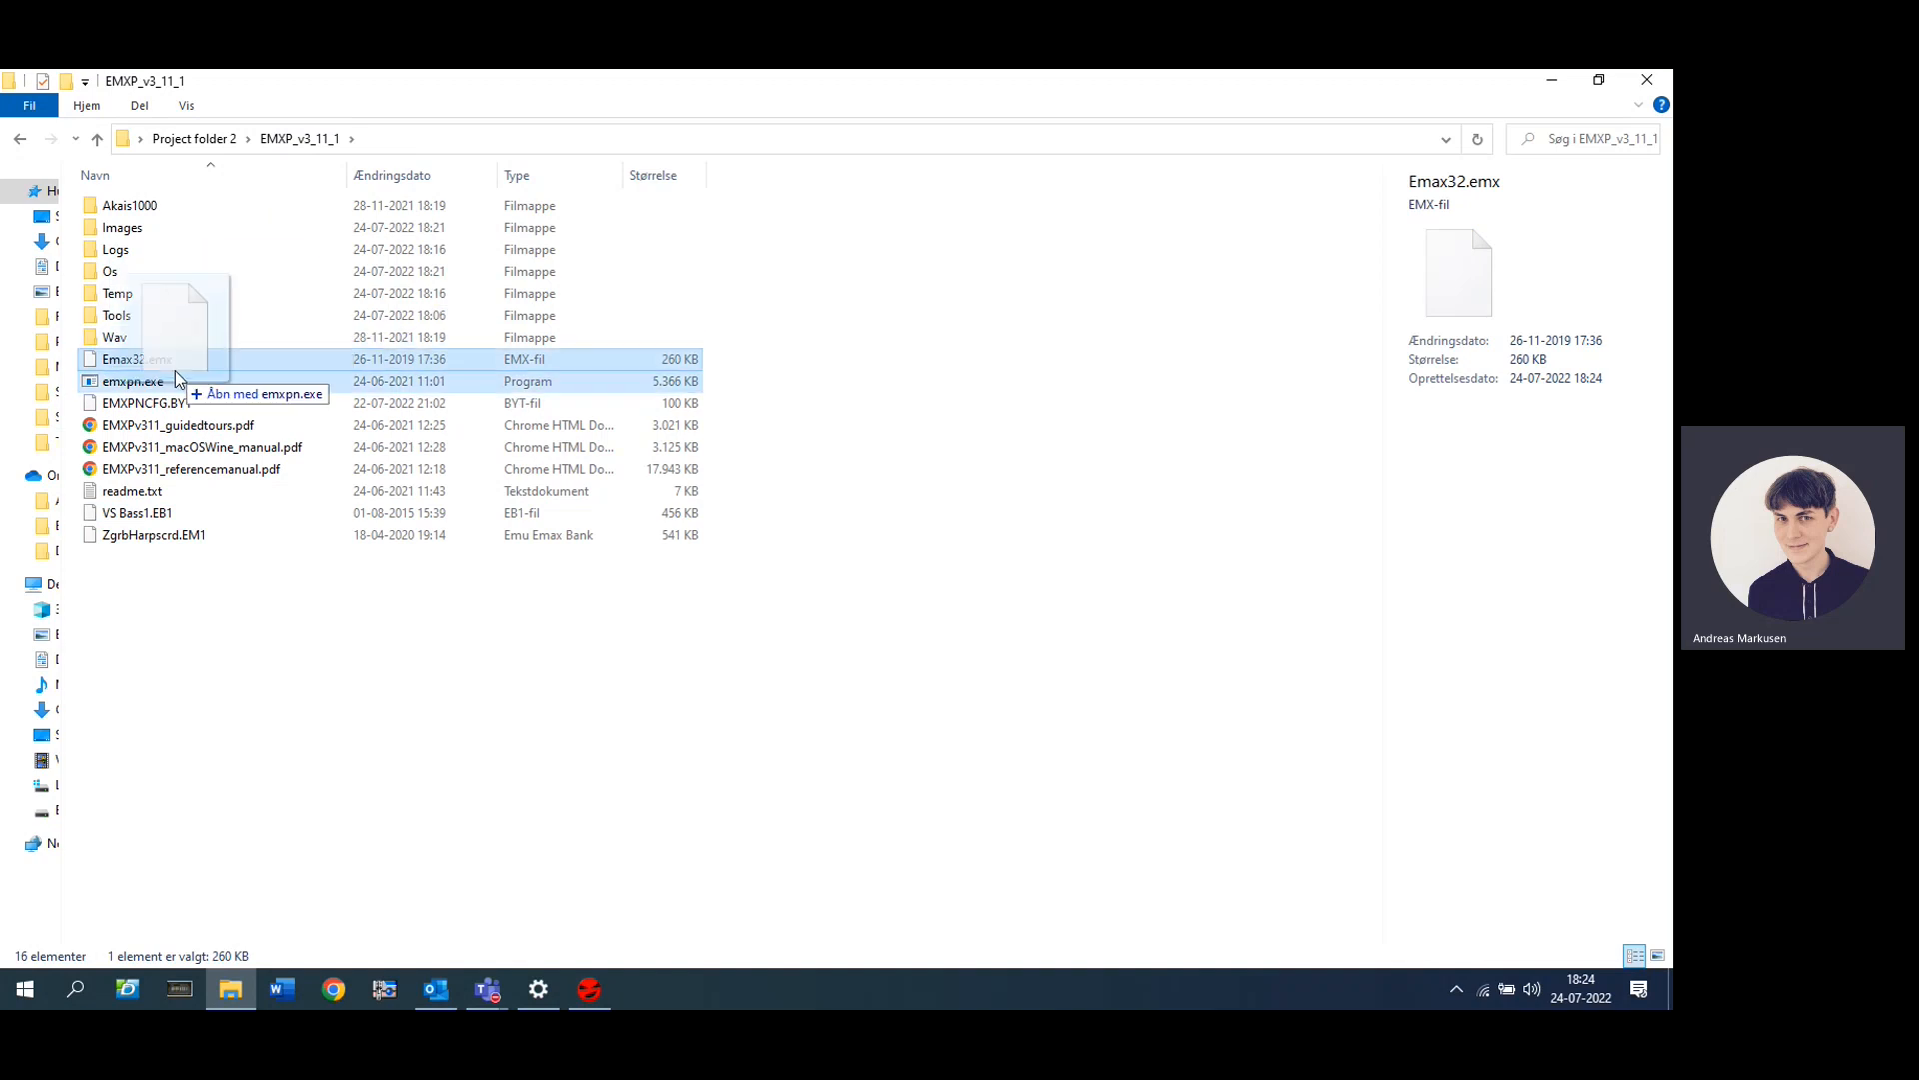
Step: Move Emax32.emx into the Os folder, select the bank files, and launch EMXP
{"action": "left_click_drag", "start_coordinate": [178, 379], "coordinate": [239, 337]}
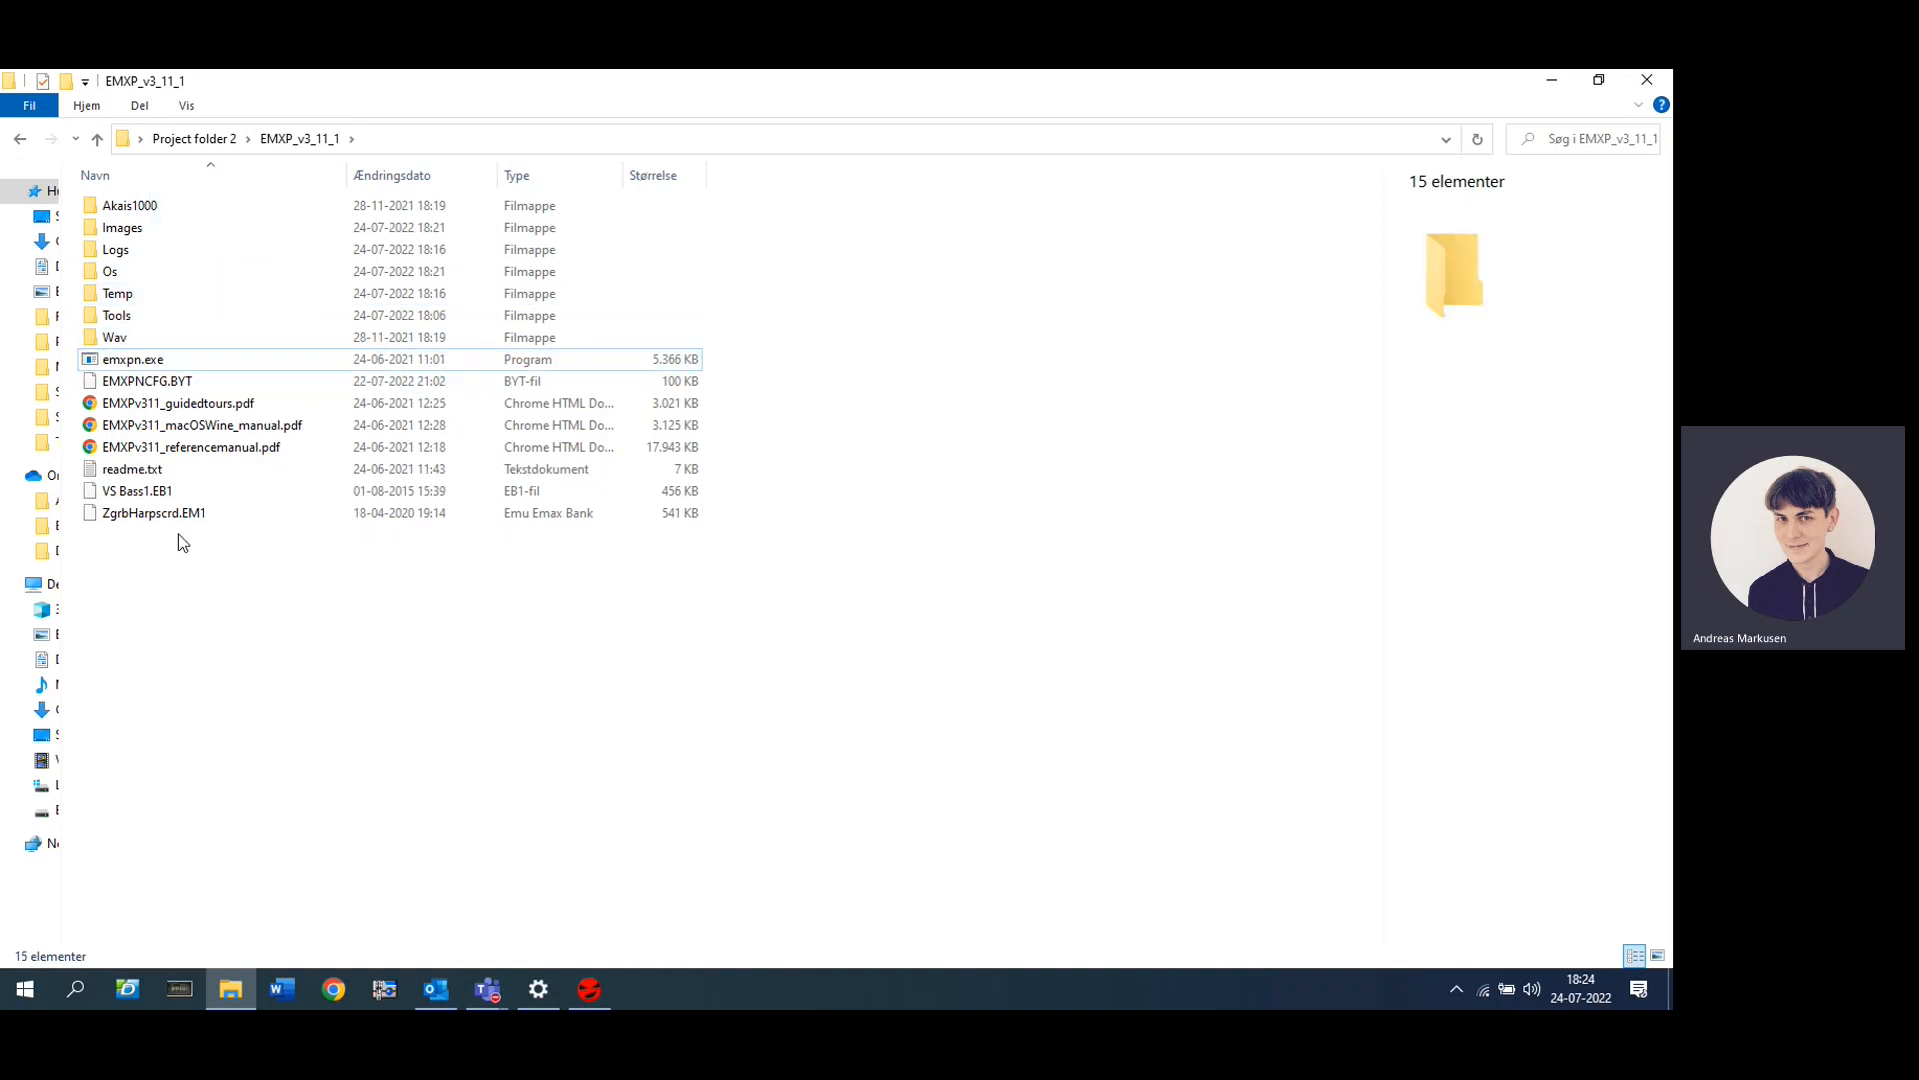
{"action": "left_click", "coordinate": [128, 513]}
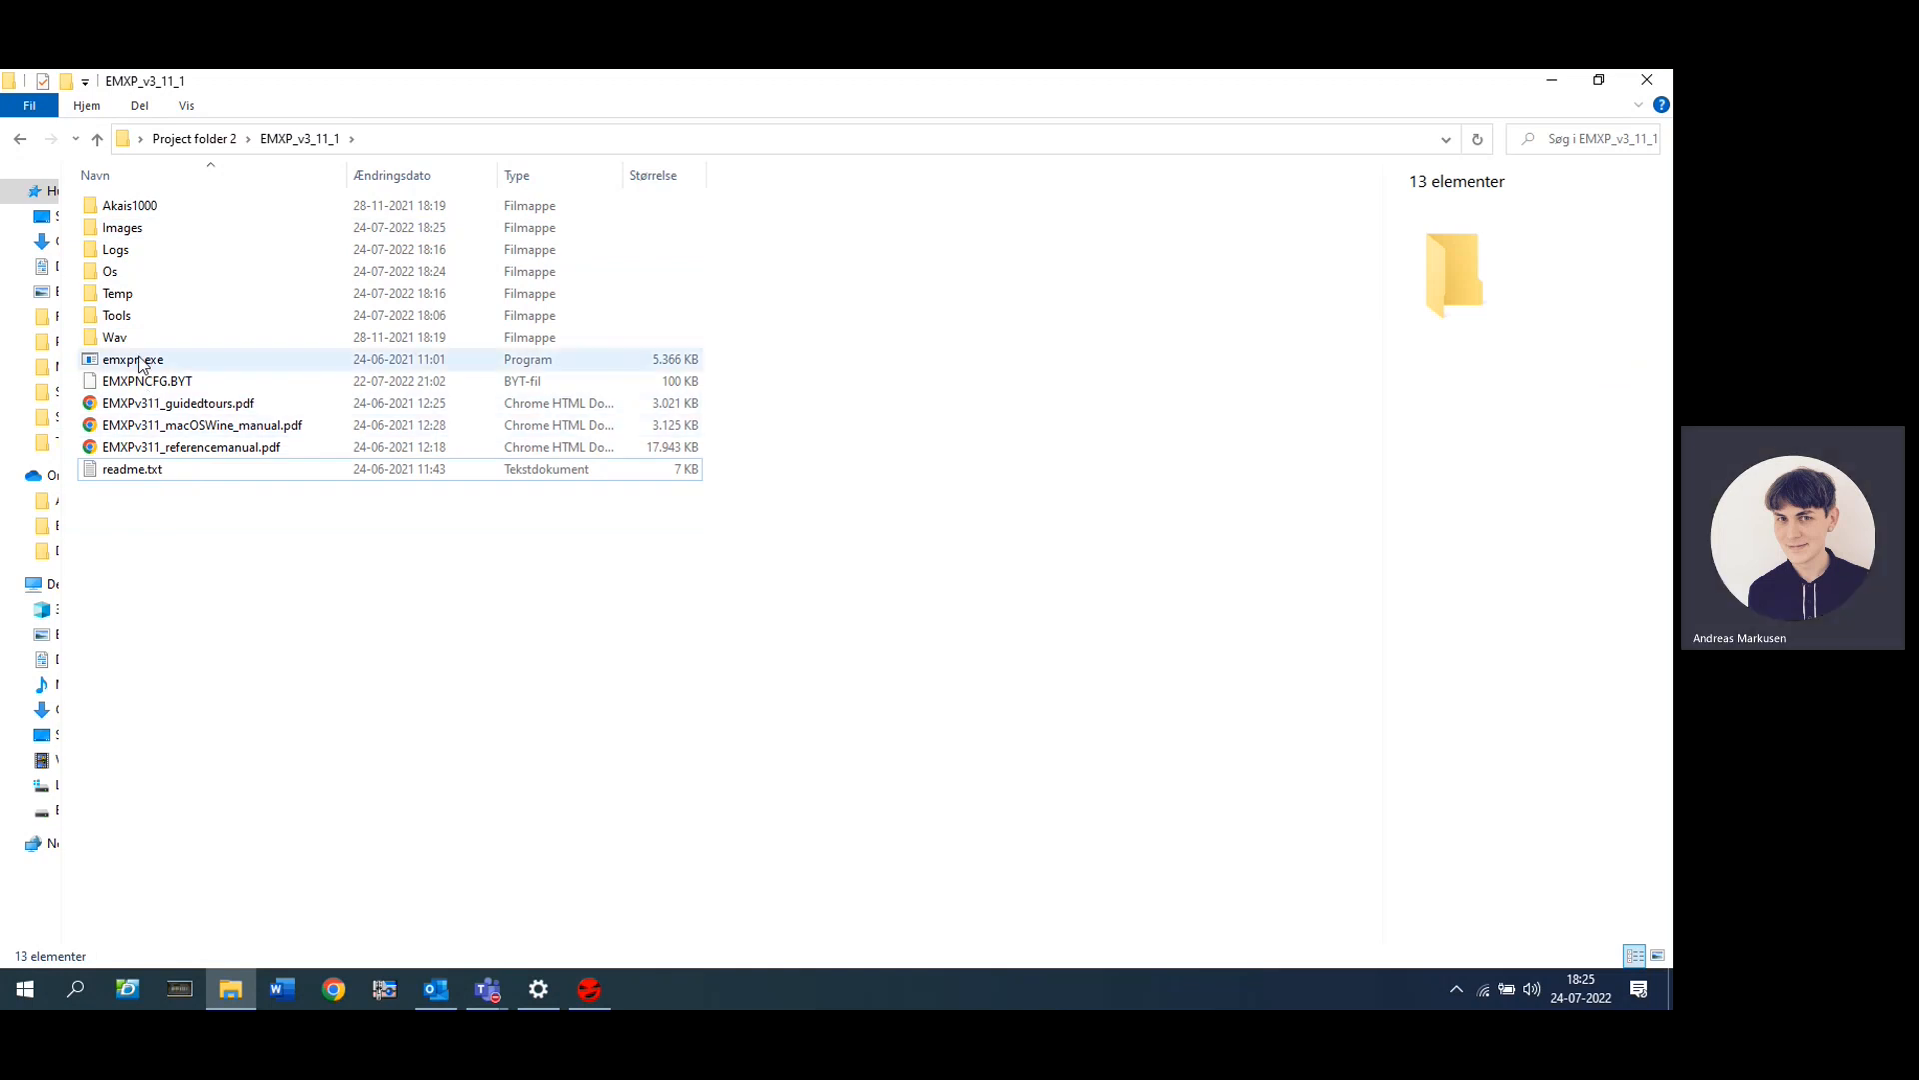
{"action": "double_click", "coordinate": [132, 359]}
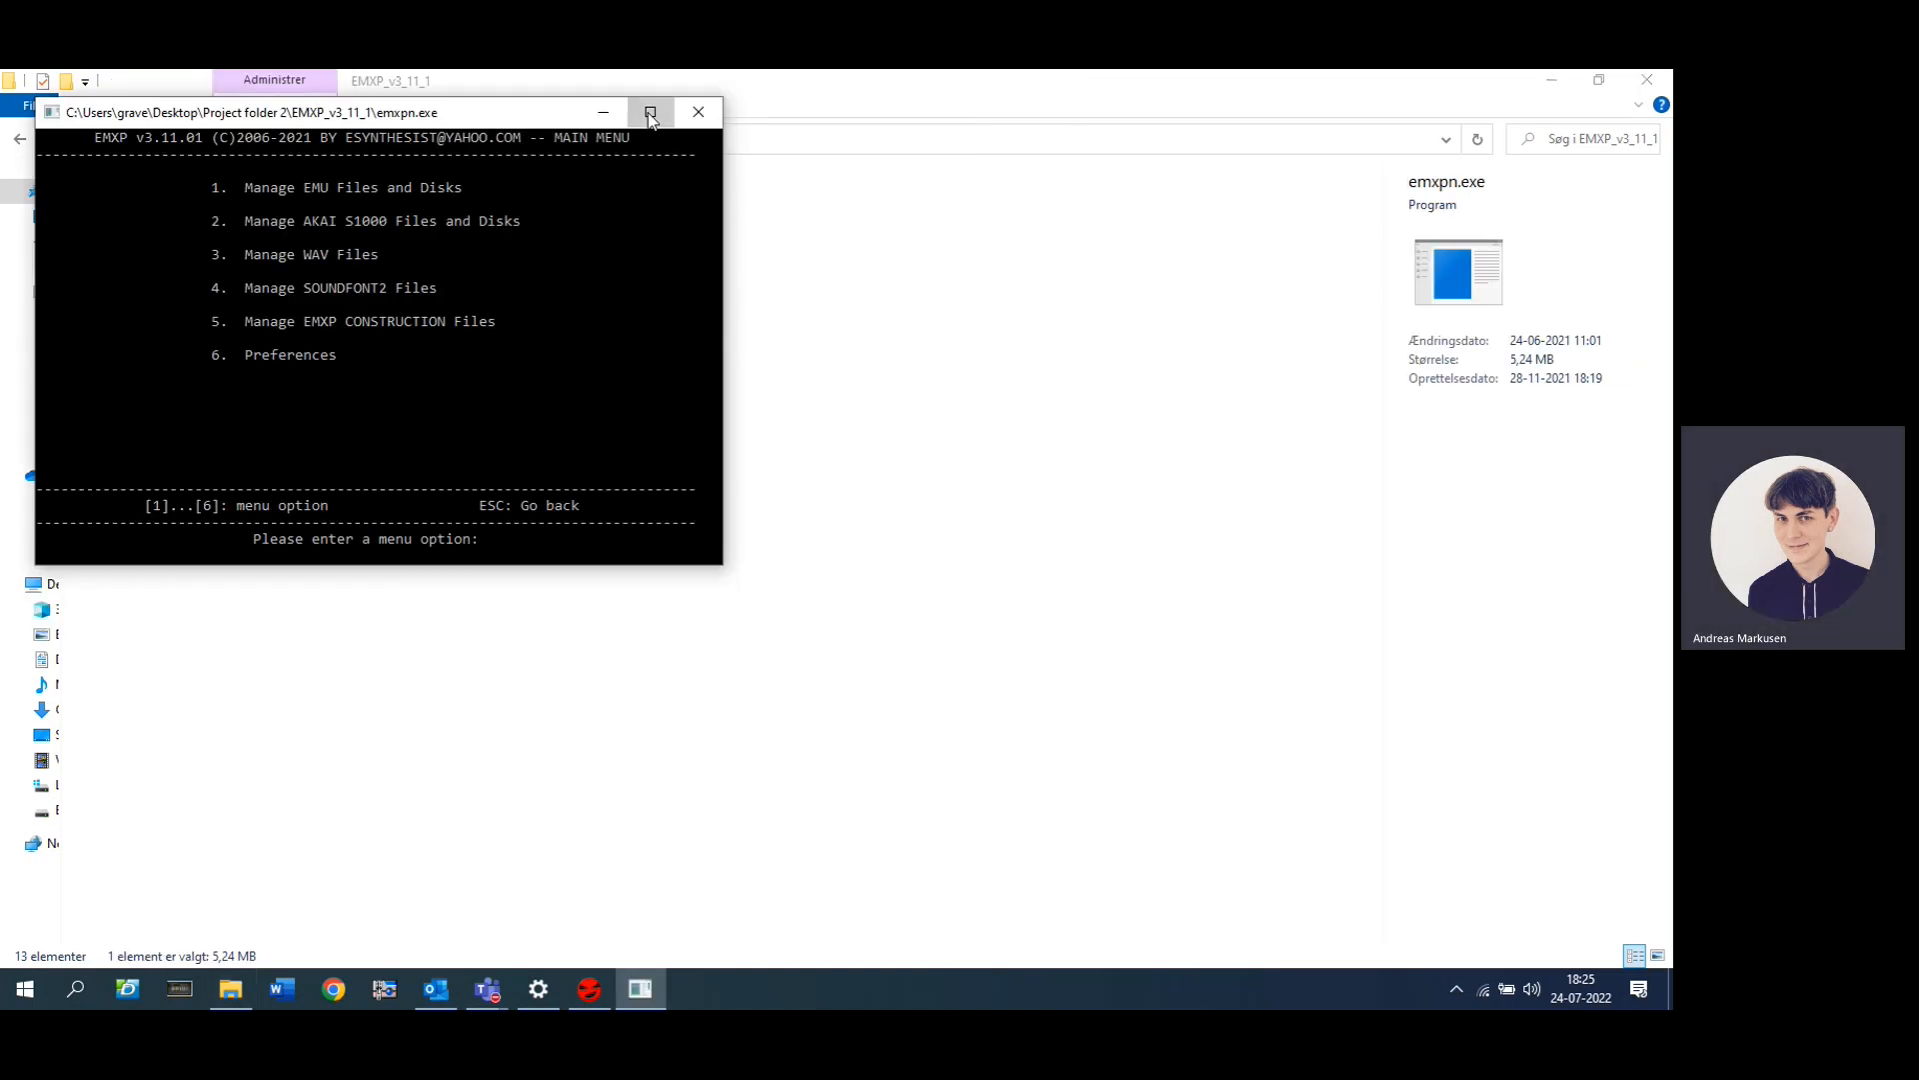
Step: Maximize EMXP and go to Manage EMU EMAX-I Files and Disks (1, then 1)
{"action": "left_click", "coordinate": [650, 111]}
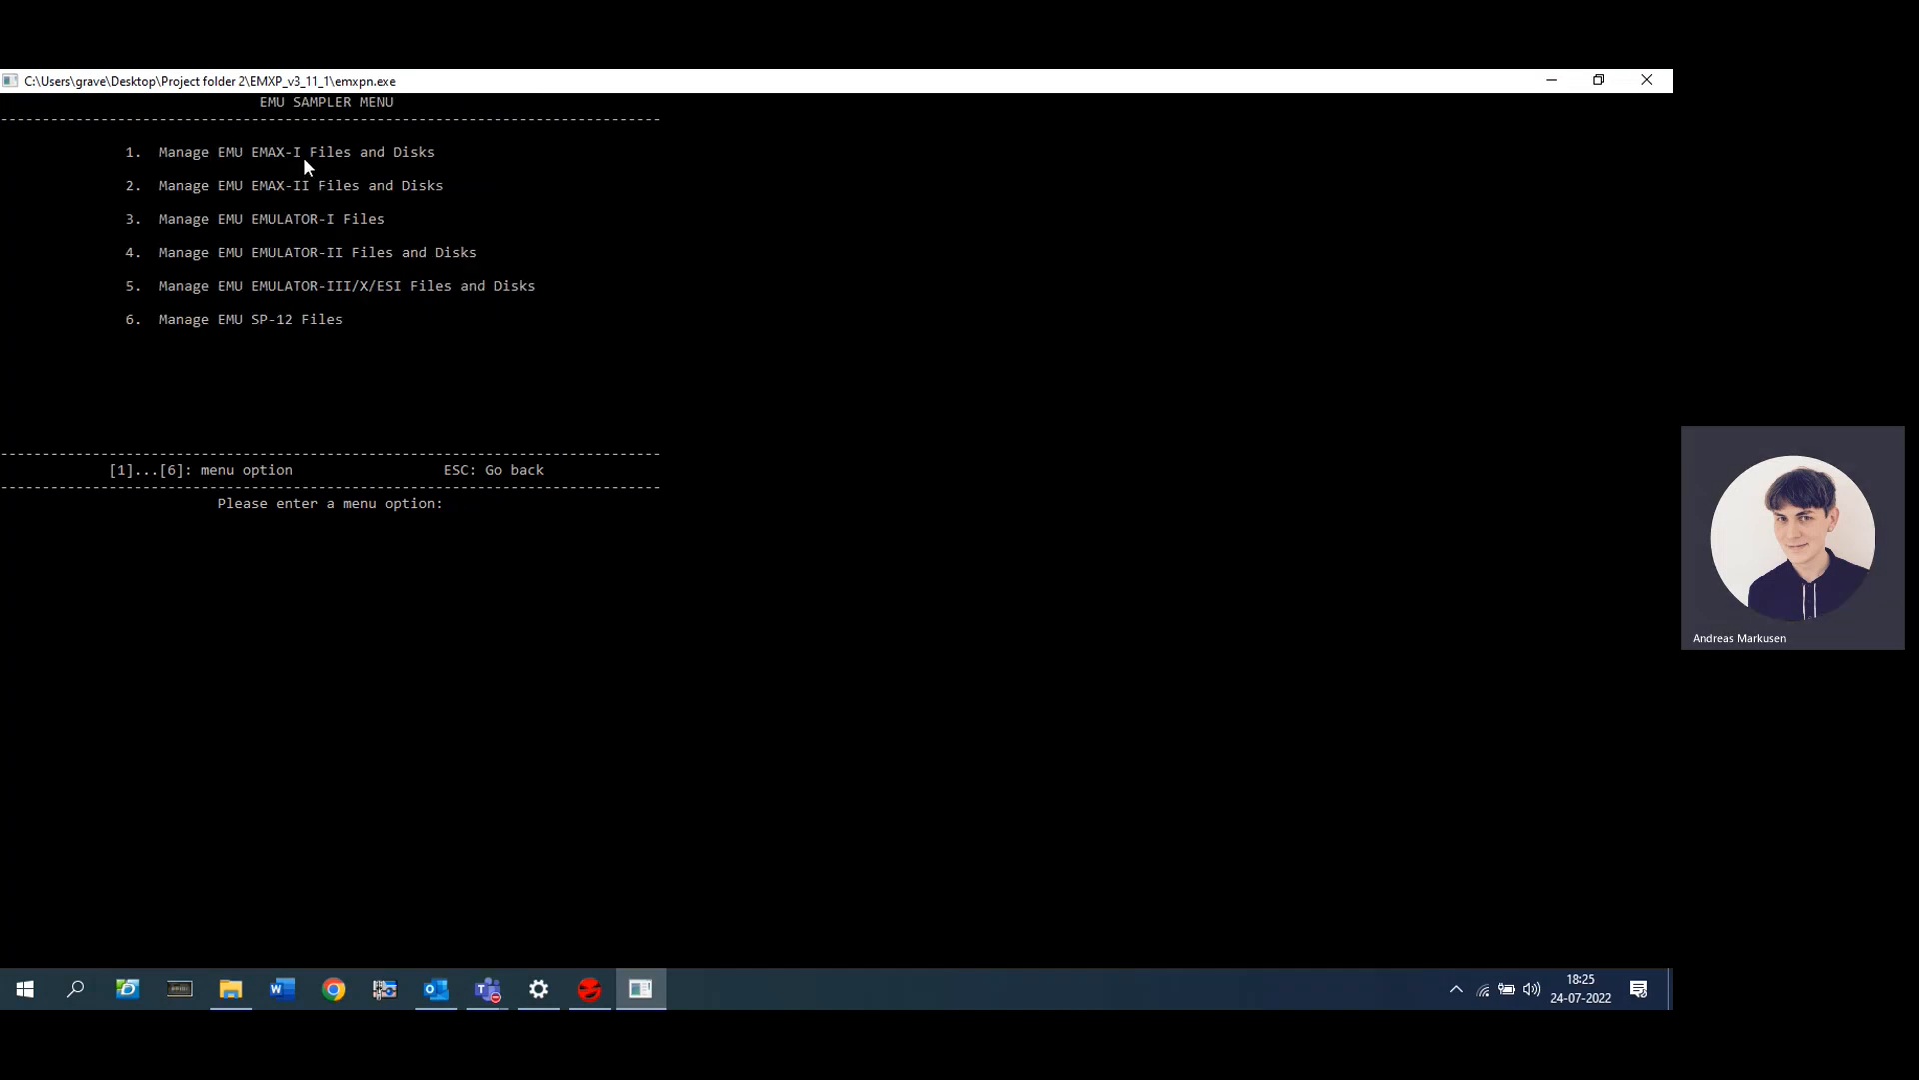
{"action": "mouse_move", "coordinate": [210, 177]}
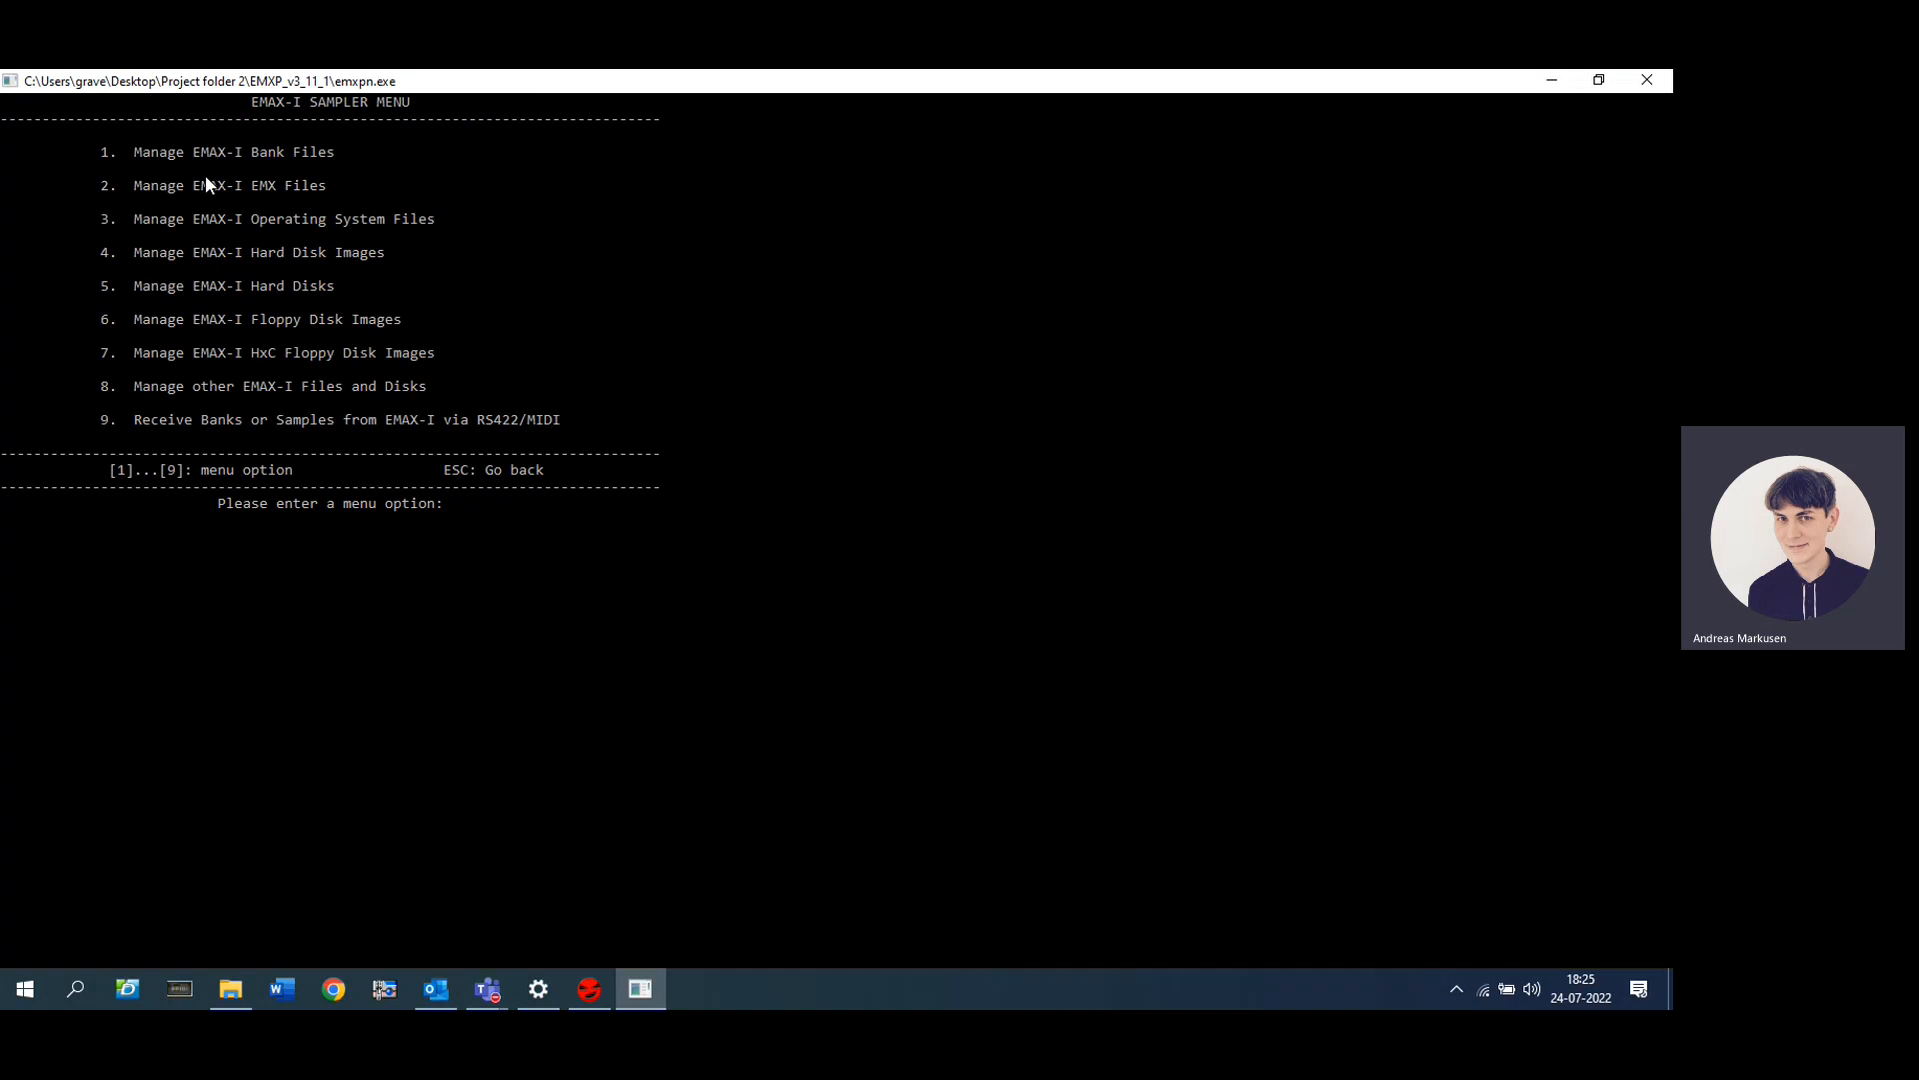
{"action": "mouse_move", "coordinate": [142, 210]}
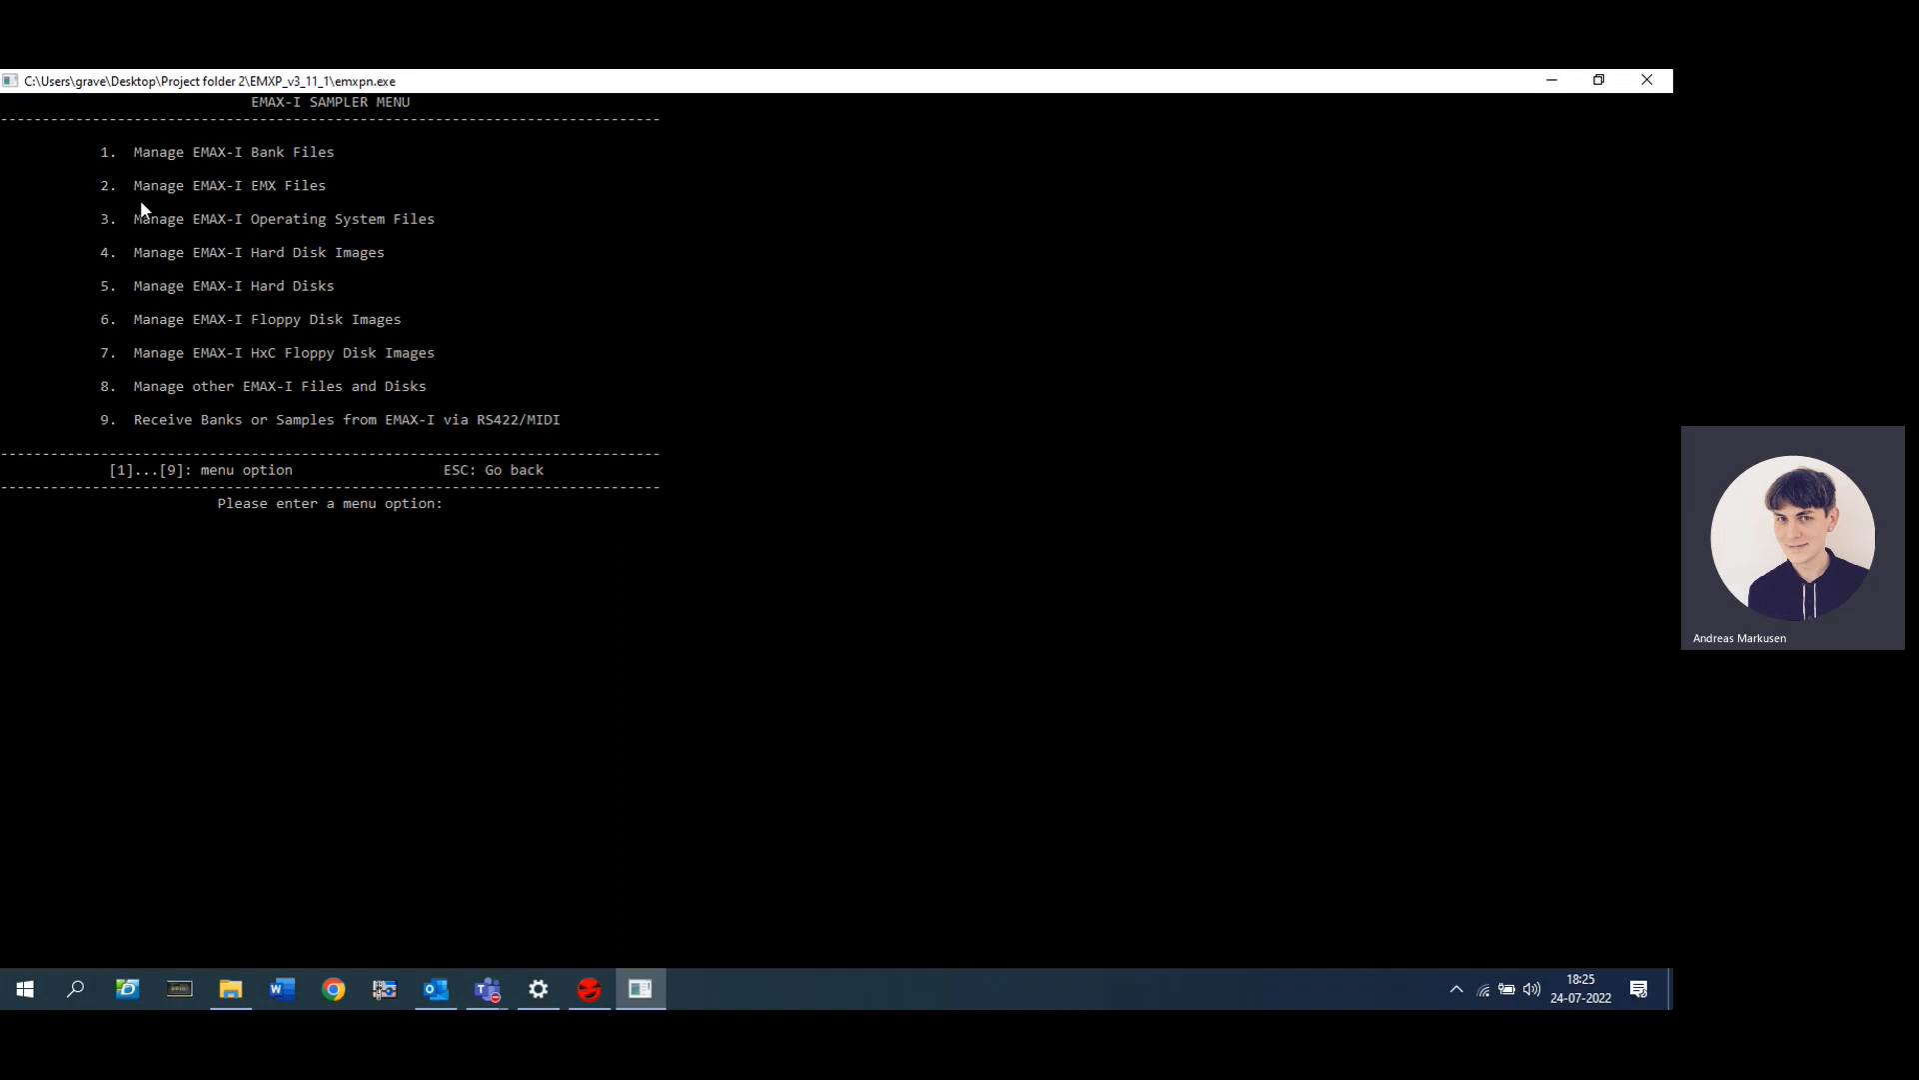
{"action": "mouse_move", "coordinate": [212, 180]}
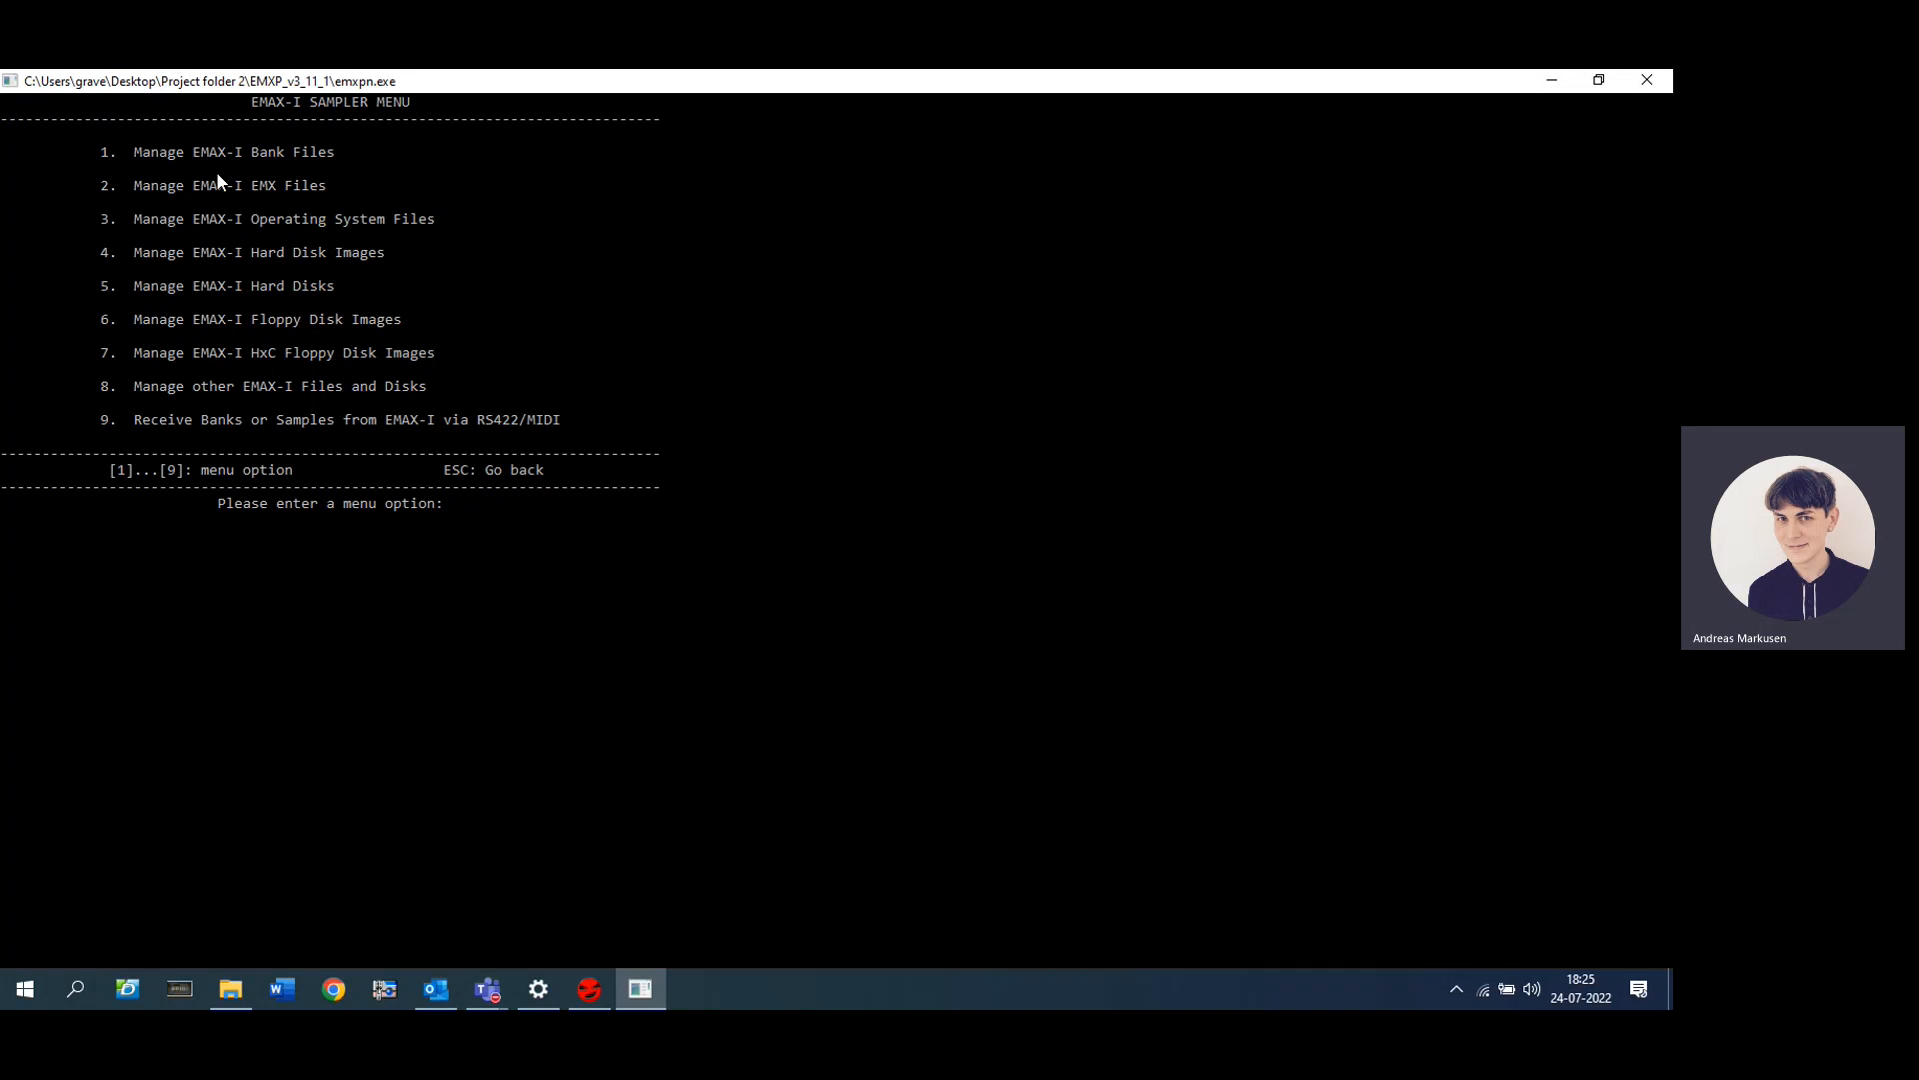
{"action": "mouse_move", "coordinate": [262, 205]}
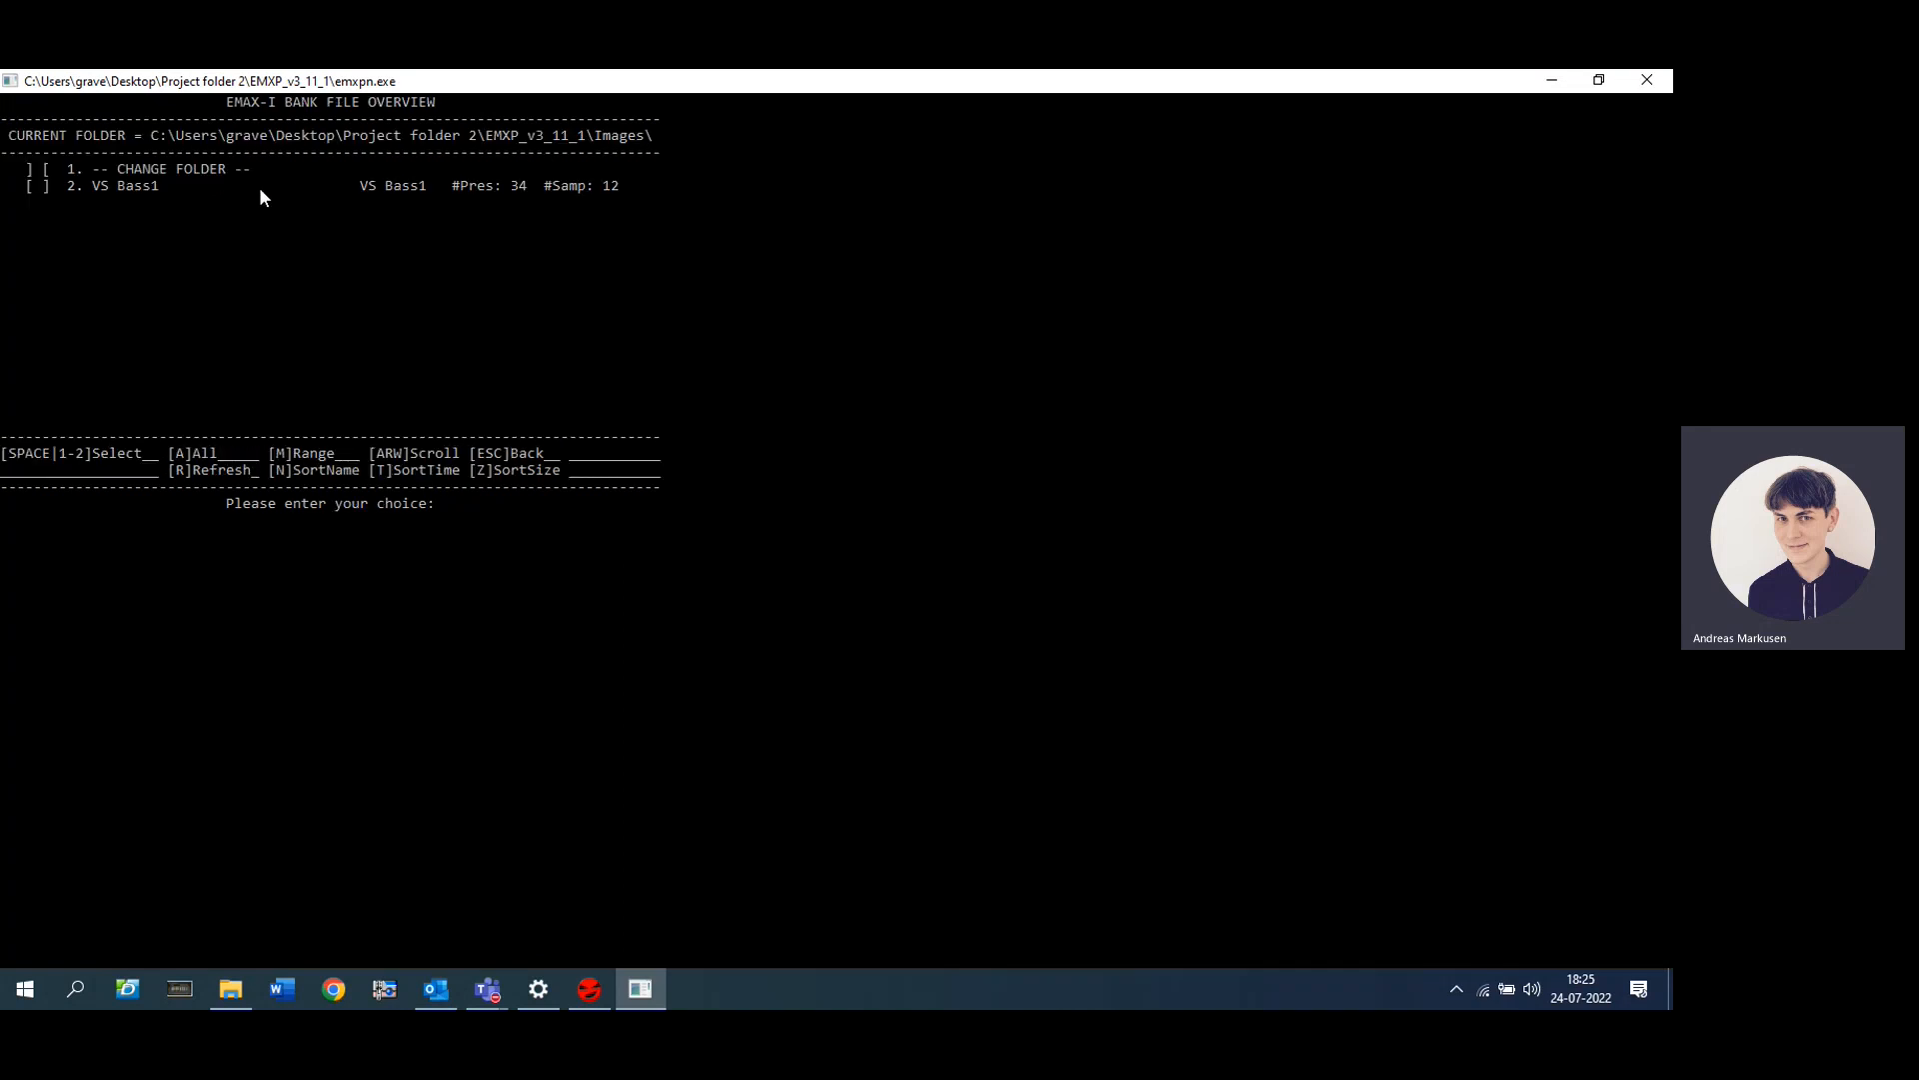
{"action": "mouse_move", "coordinate": [130, 210]}
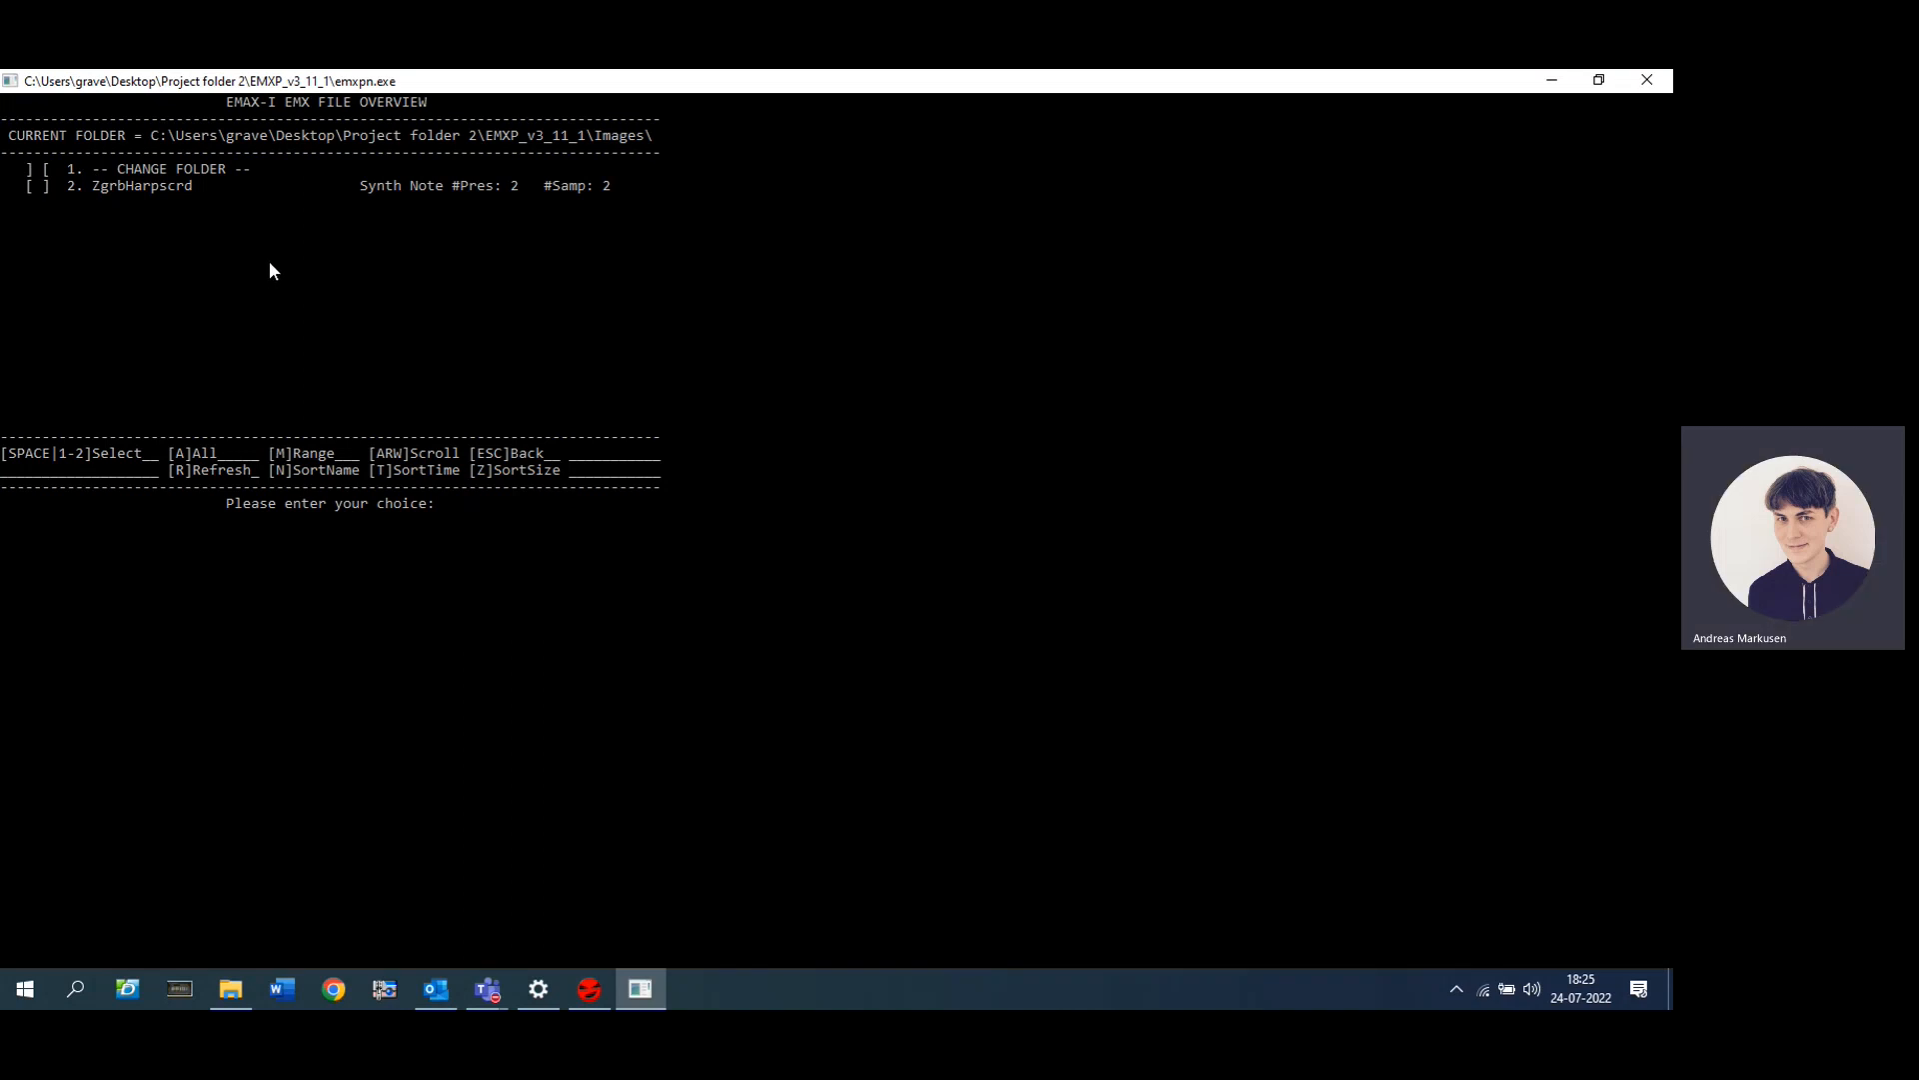
Step: Leave the EMX file list and tick VS Bass1 in the Emax-I bank list
{"action": "key", "text": "Escape"}
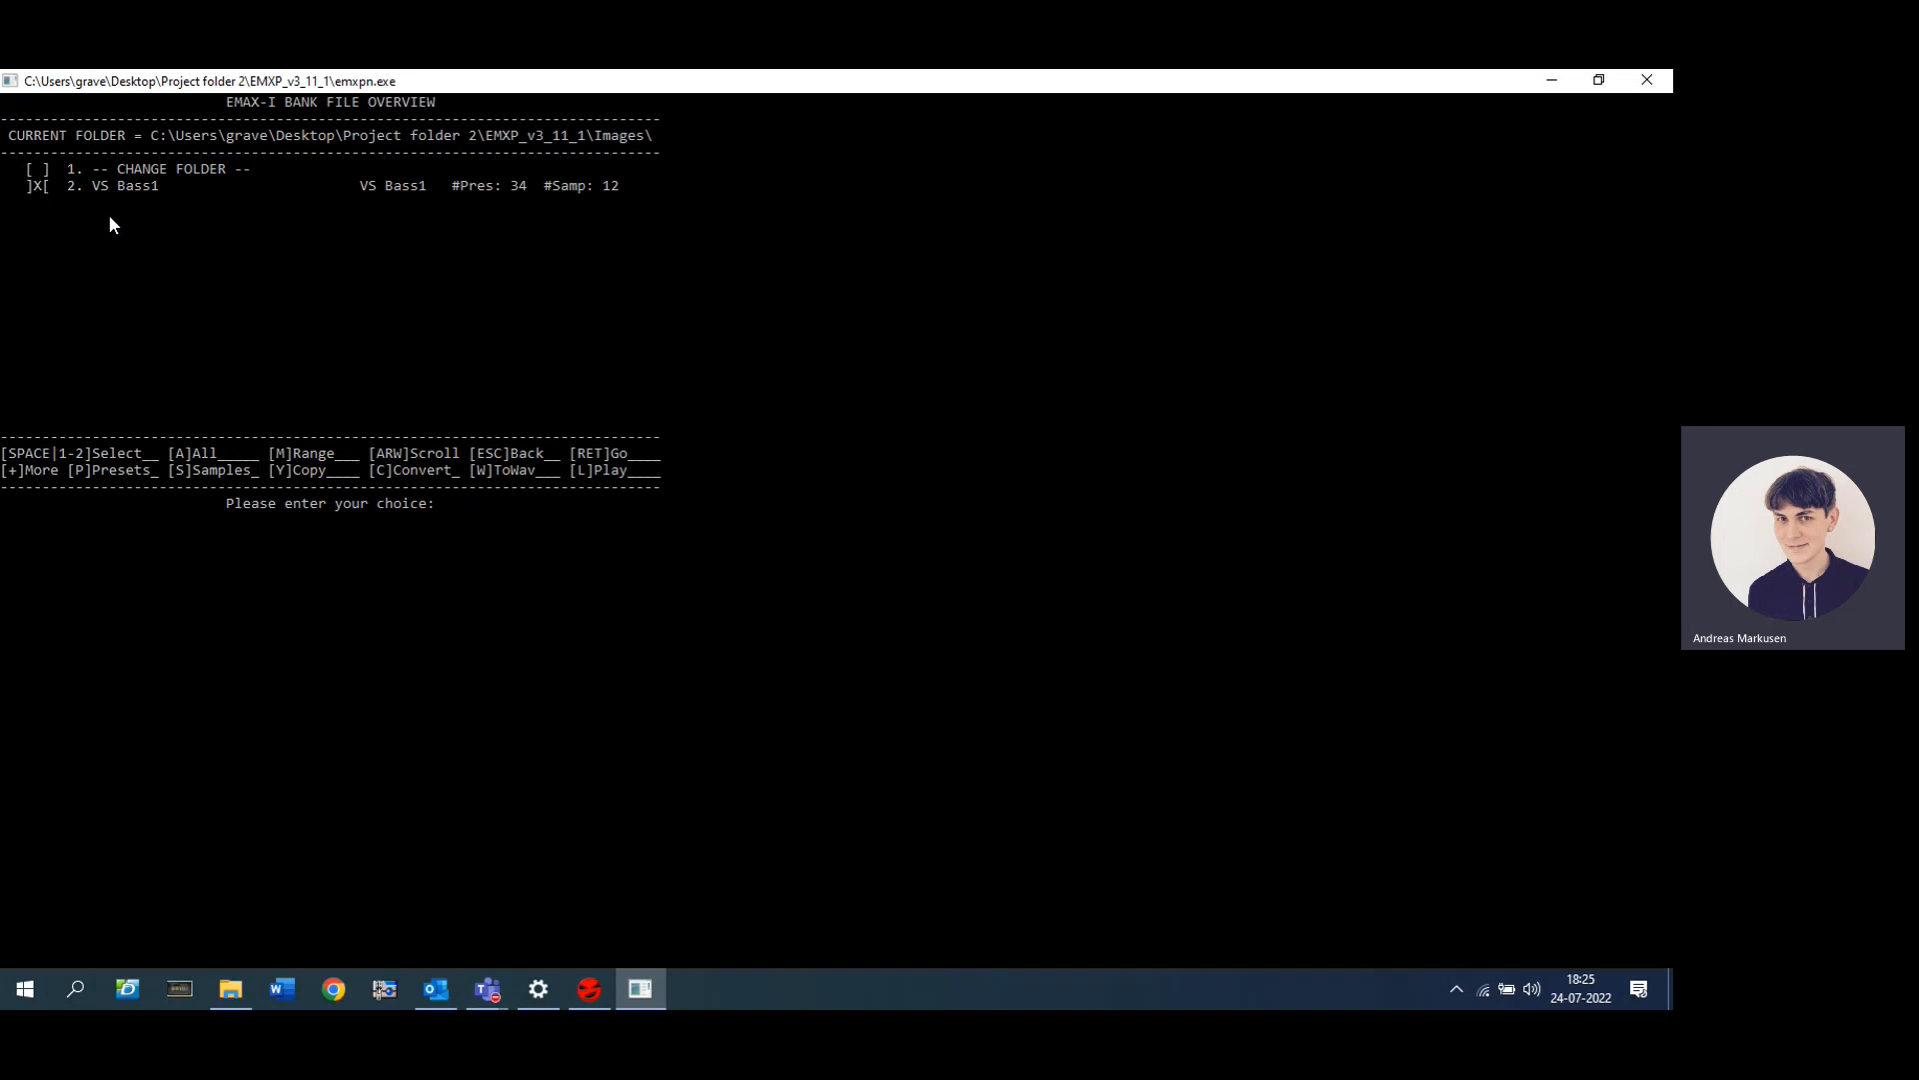
{"action": "mouse_move", "coordinate": [644, 489]}
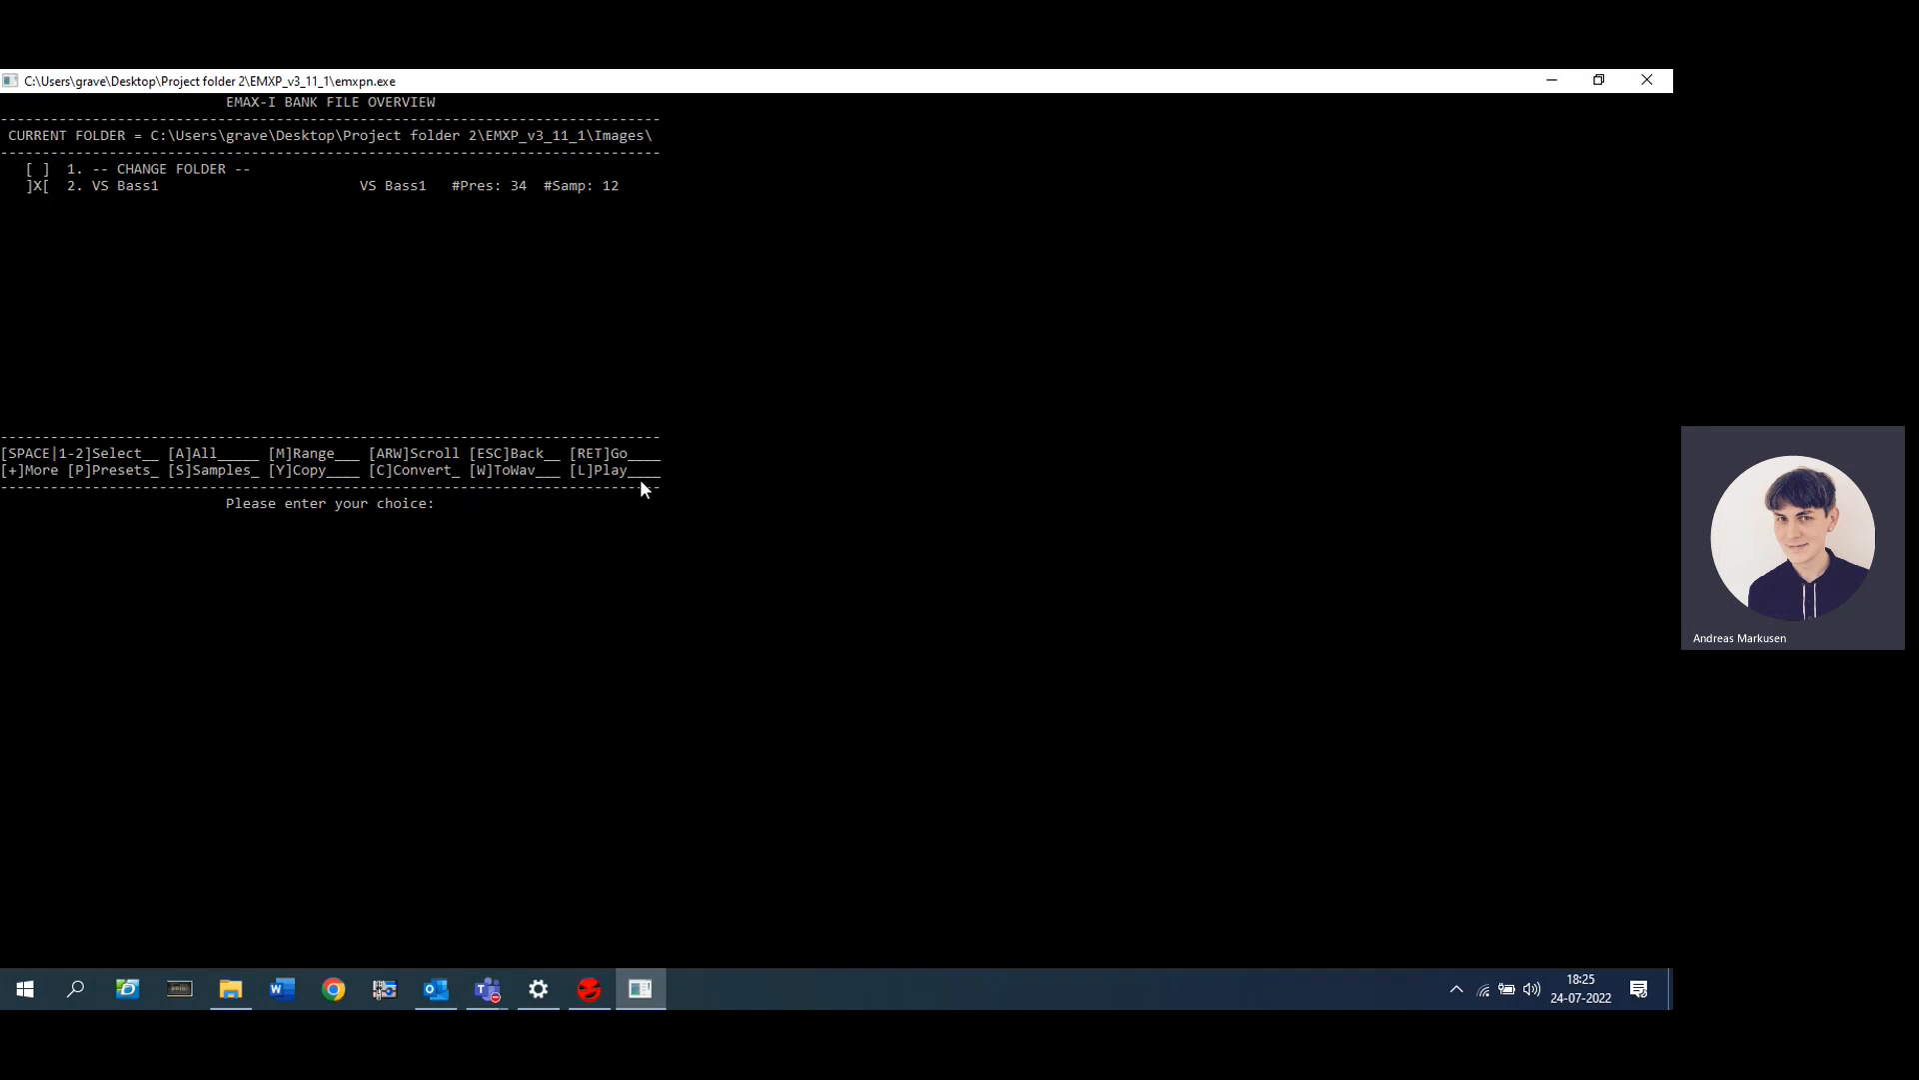
{"action": "mouse_move", "coordinate": [303, 436]}
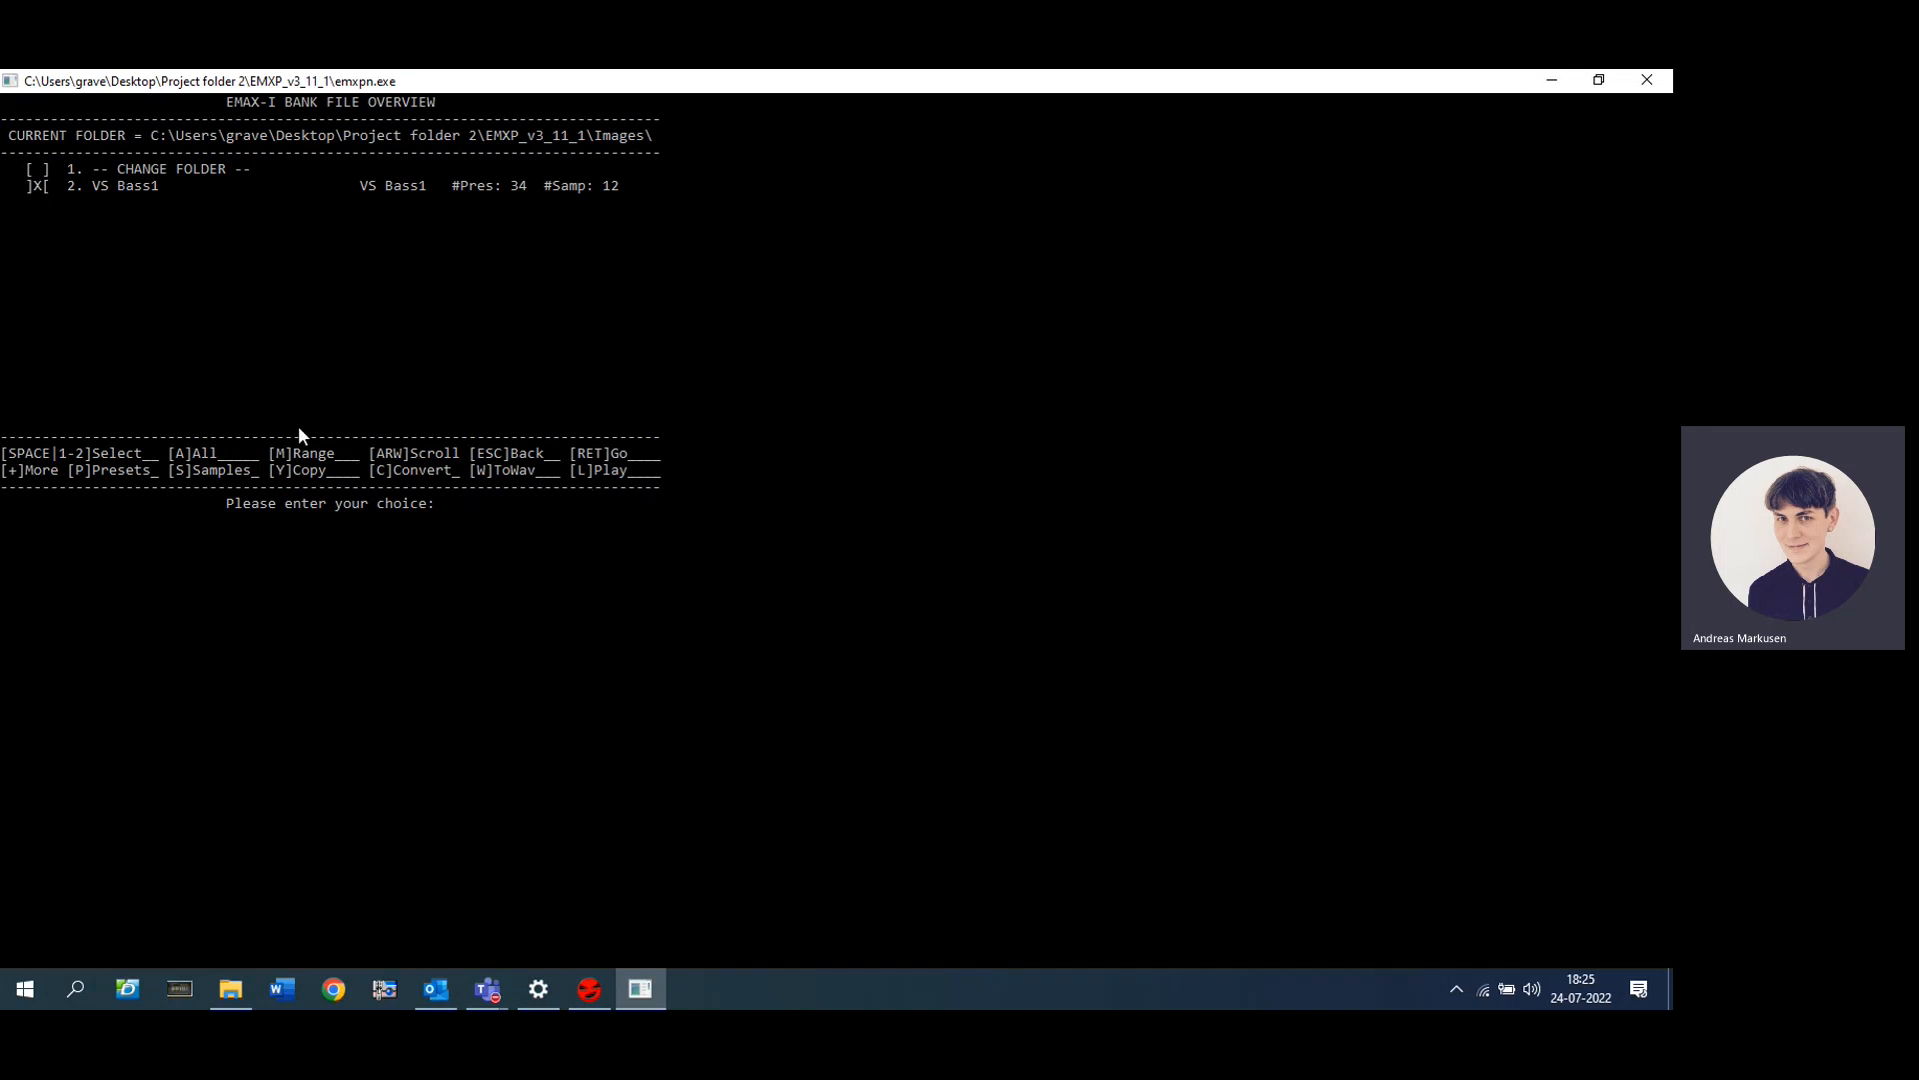
{"action": "mouse_move", "coordinate": [411, 483]}
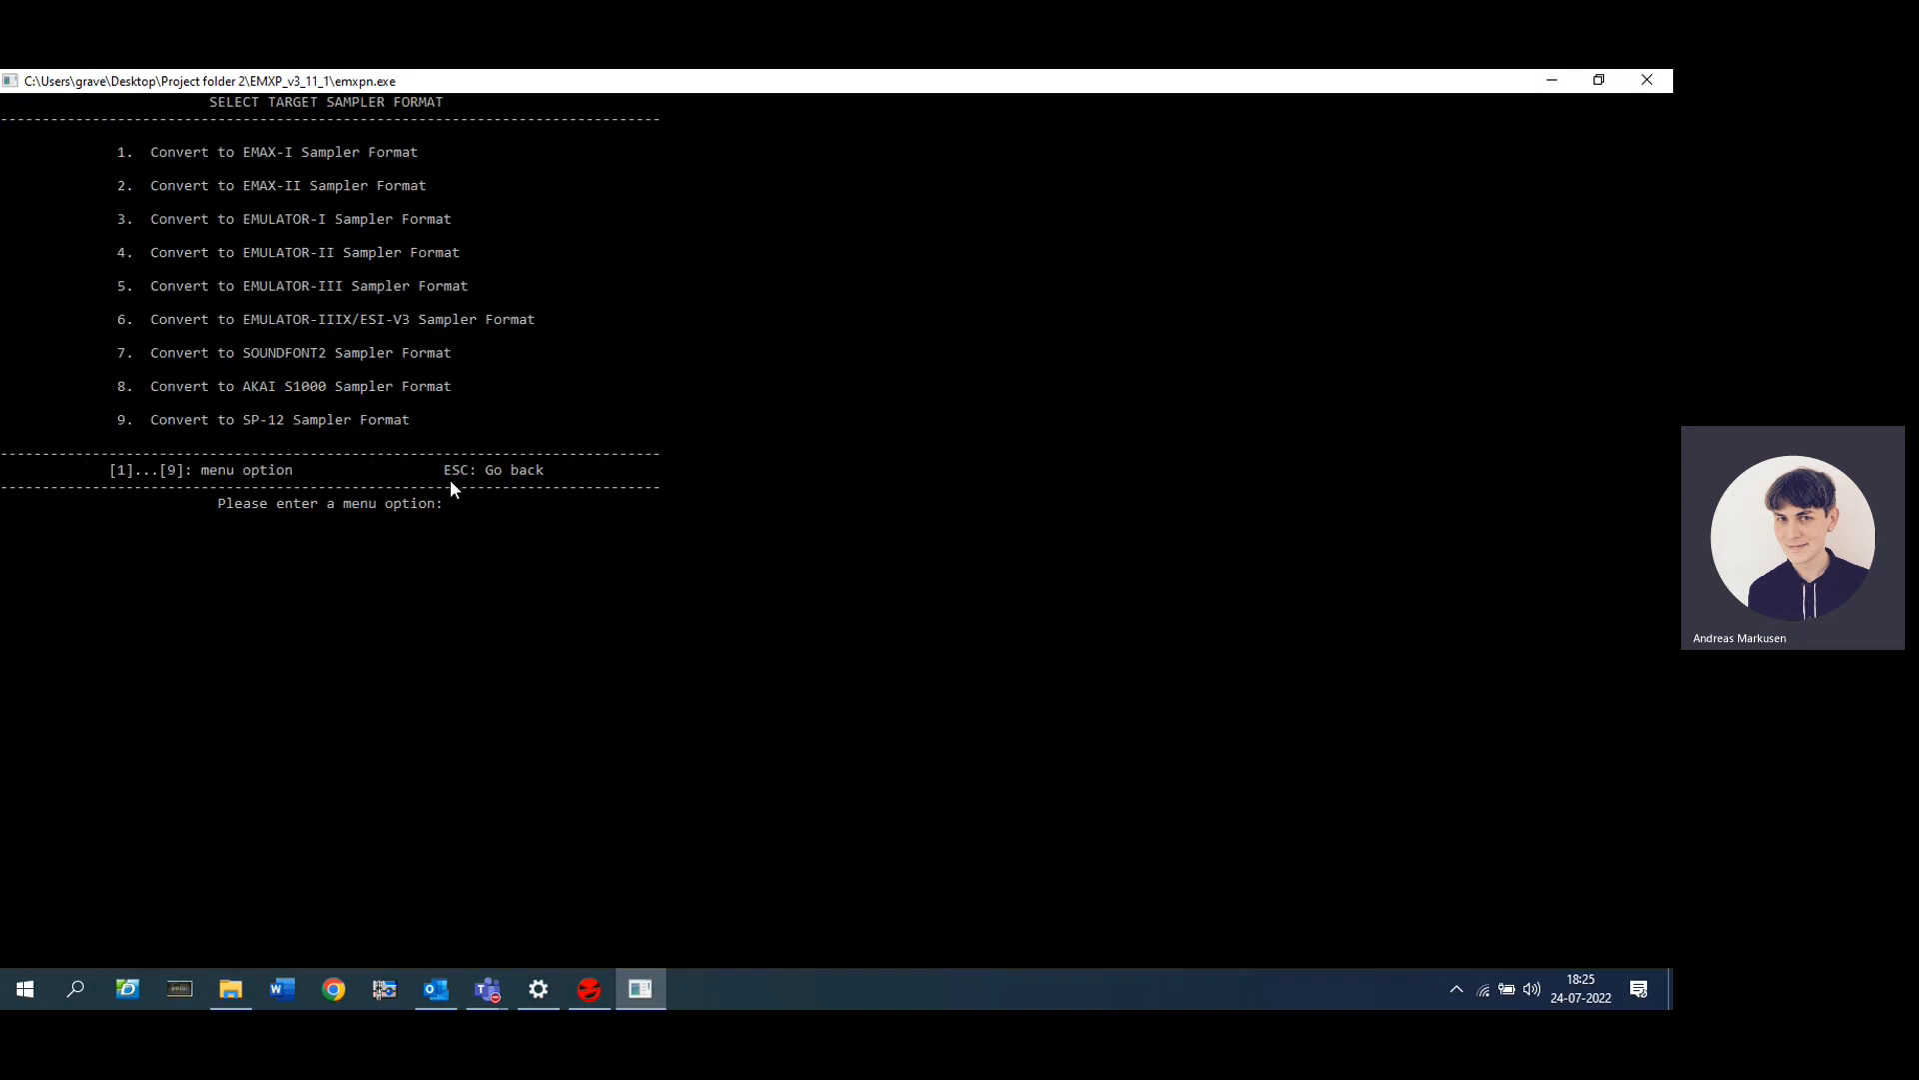
{"action": "mouse_move", "coordinate": [232, 209]}
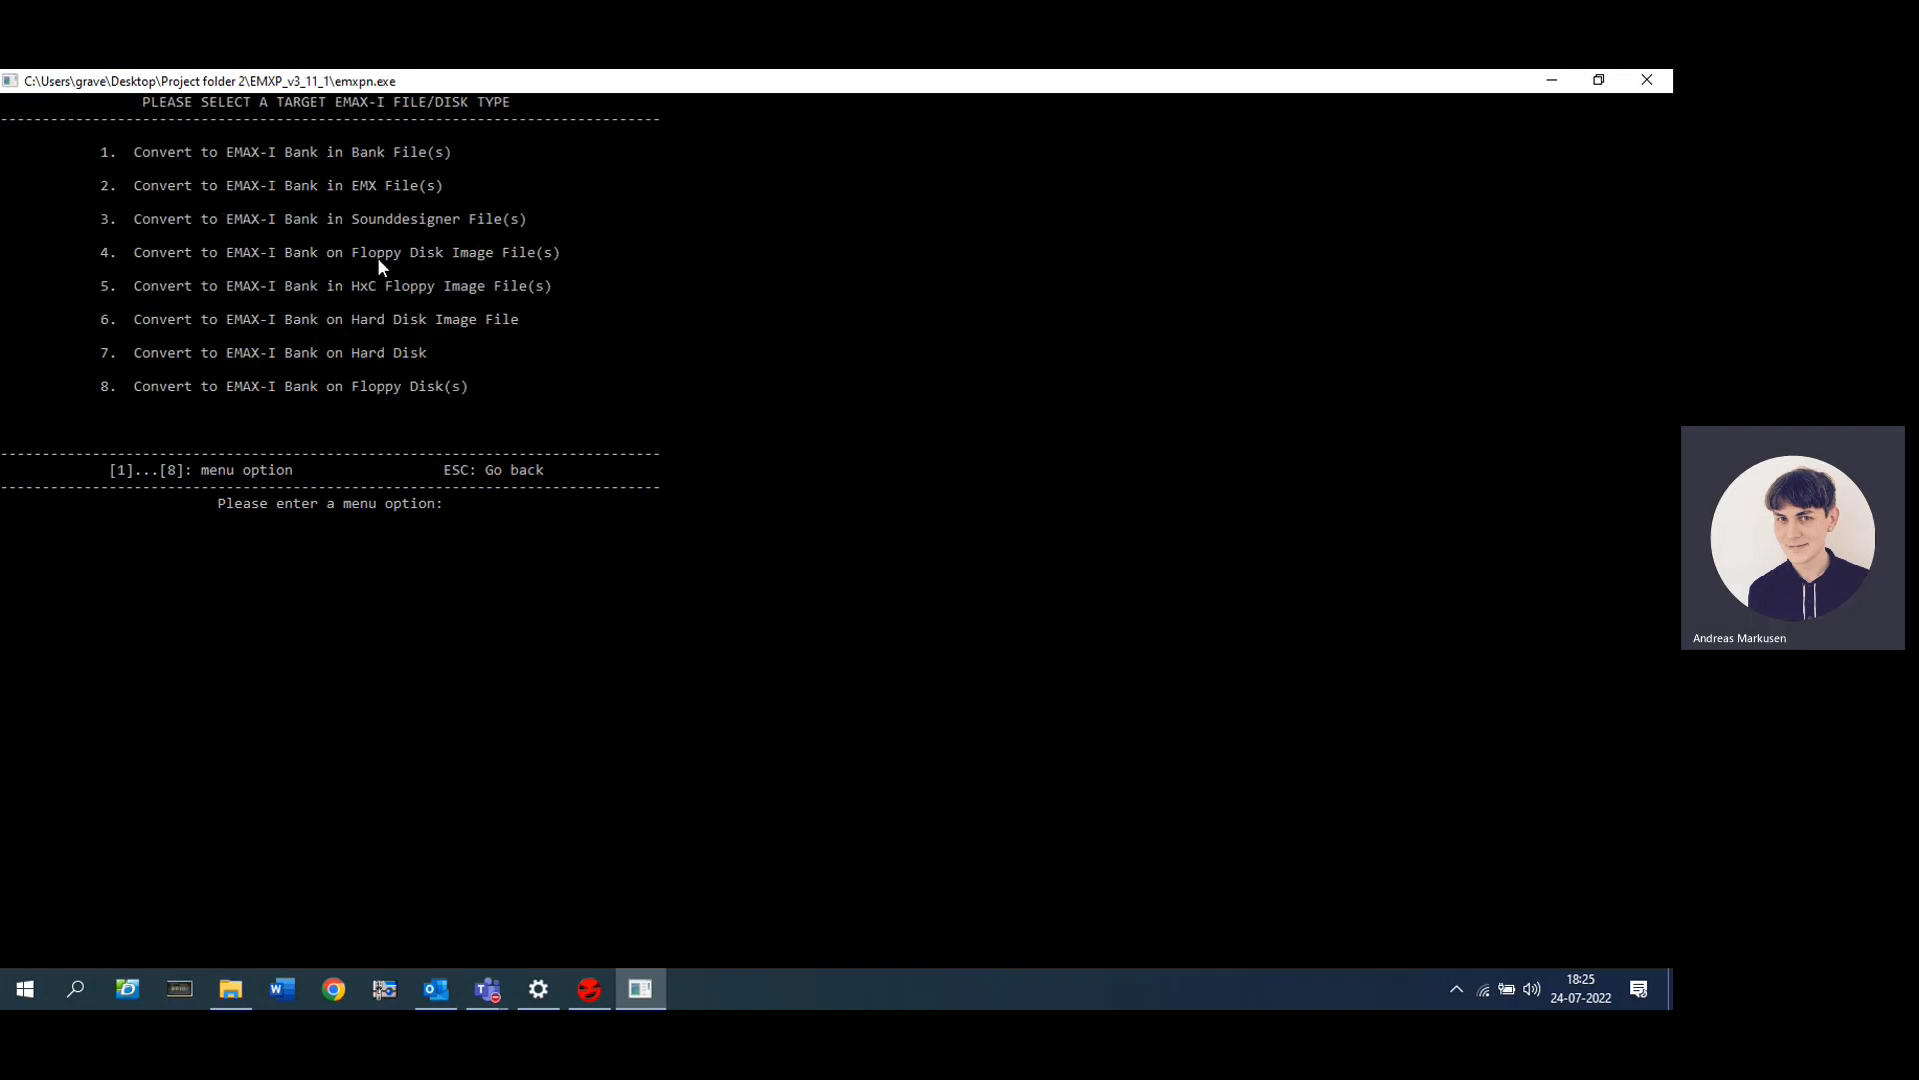
{"action": "mouse_move", "coordinate": [281, 208]}
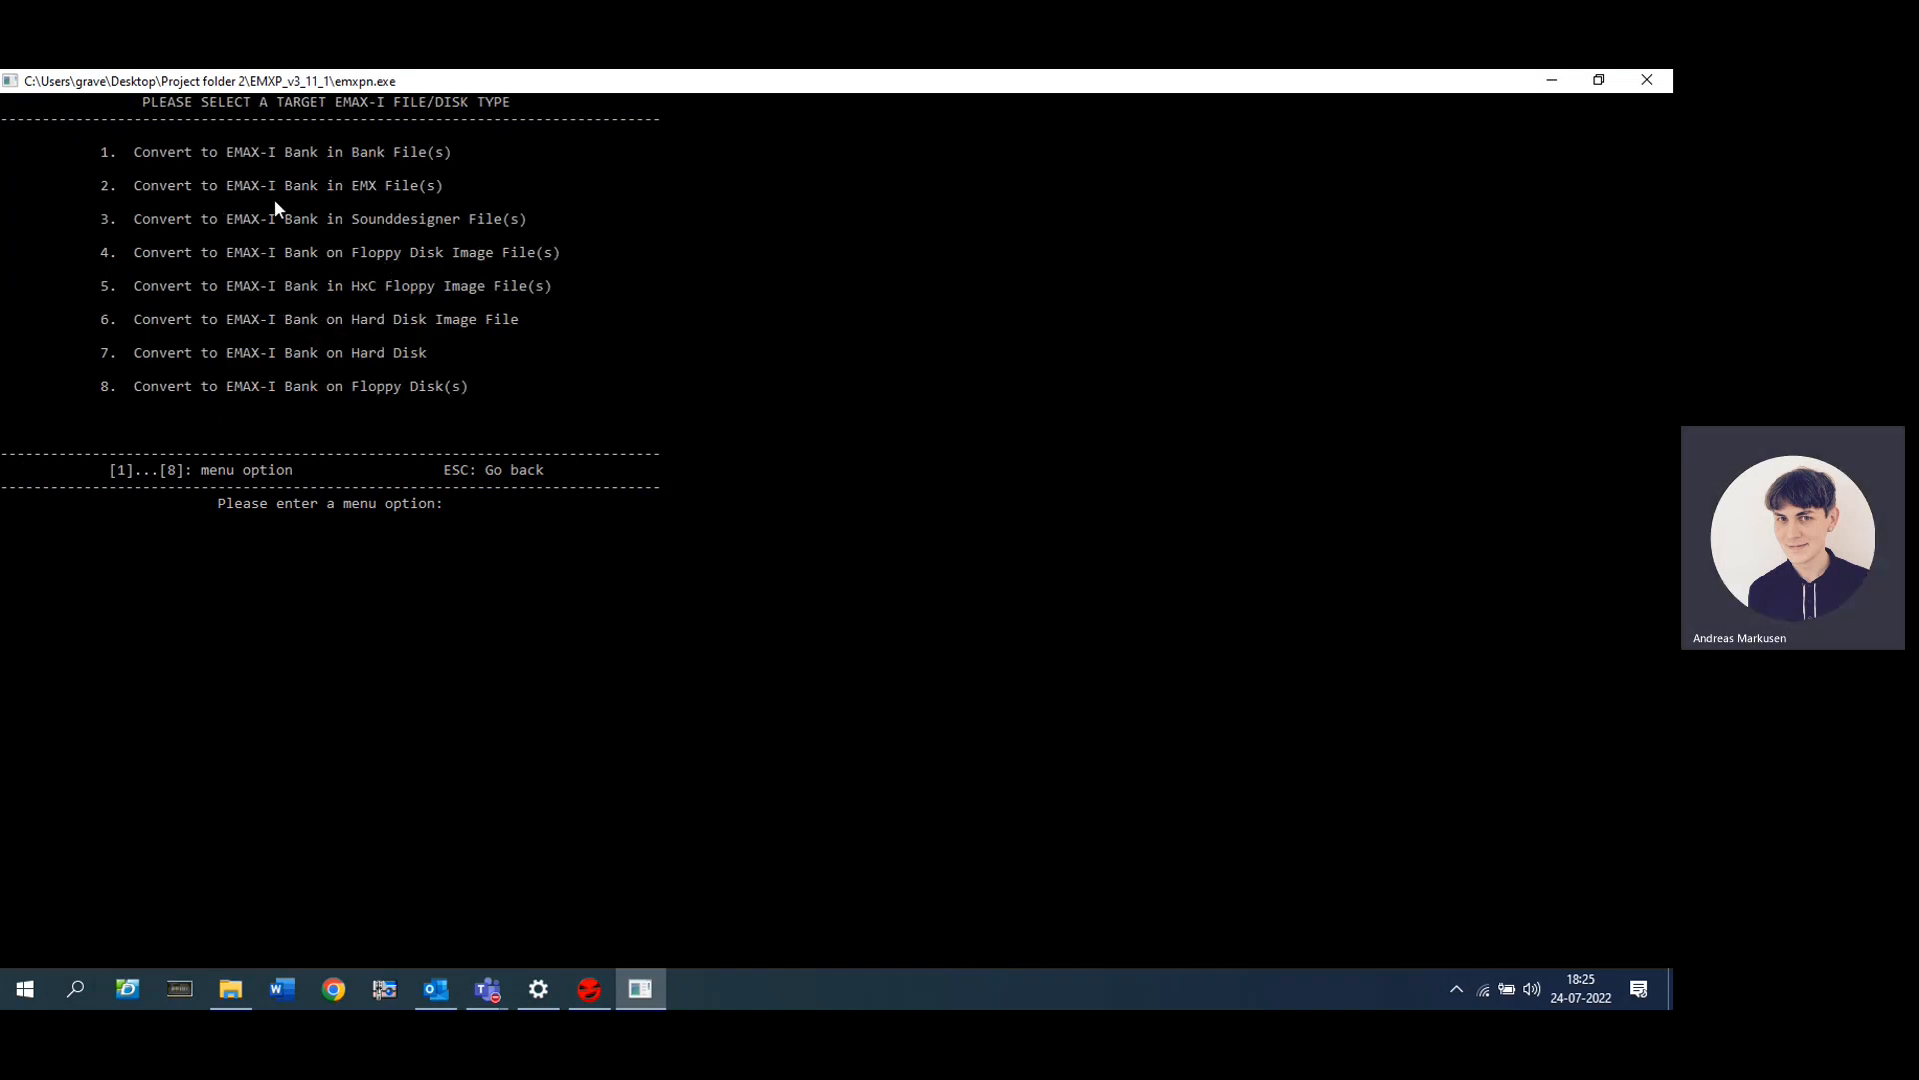
{"action": "mouse_move", "coordinate": [278, 287]}
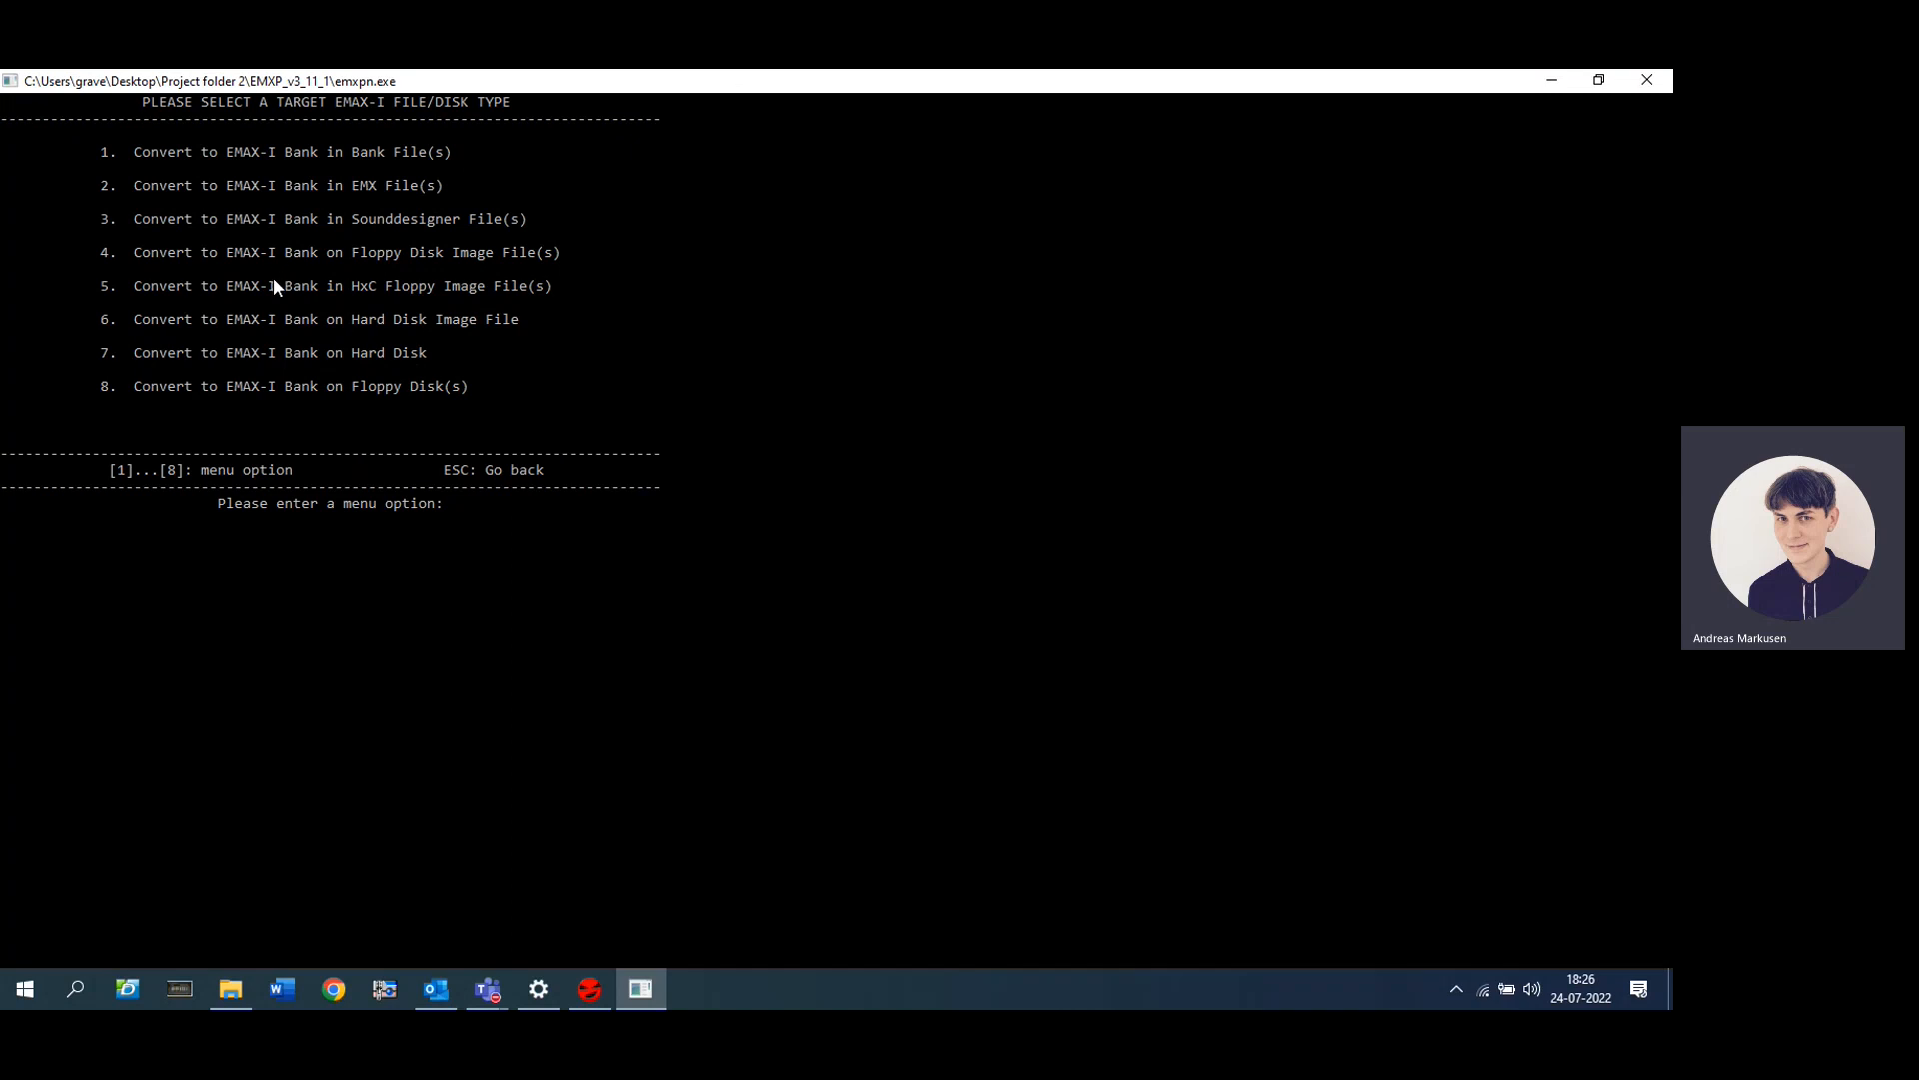
{"action": "mouse_move", "coordinate": [424, 296]}
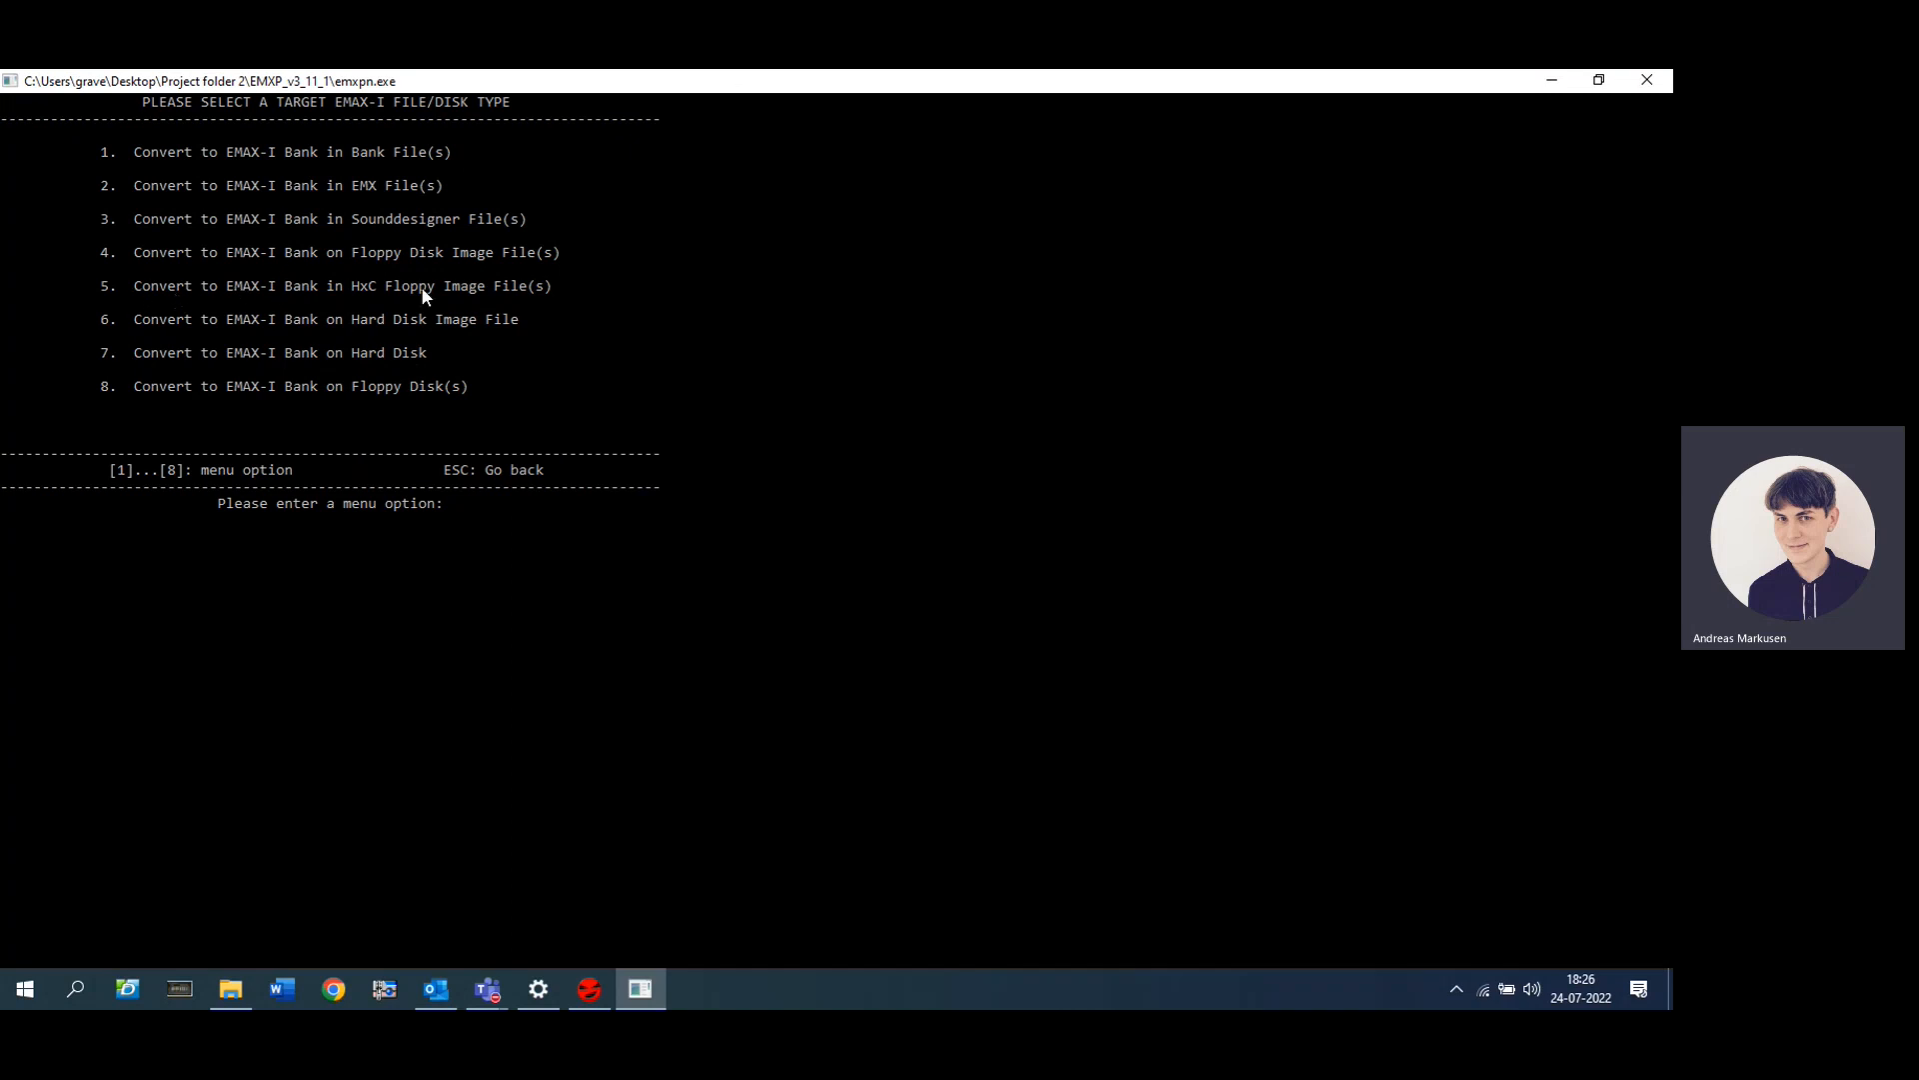
{"action": "mouse_move", "coordinate": [98, 305]}
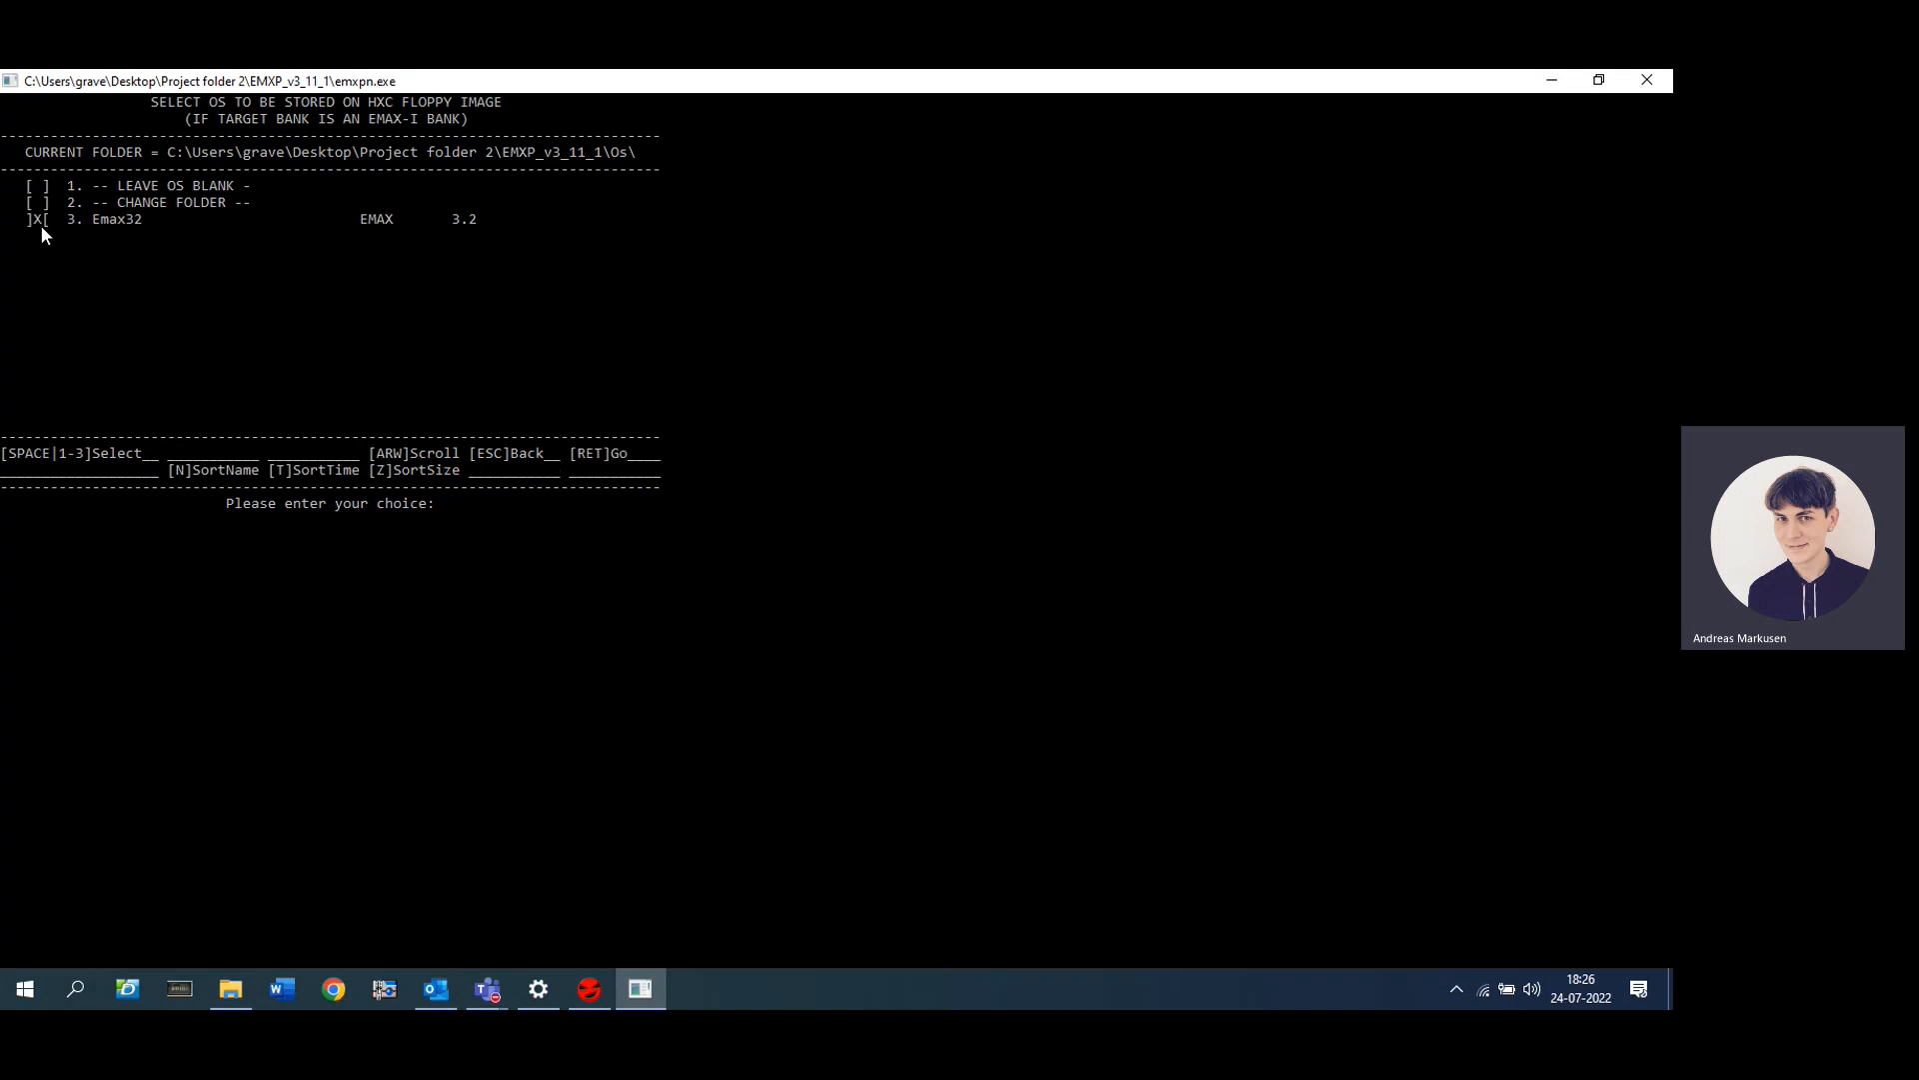
{"action": "mouse_move", "coordinate": [438, 403]}
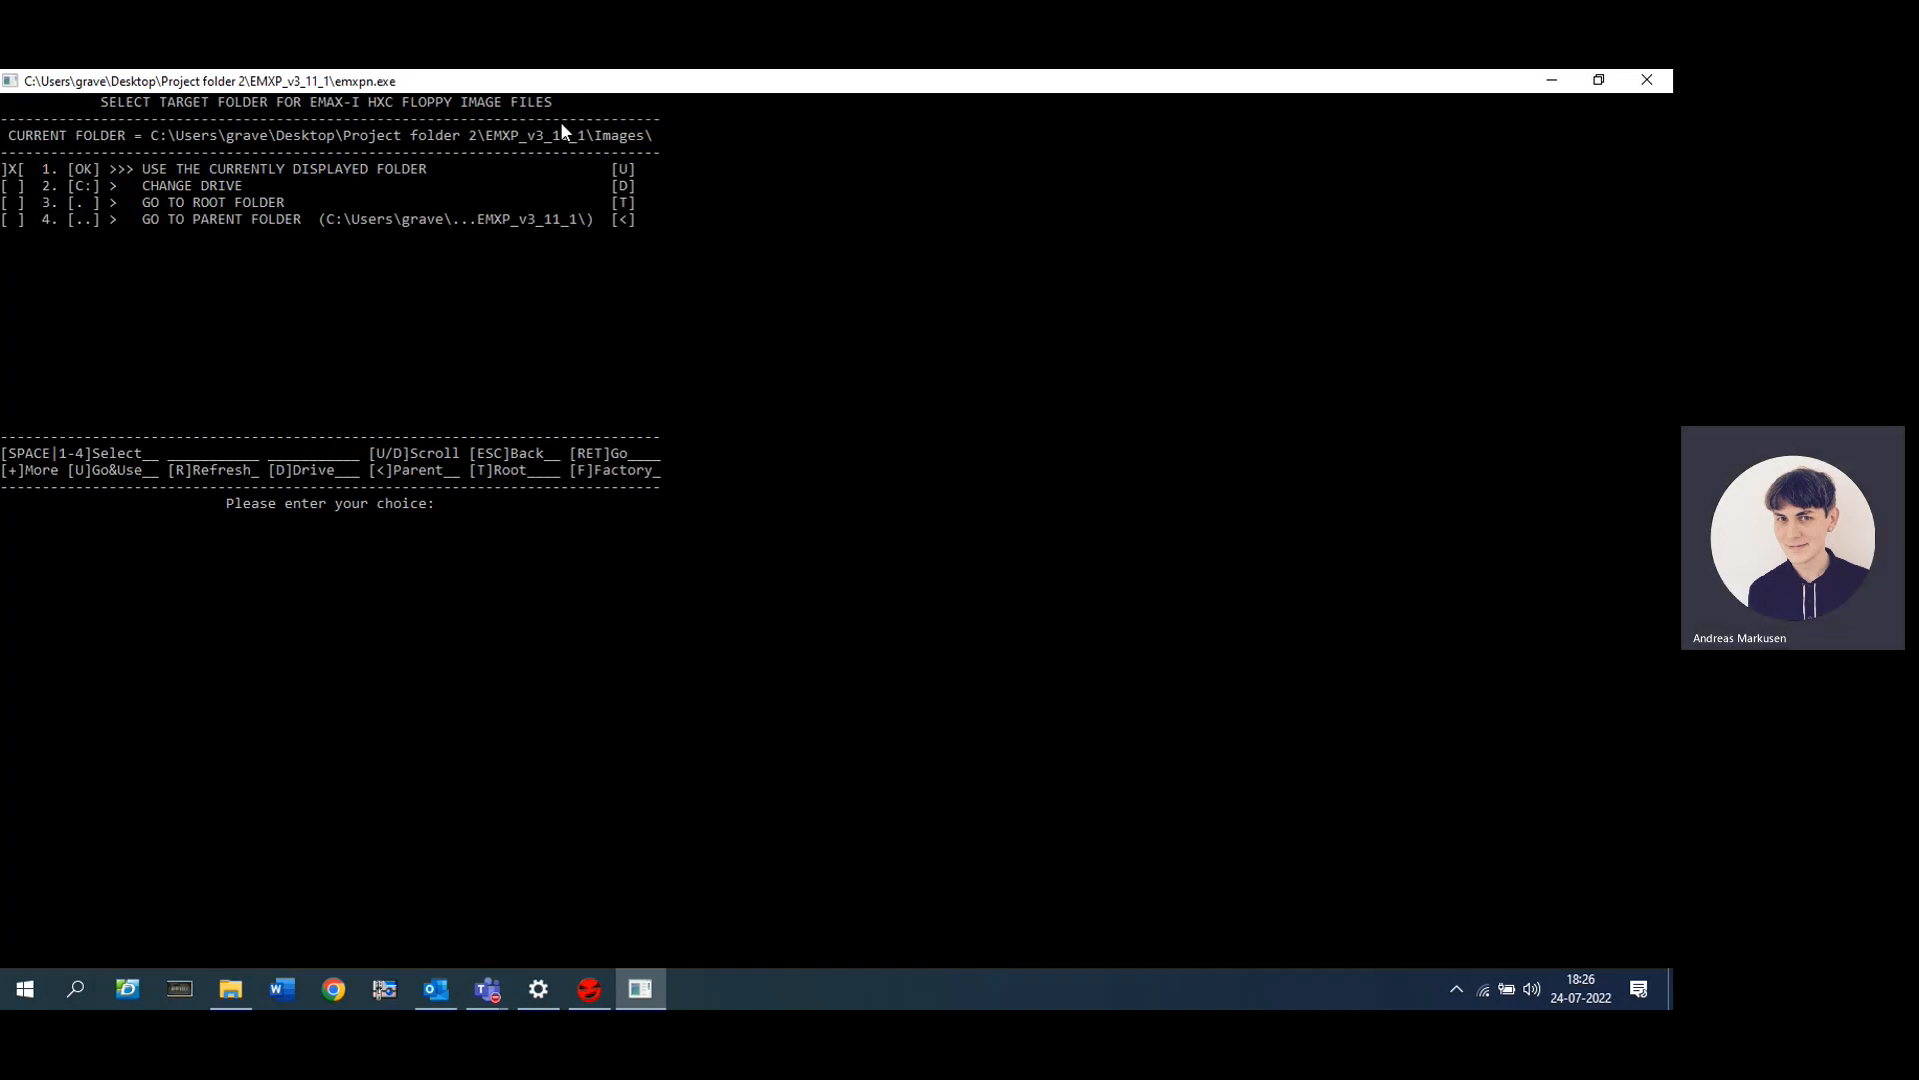
{"action": "mouse_move", "coordinate": [635, 148]}
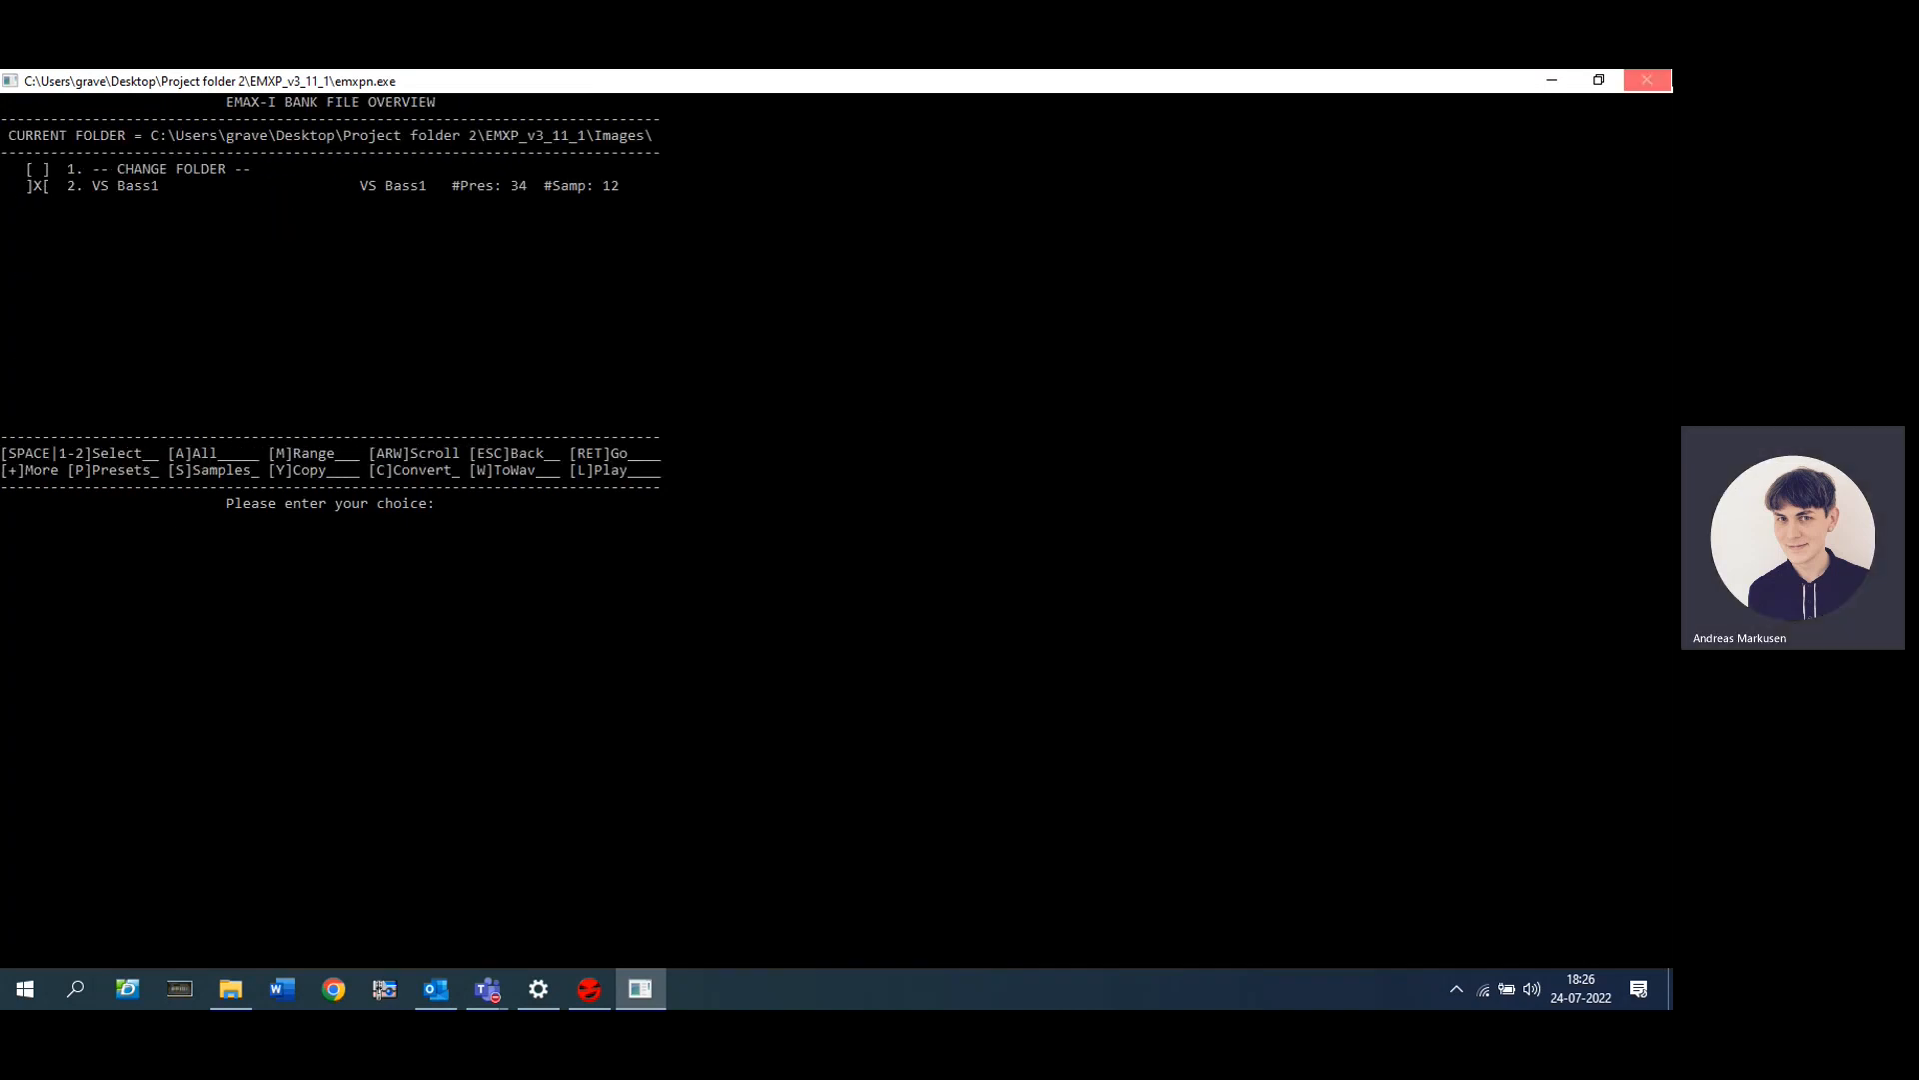
Step: Convert VS Bass1 to an EMAX-I HxC floppy image with Emax32 OS into Images, then quit EMXP
{"action": "left_click", "coordinate": [230, 989]}
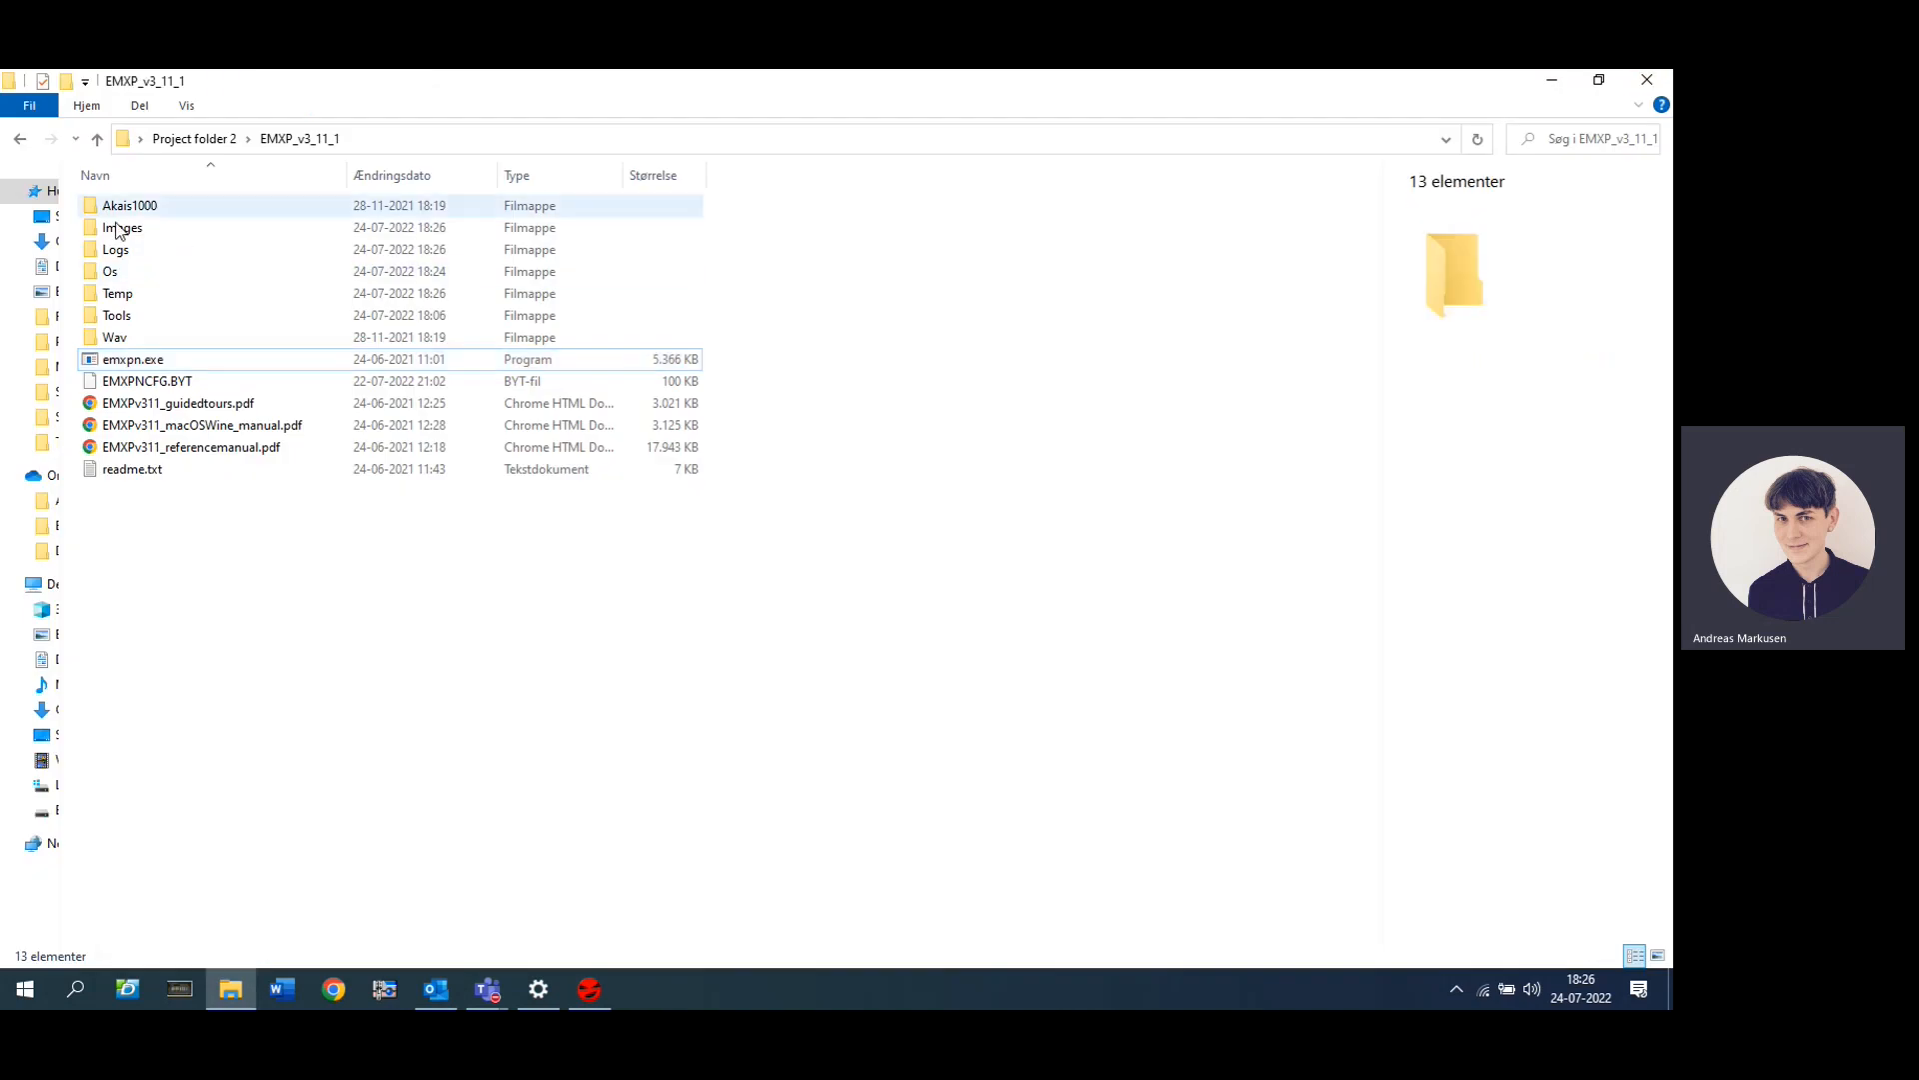
Step: Compare the 1.9 MB VS Bass1.HFE with VS Bass1.EB1 in Images, then open the Os folder
{"action": "double_click", "coordinate": [118, 227]}
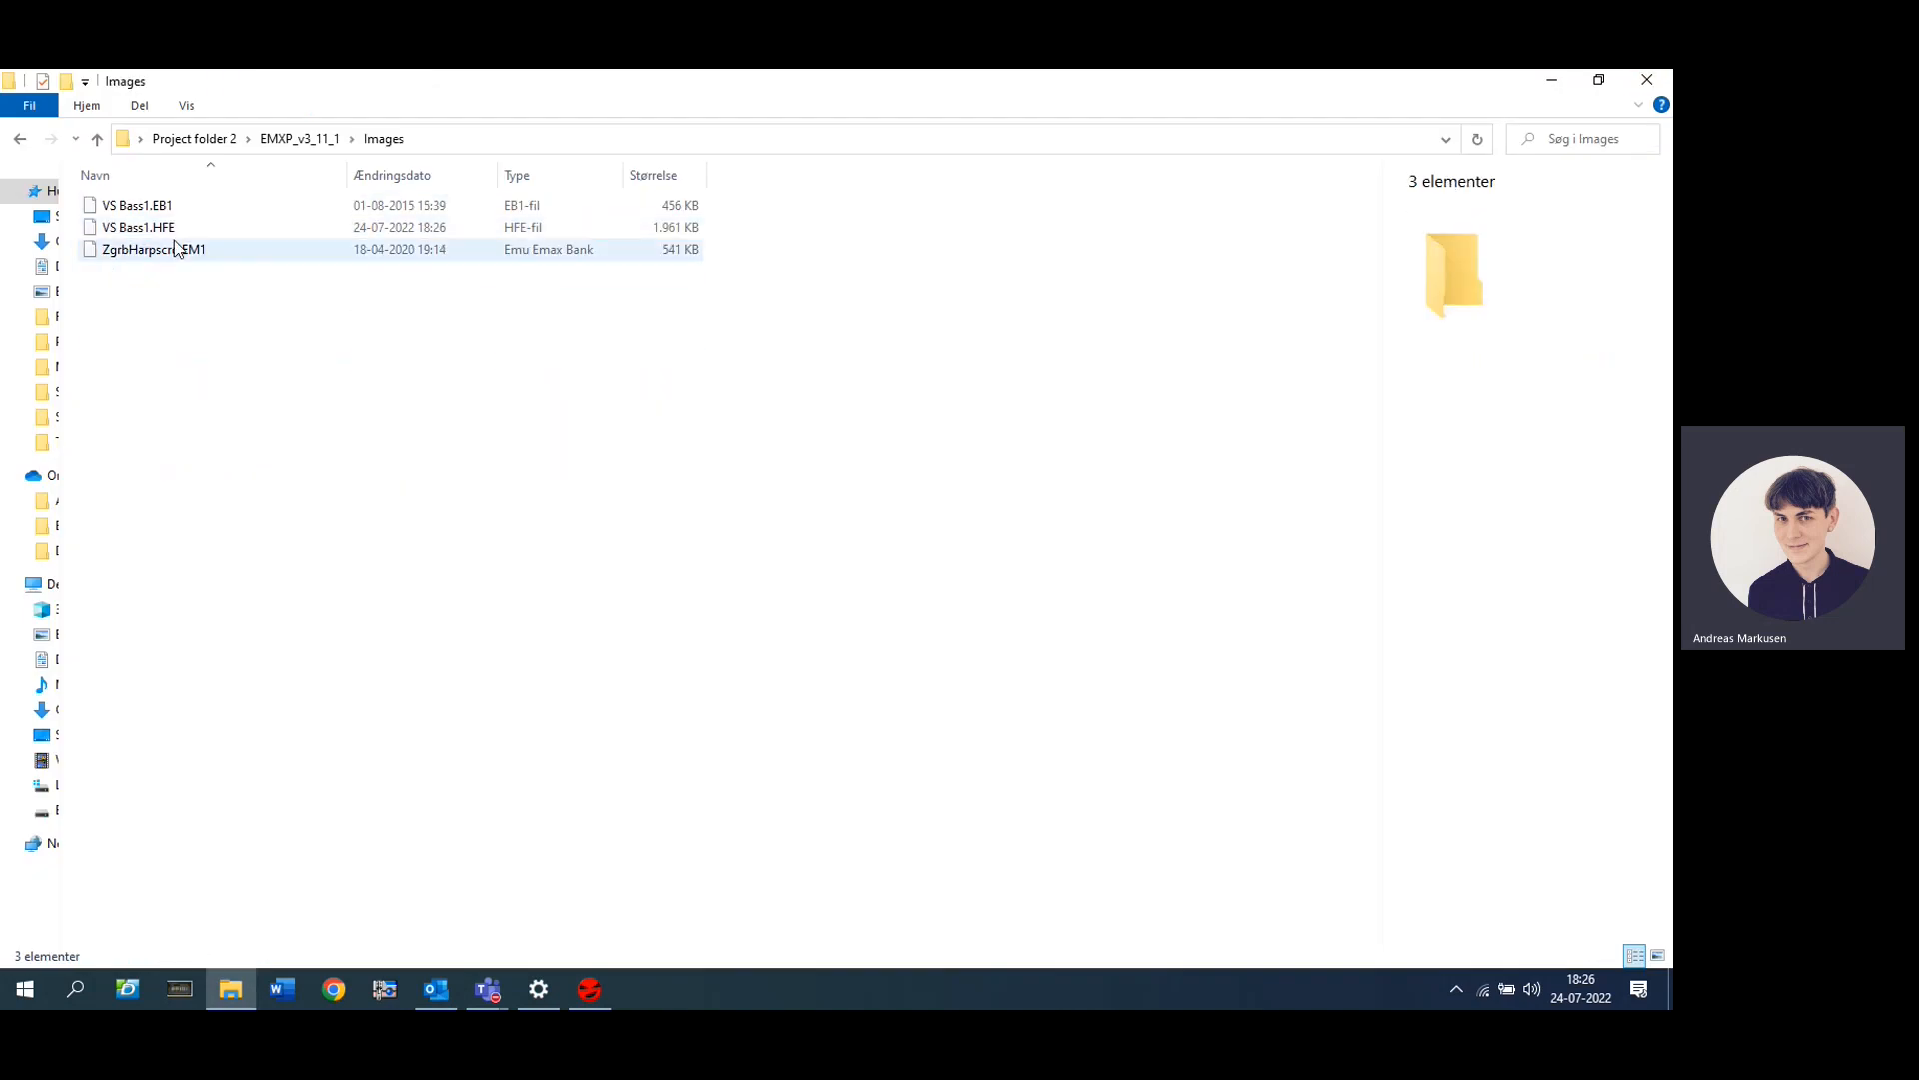
{"action": "left_click", "coordinate": [137, 227]}
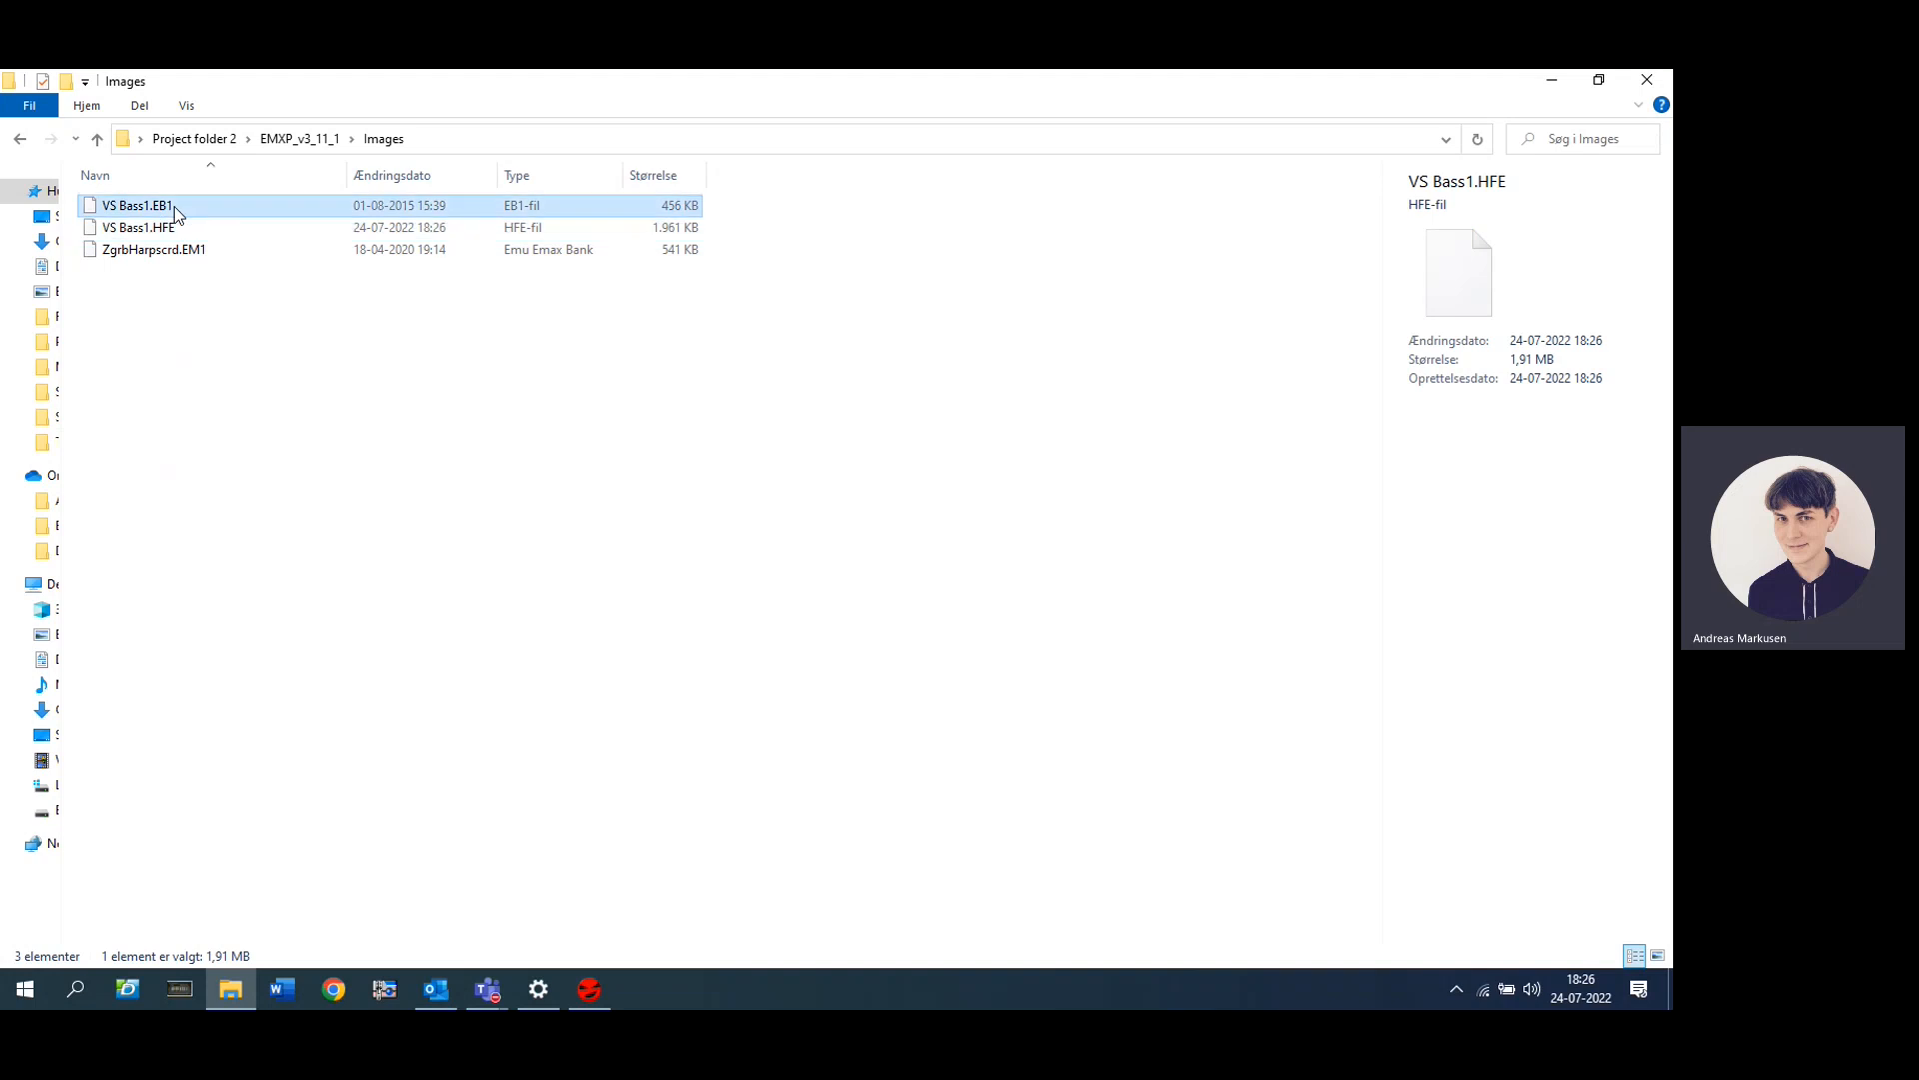
{"action": "left_click", "coordinate": [120, 205]}
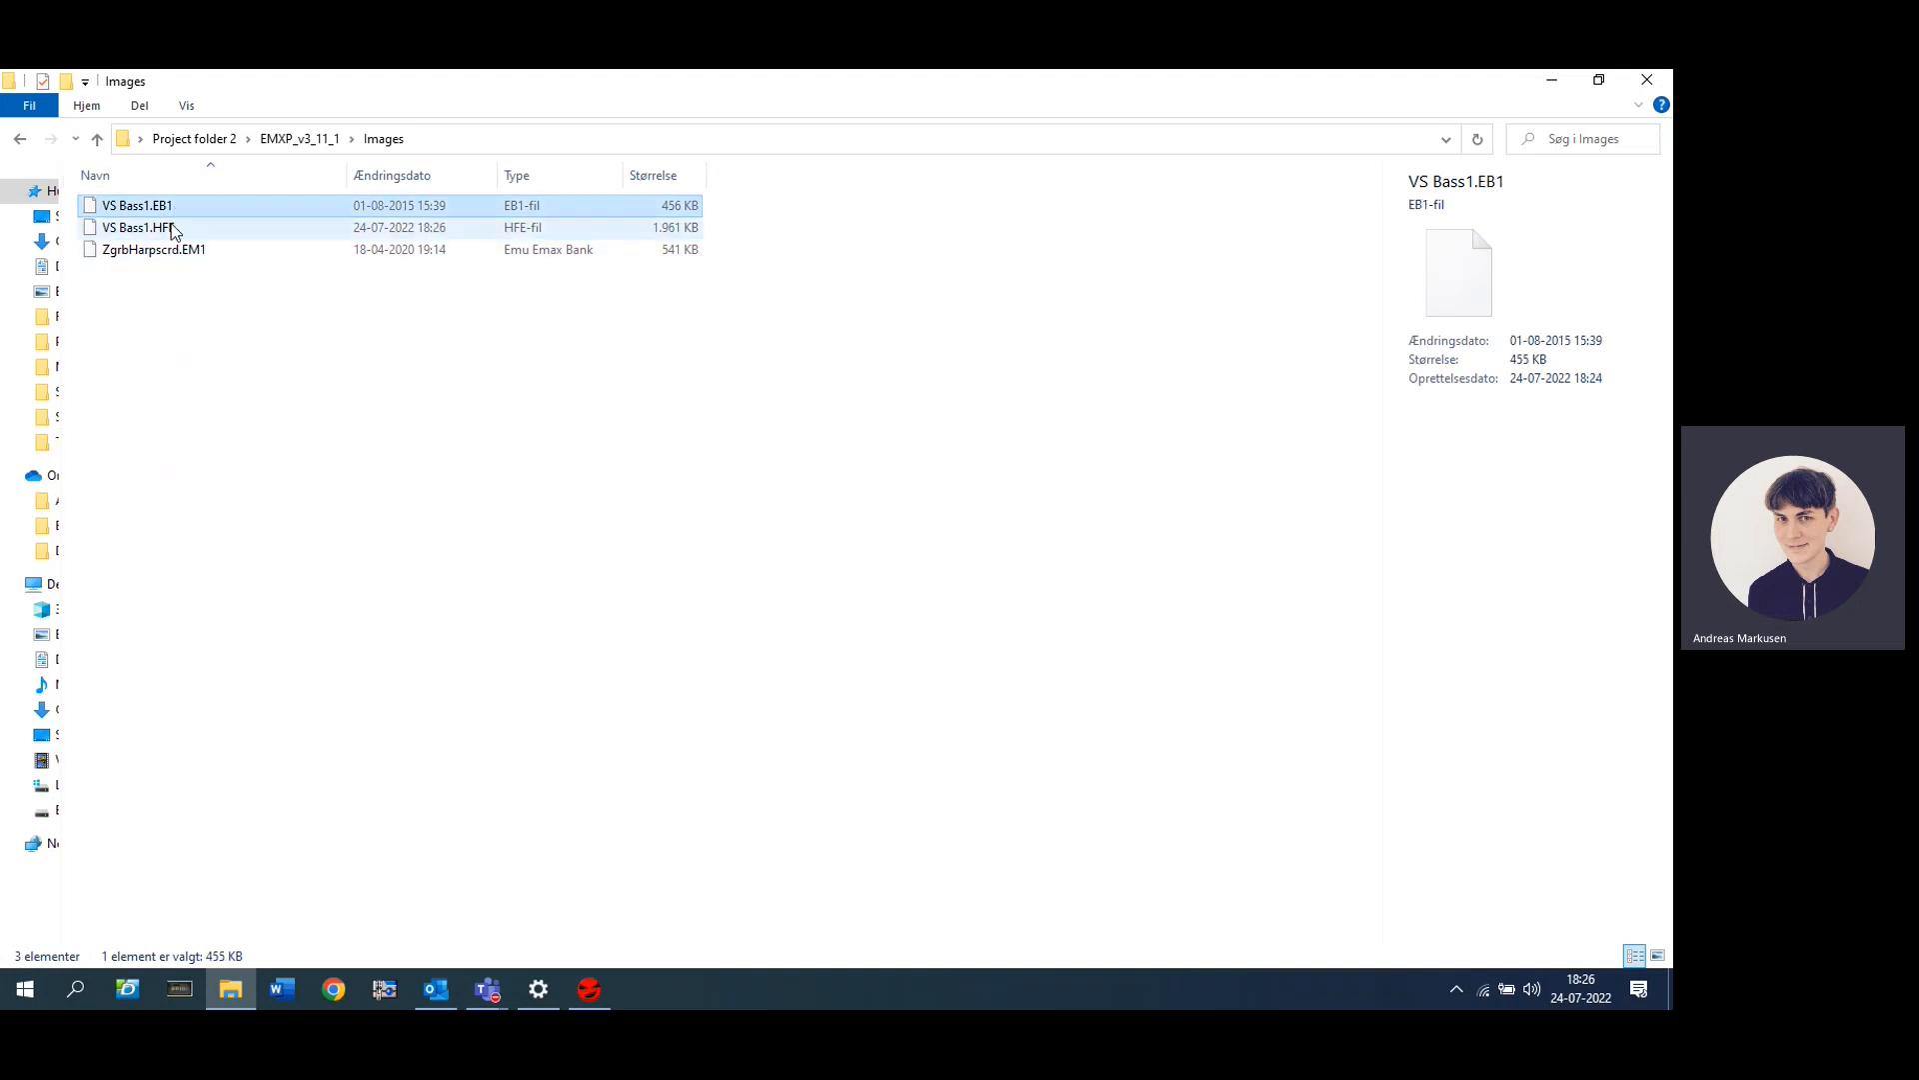
{"action": "mouse_move", "coordinate": [167, 233]}
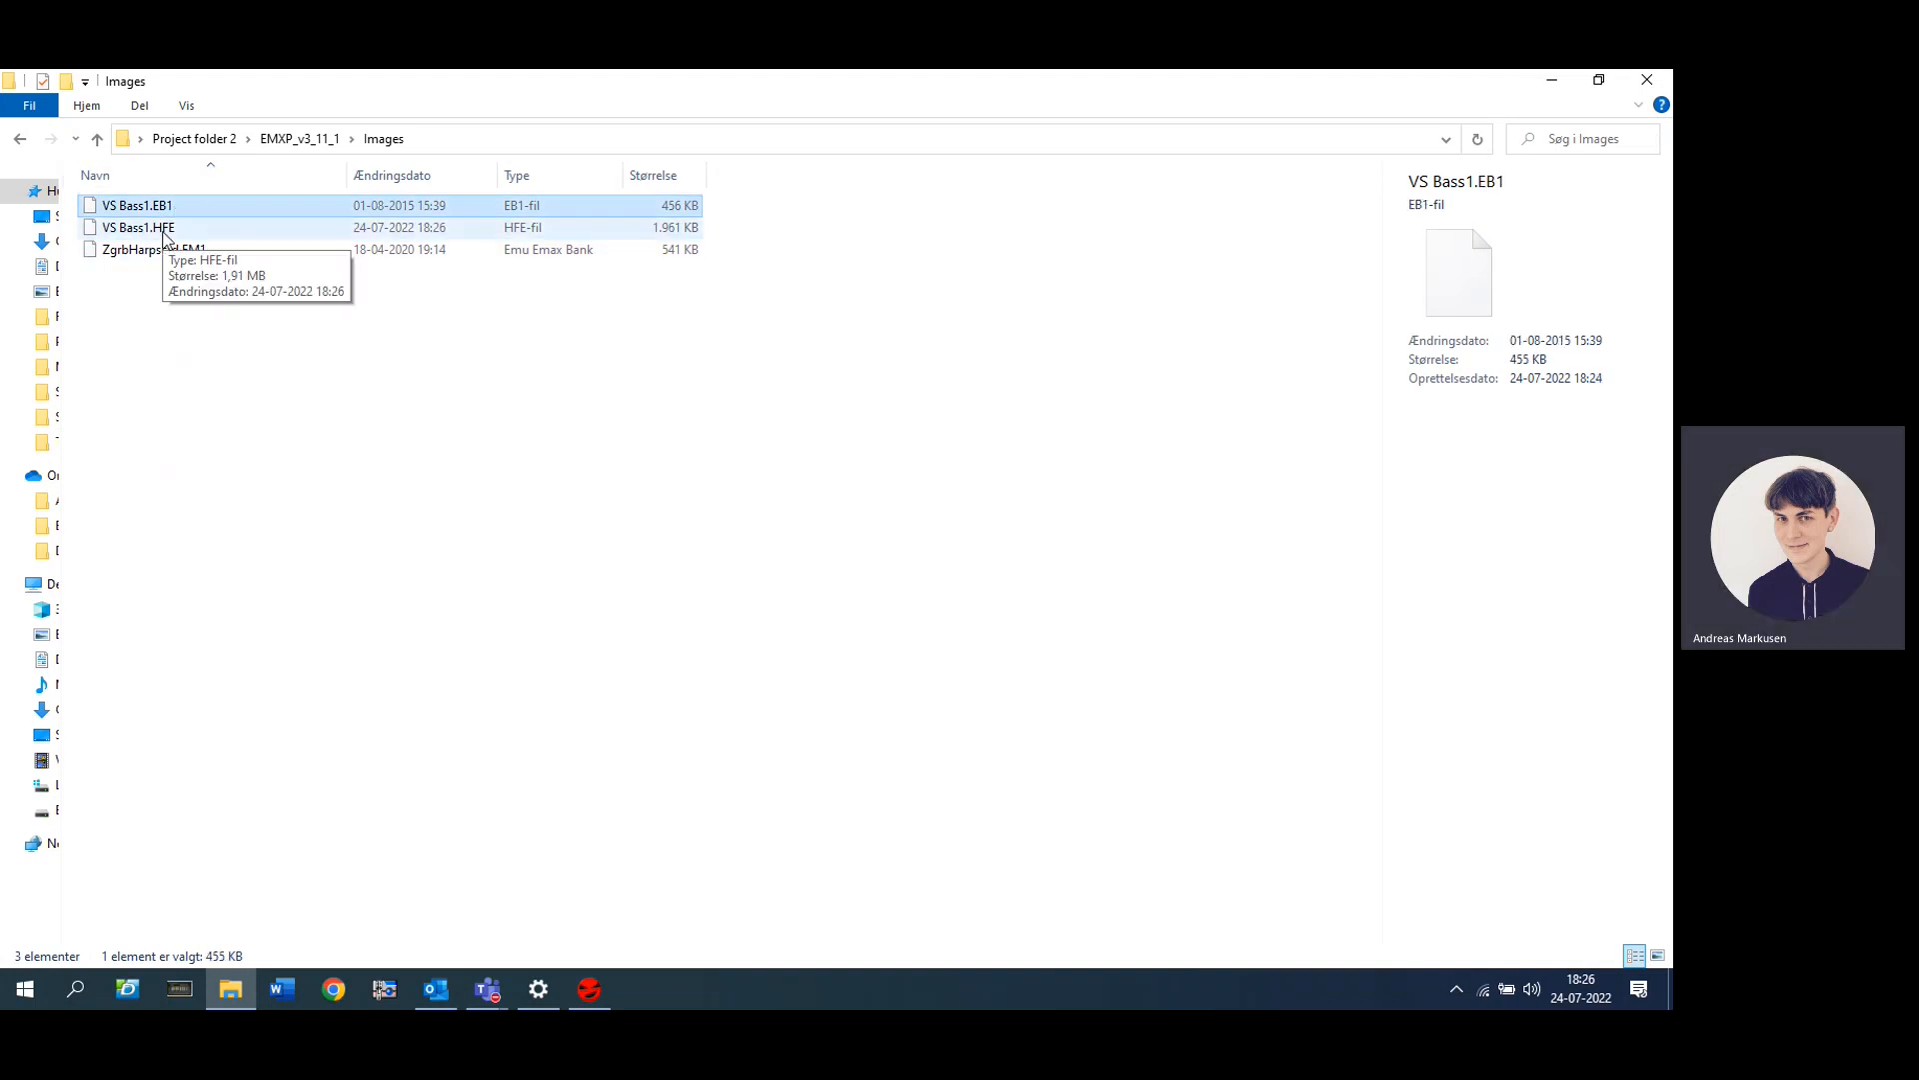
{"action": "left_click", "coordinate": [135, 228]}
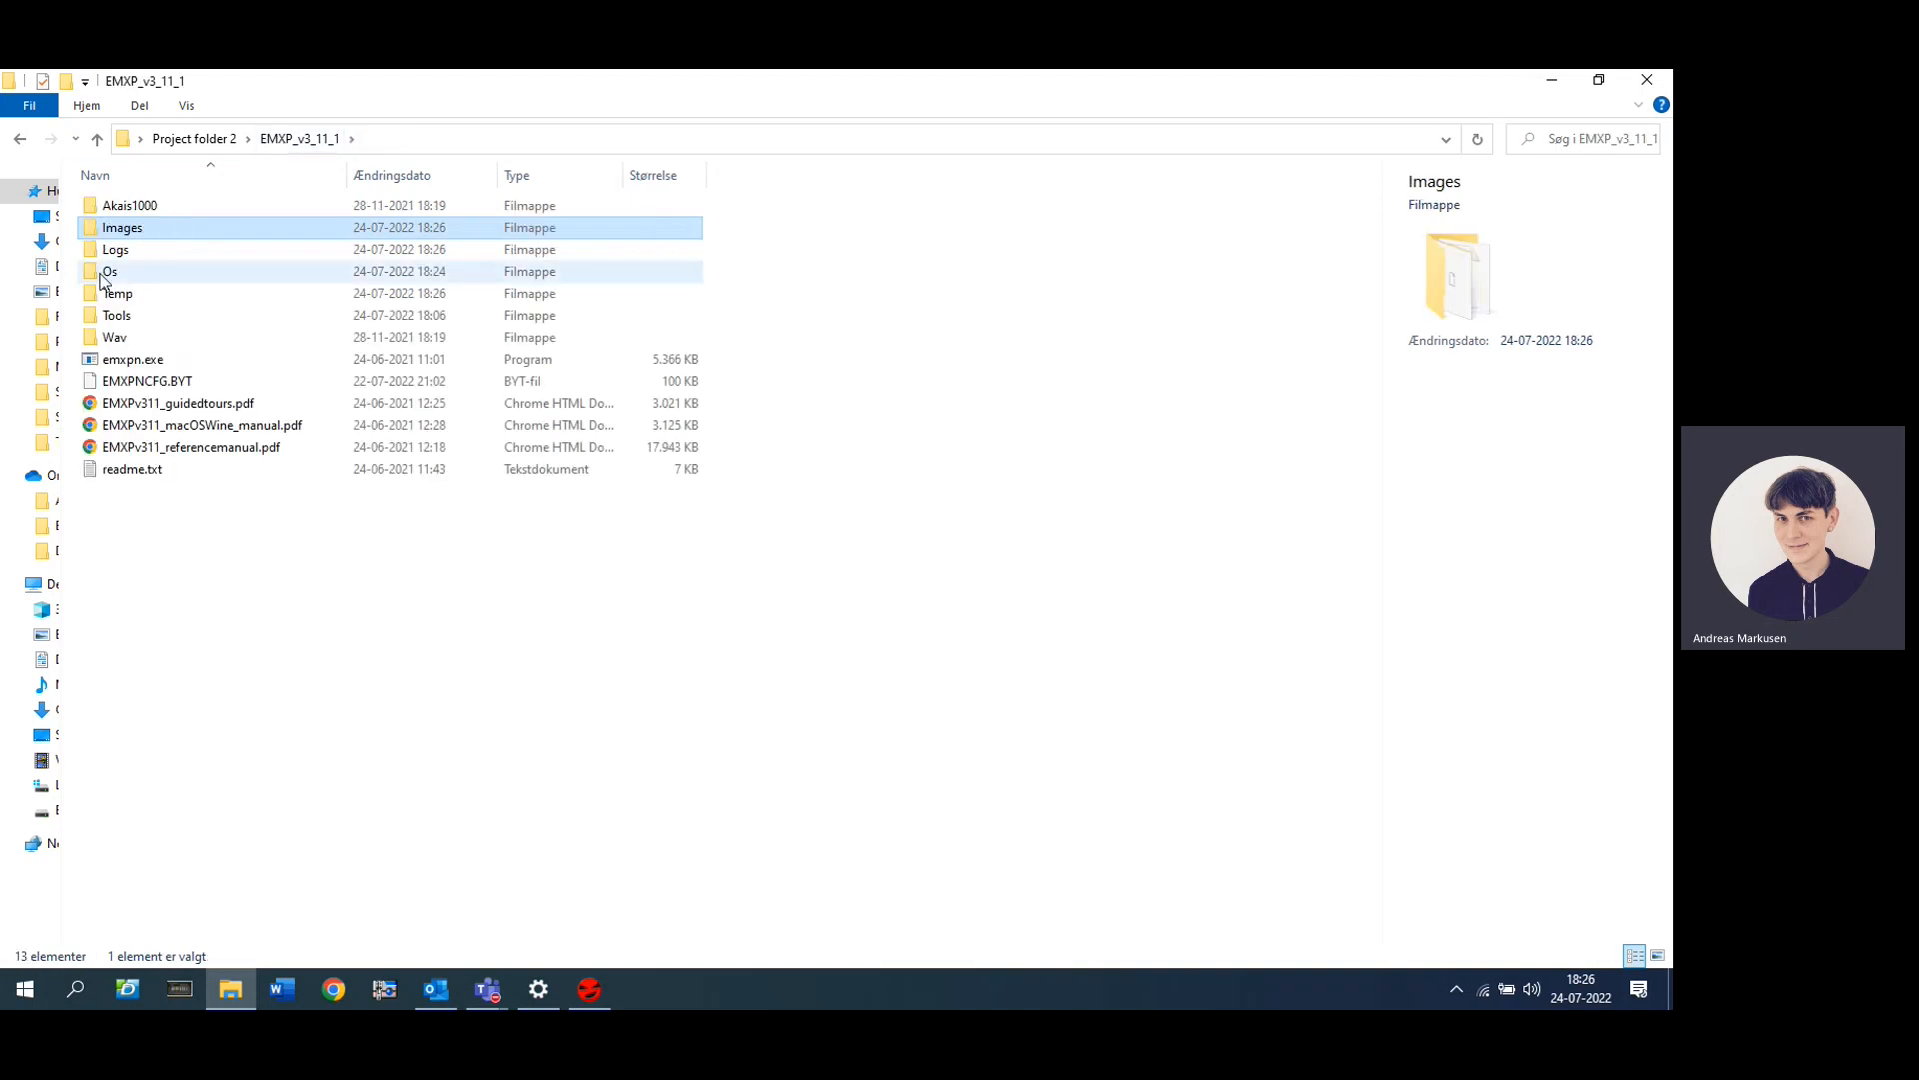
{"action": "double_click", "coordinate": [109, 271]}
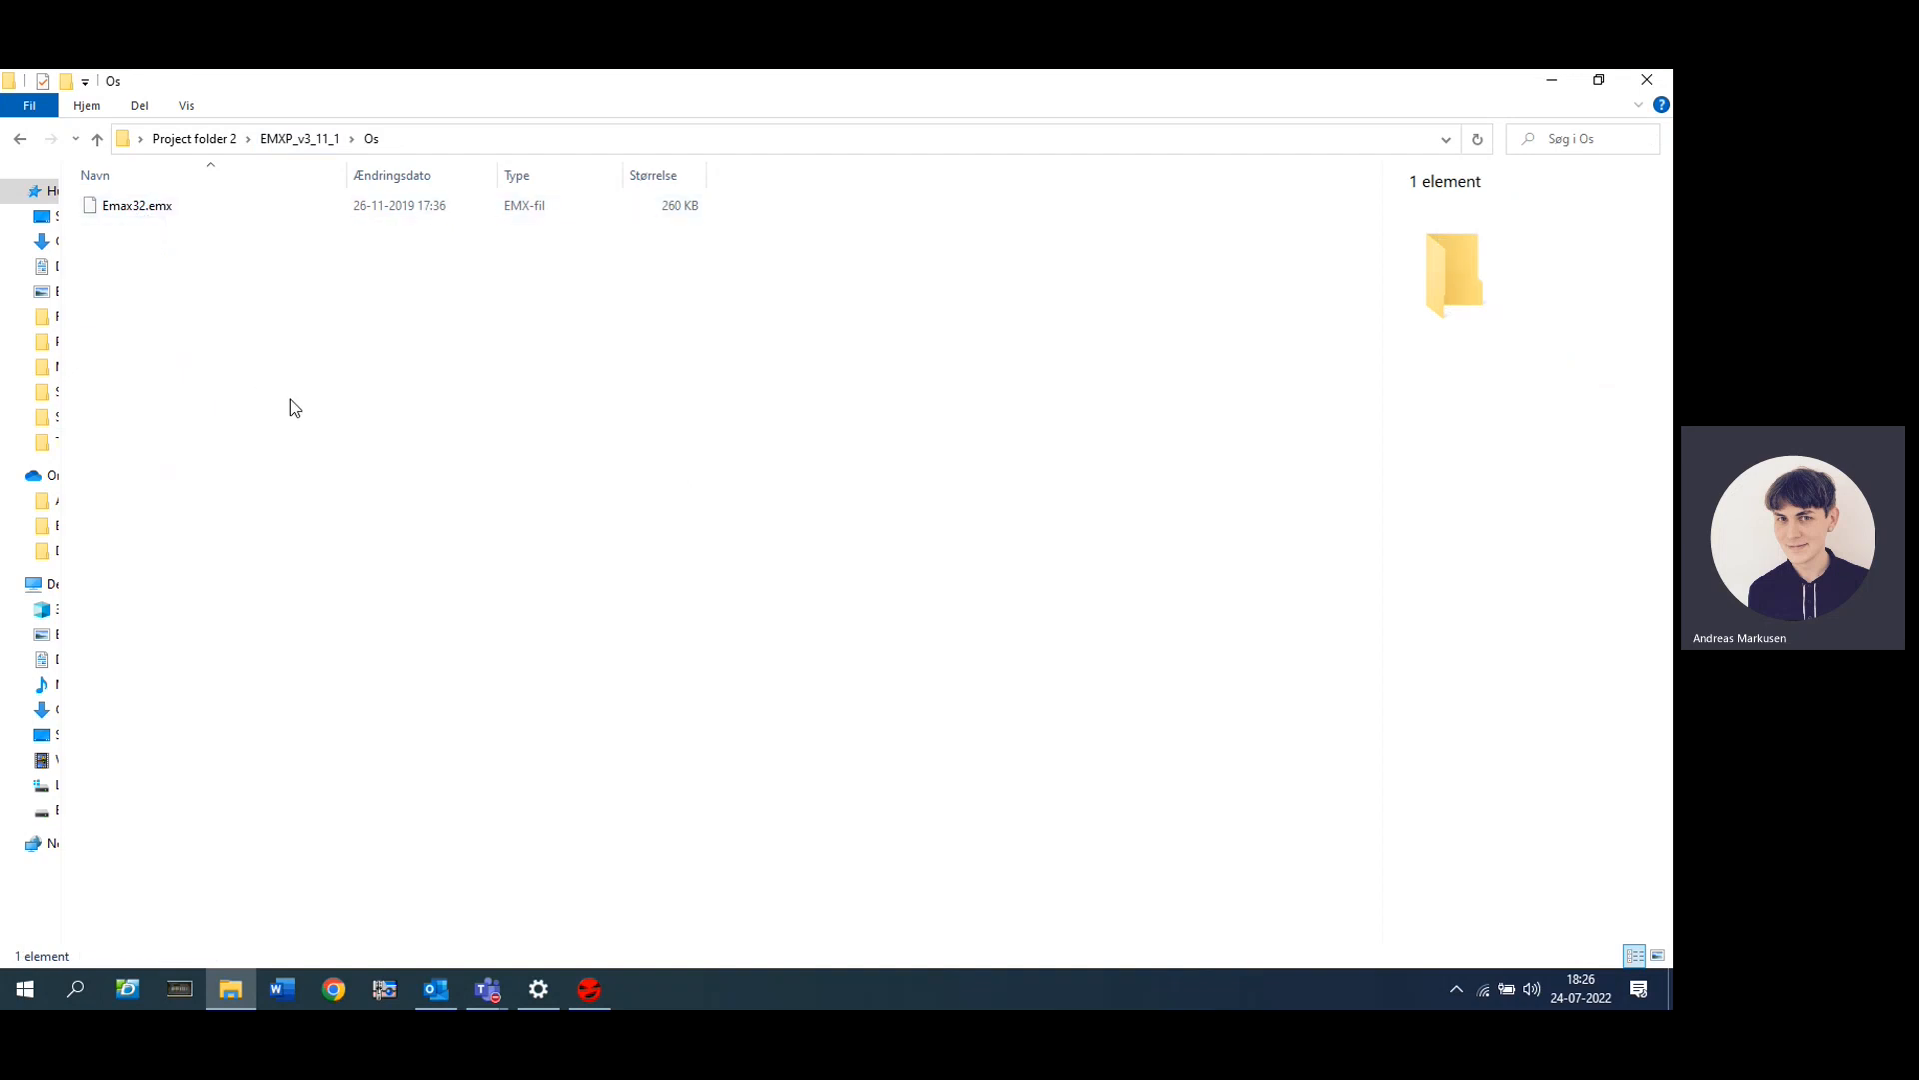
{"action": "mouse_move", "coordinate": [345, 590]}
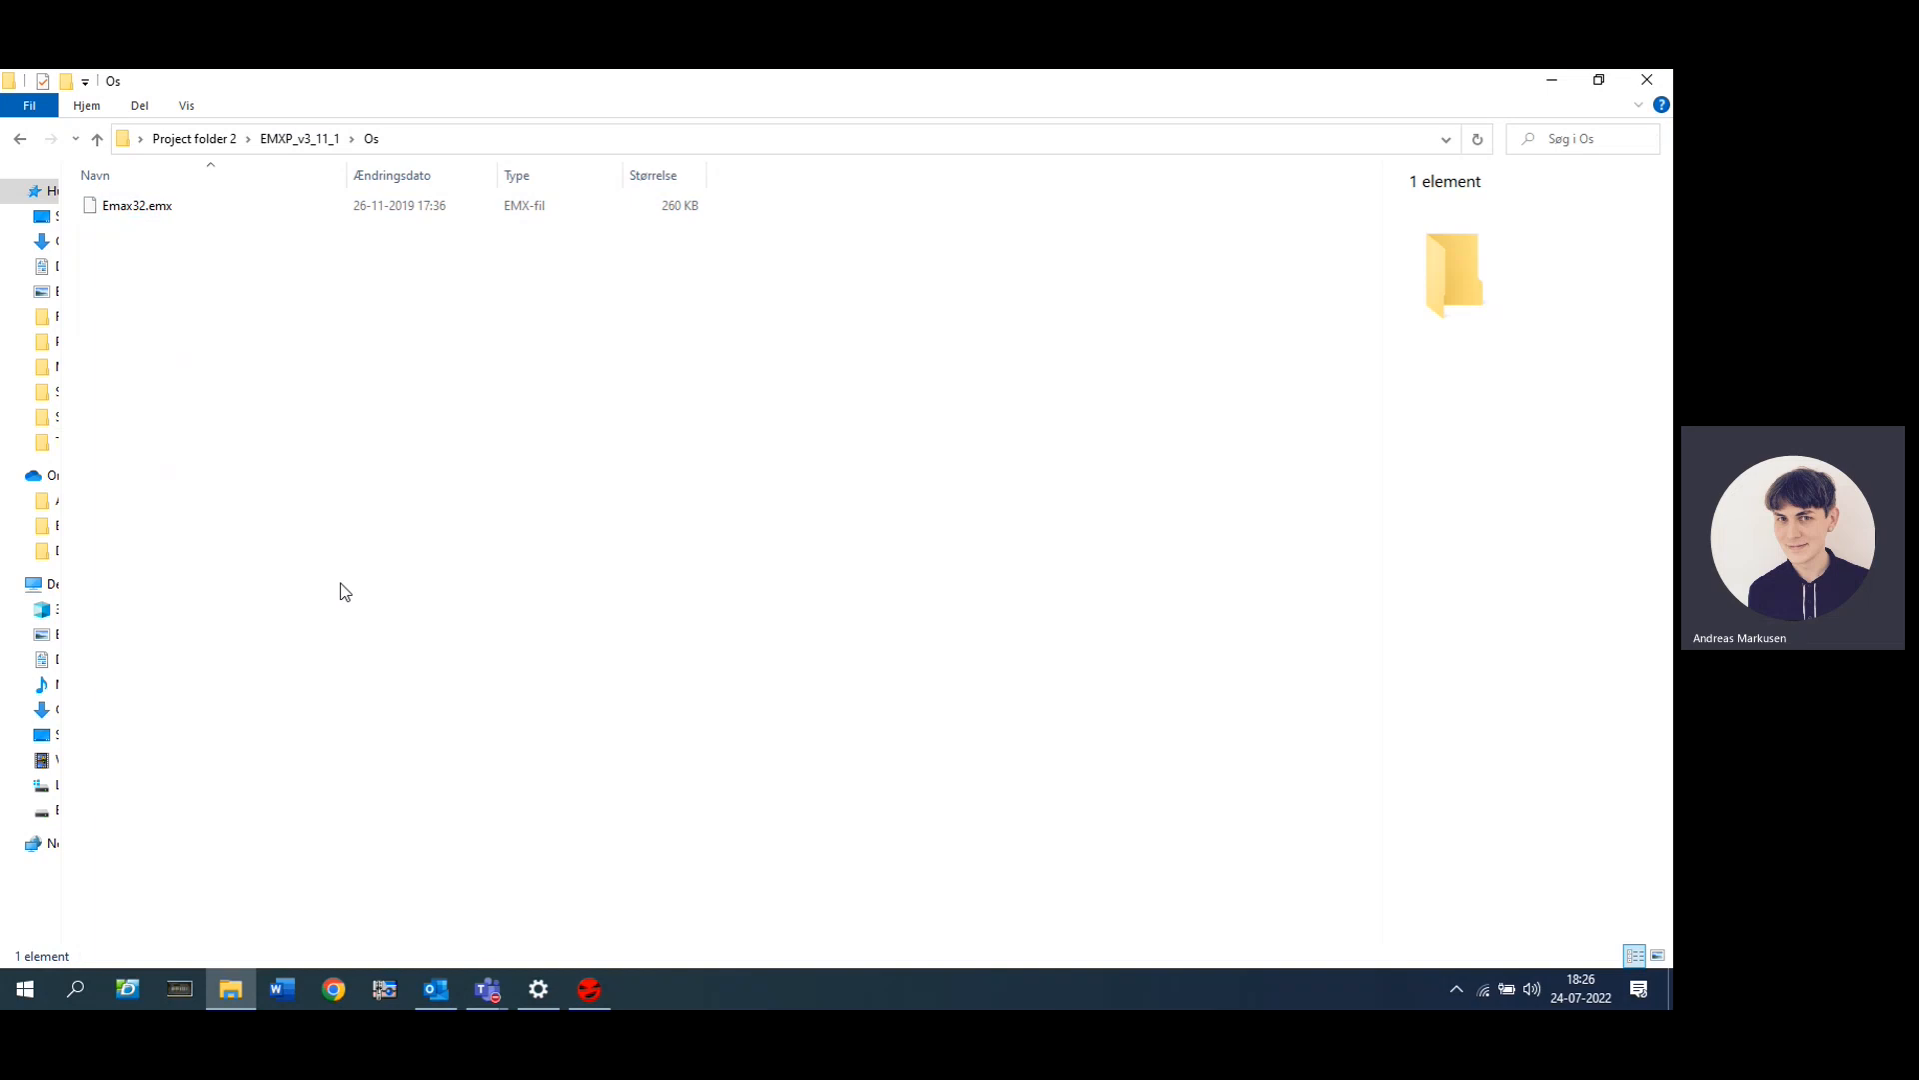